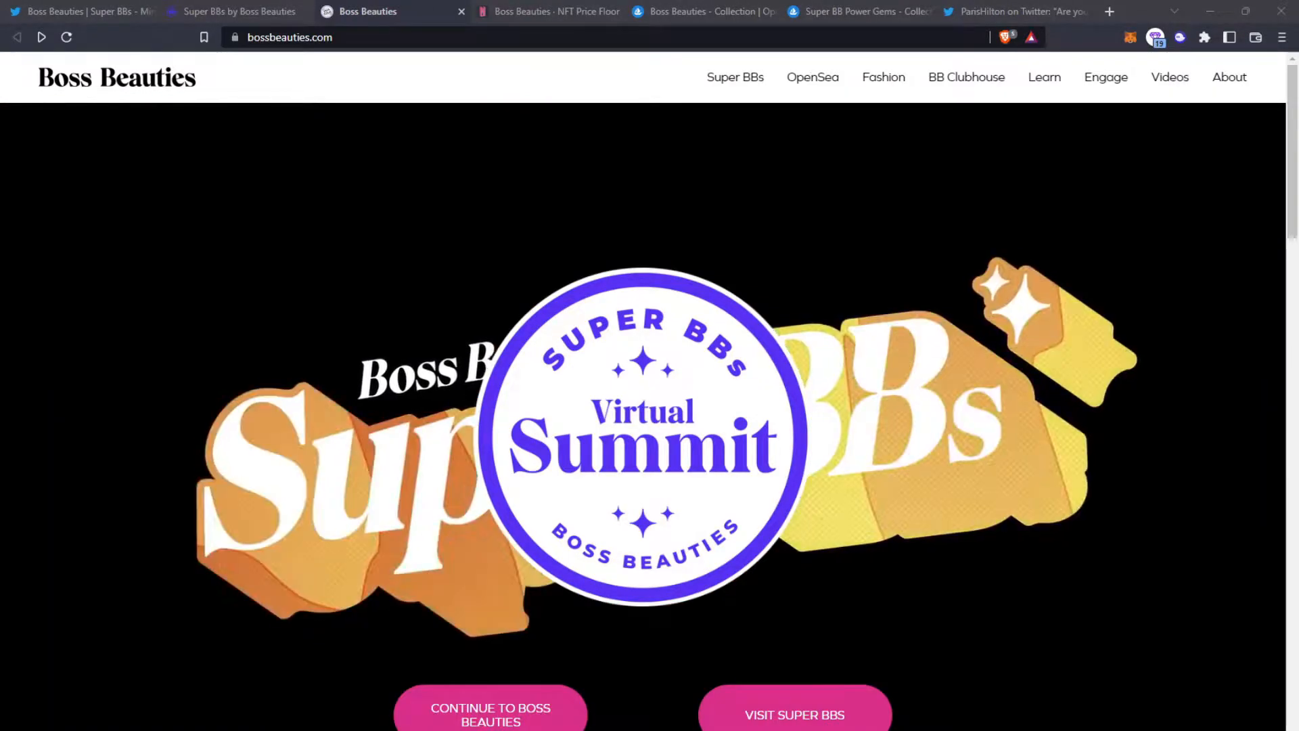
Step: Show the Boss Beauties collection's stats and item grid sorted price low to high
left_click(700, 12)
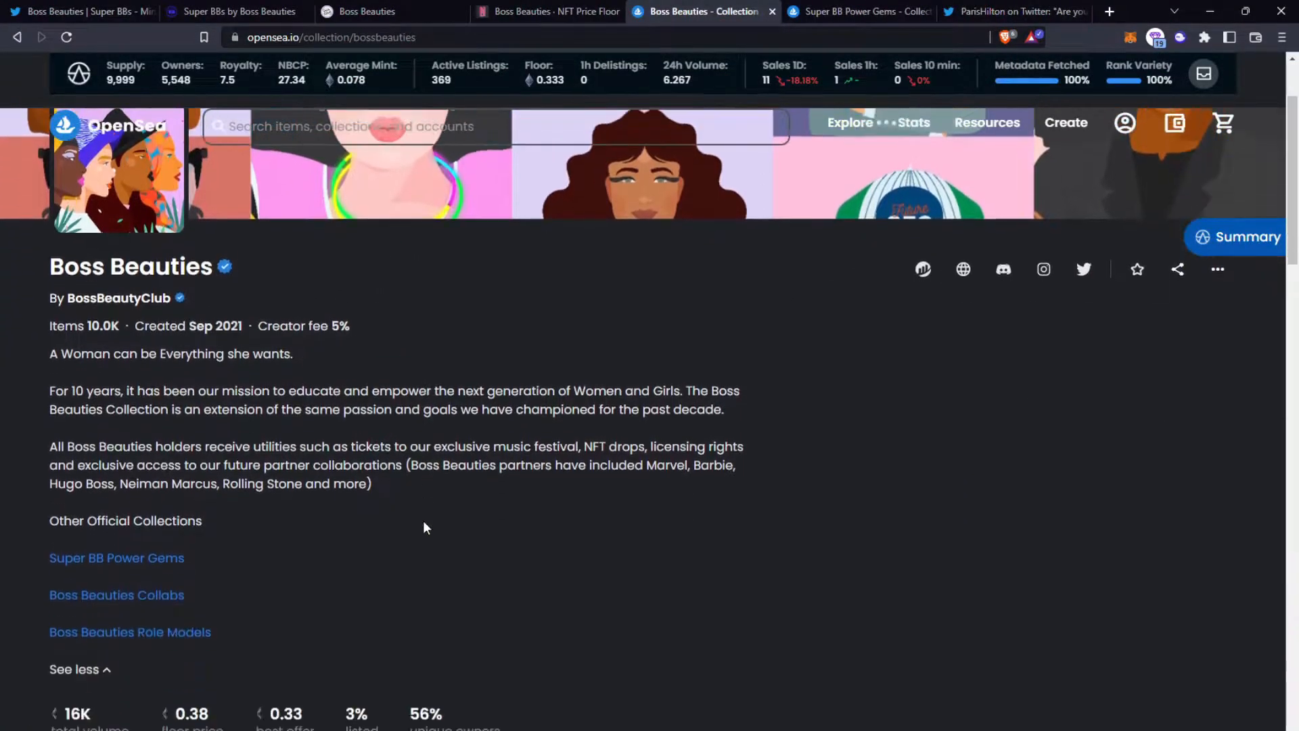
scroll("down", 3)
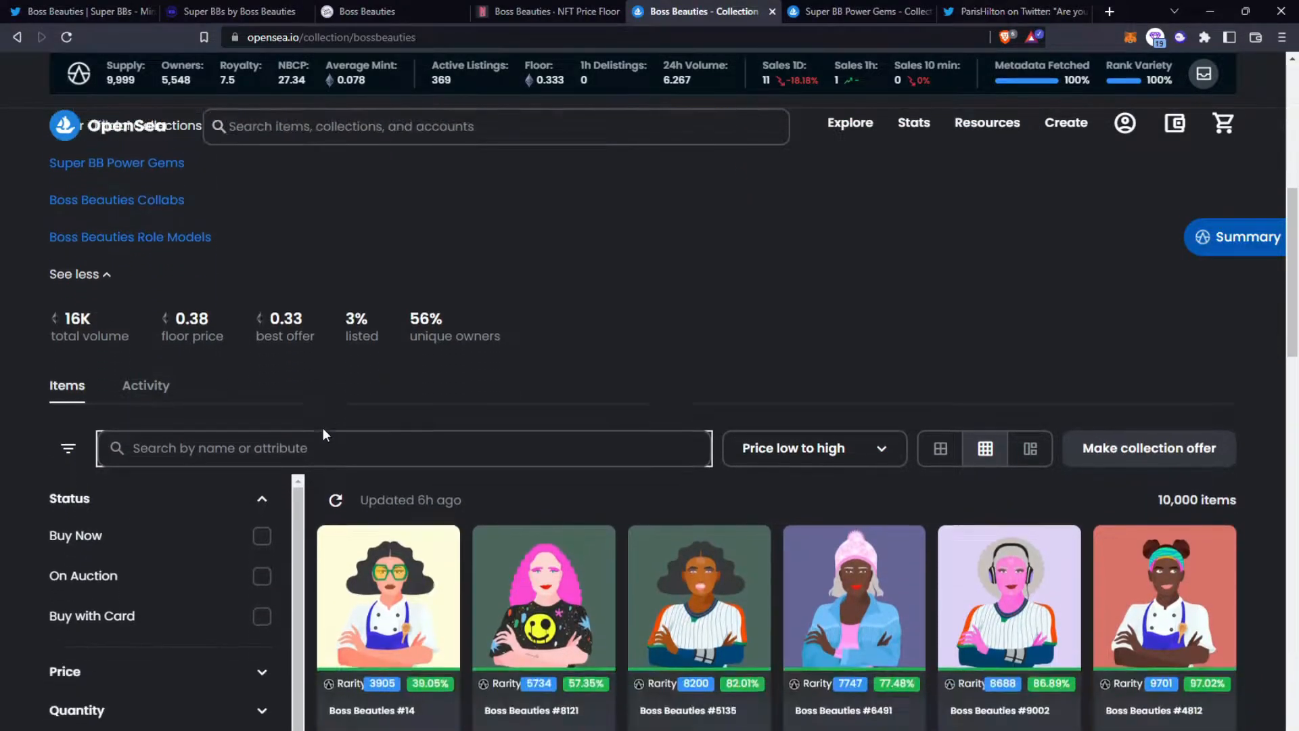
scroll("down", 3)
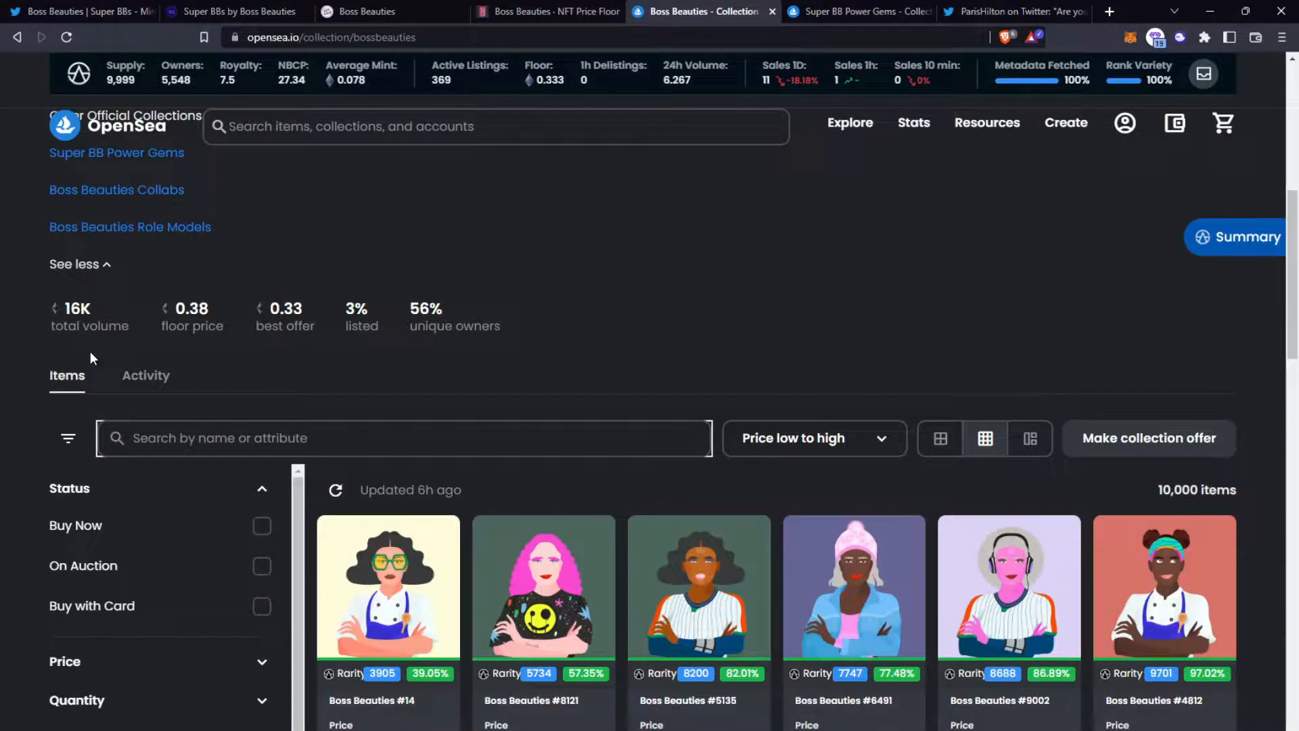
mouse_move(496, 379)
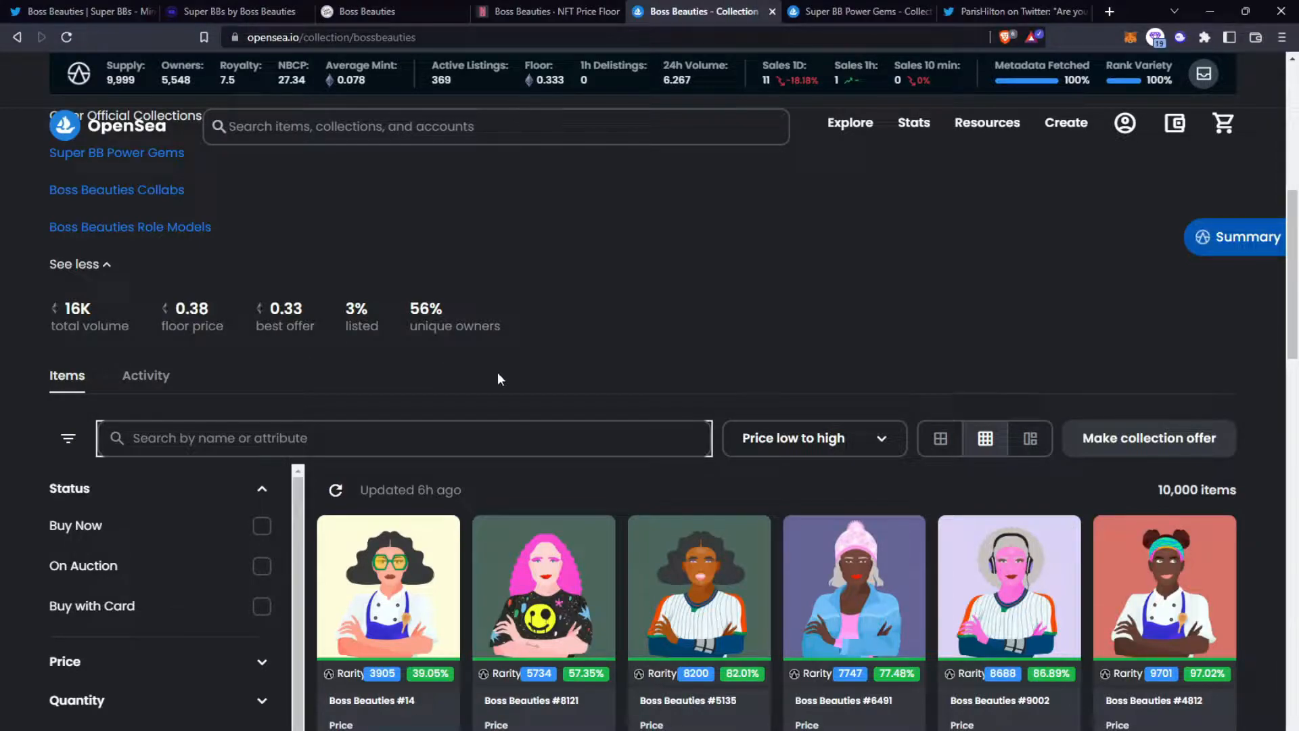
Step: View the Boss Beauties 0.333 floor price, sales data and all-time price chart
left_click(546, 12)
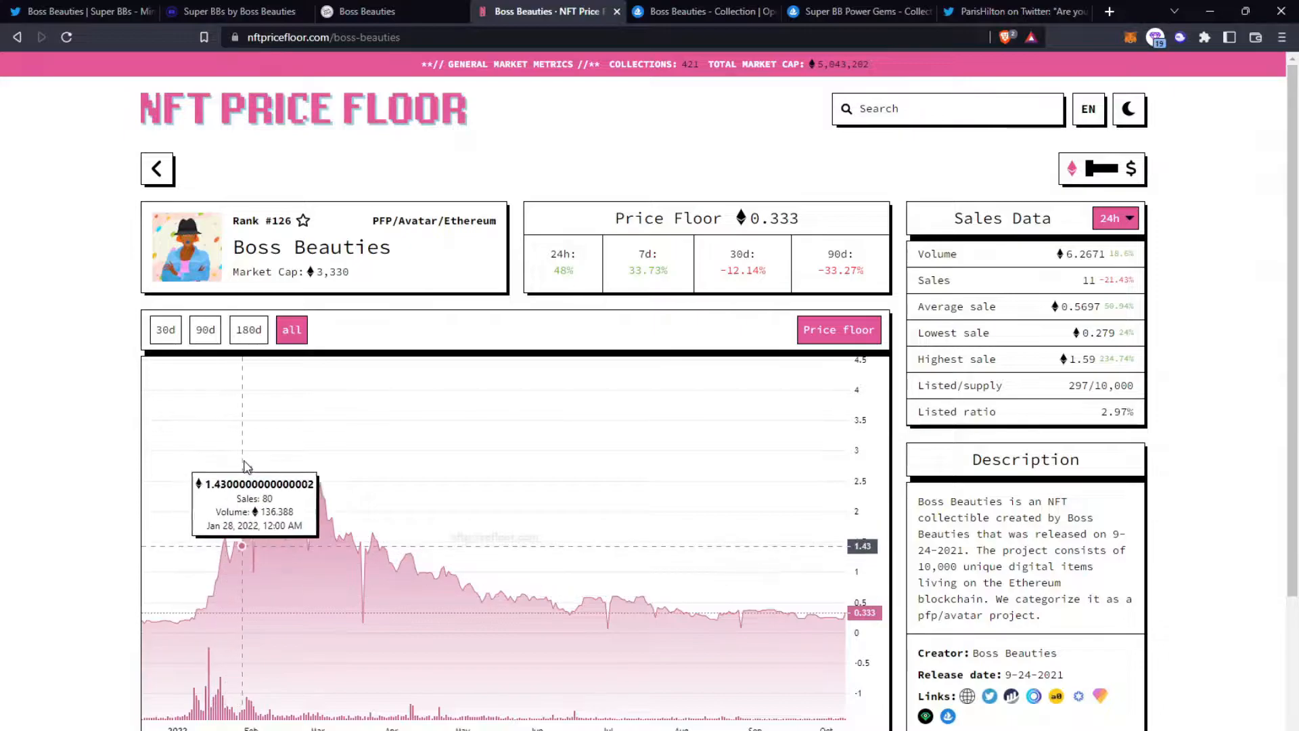
mouse_move(253, 465)
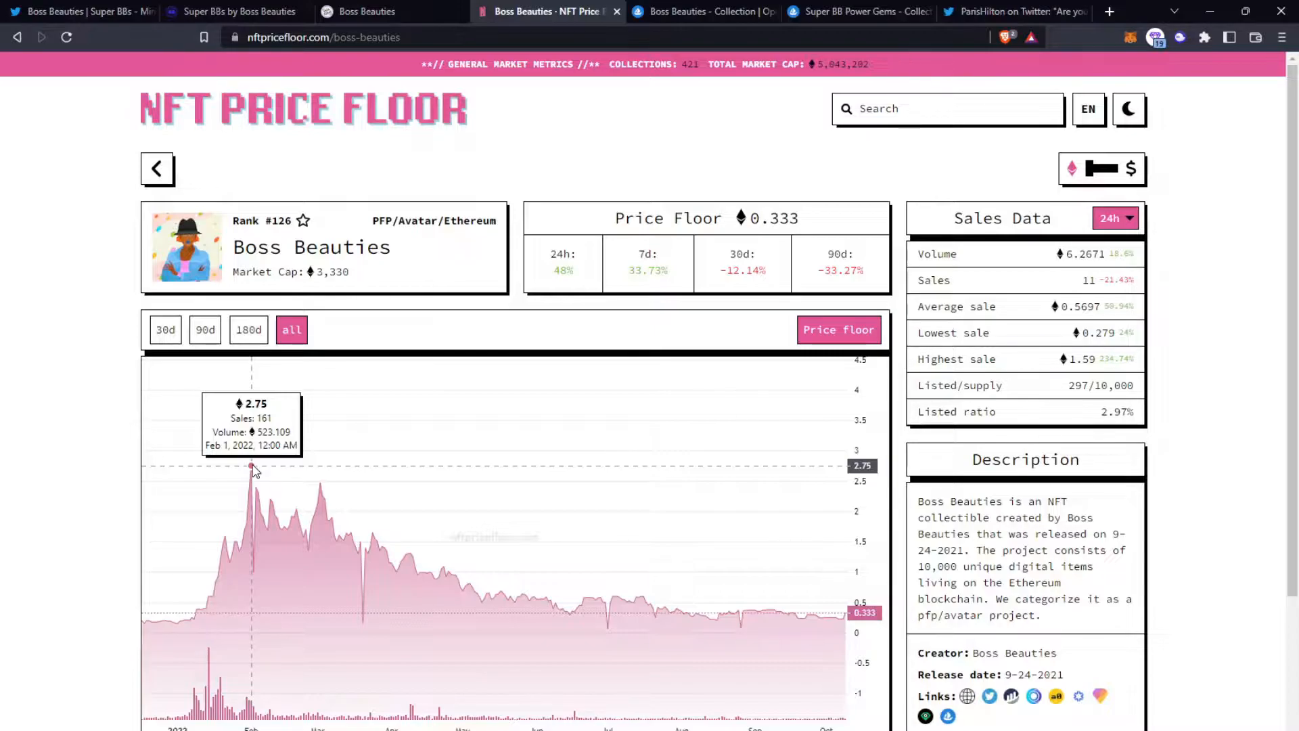
mouse_move(24, 577)
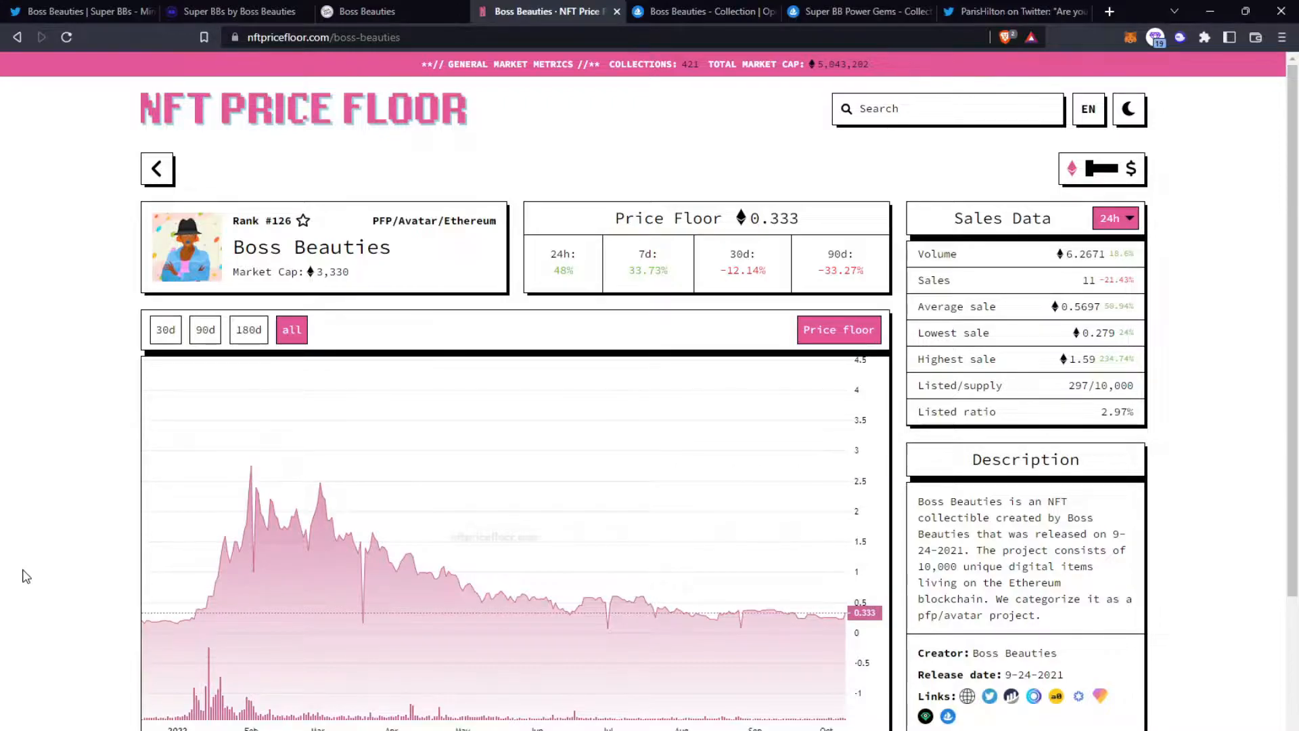
mouse_move(47, 563)
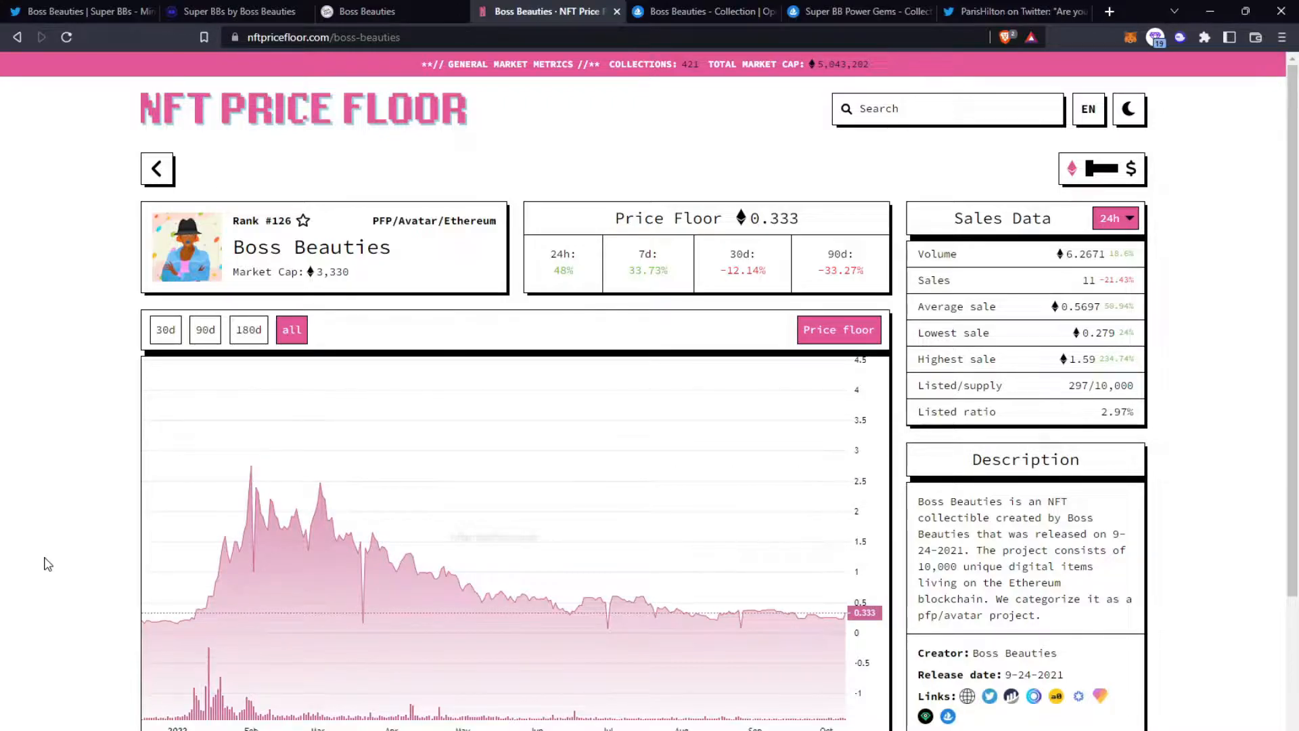
mouse_move(344, 535)
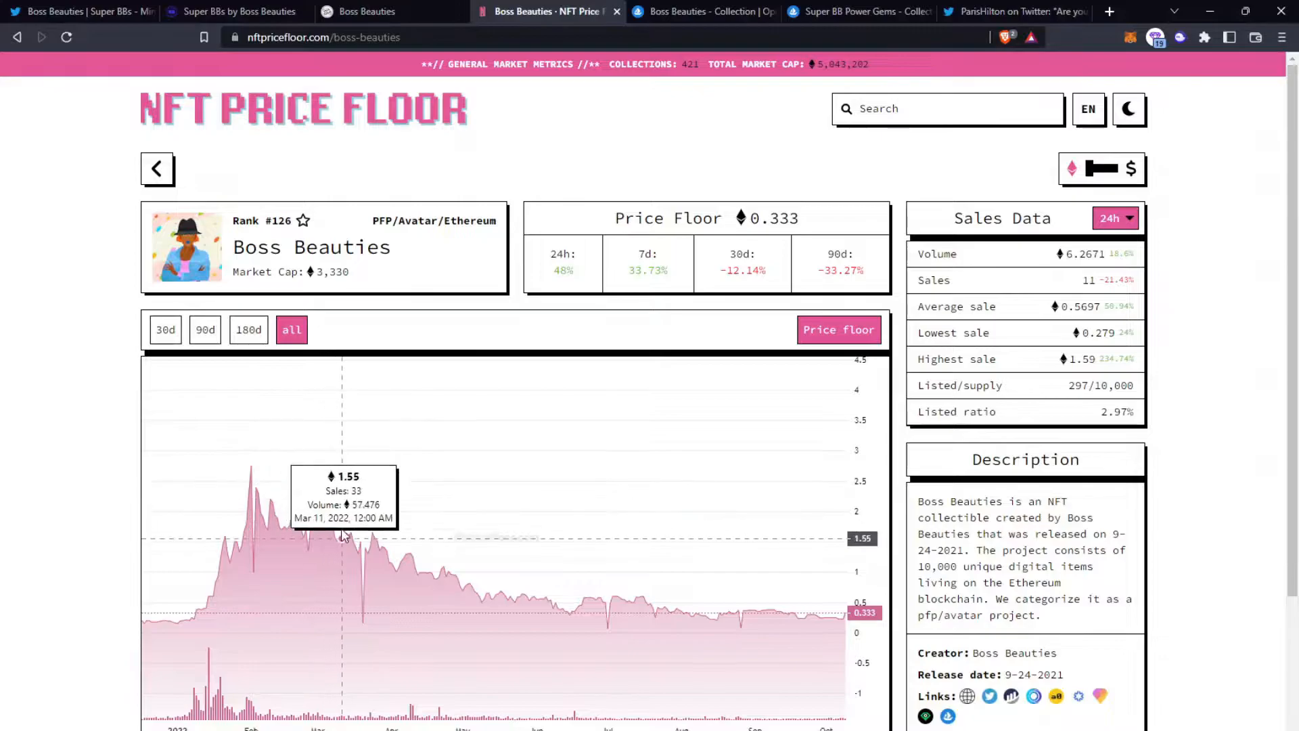
mouse_move(669, 612)
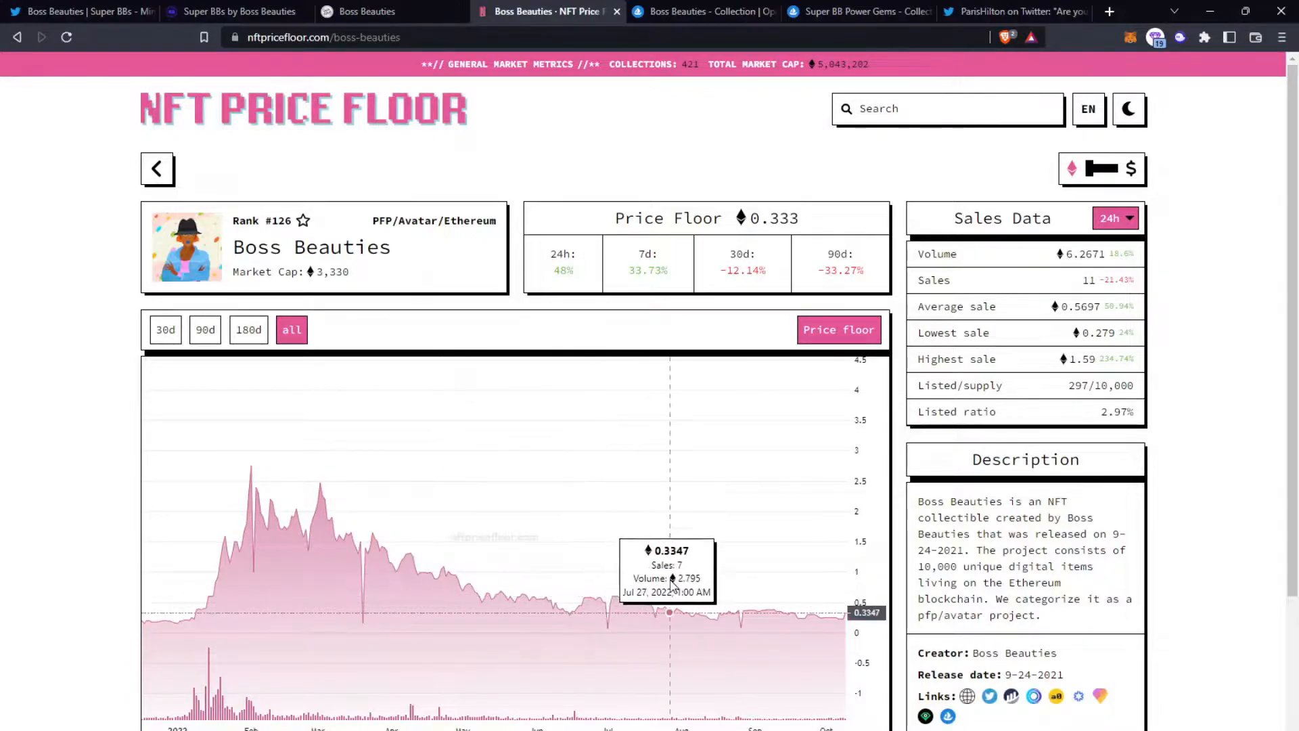
mouse_move(929, 663)
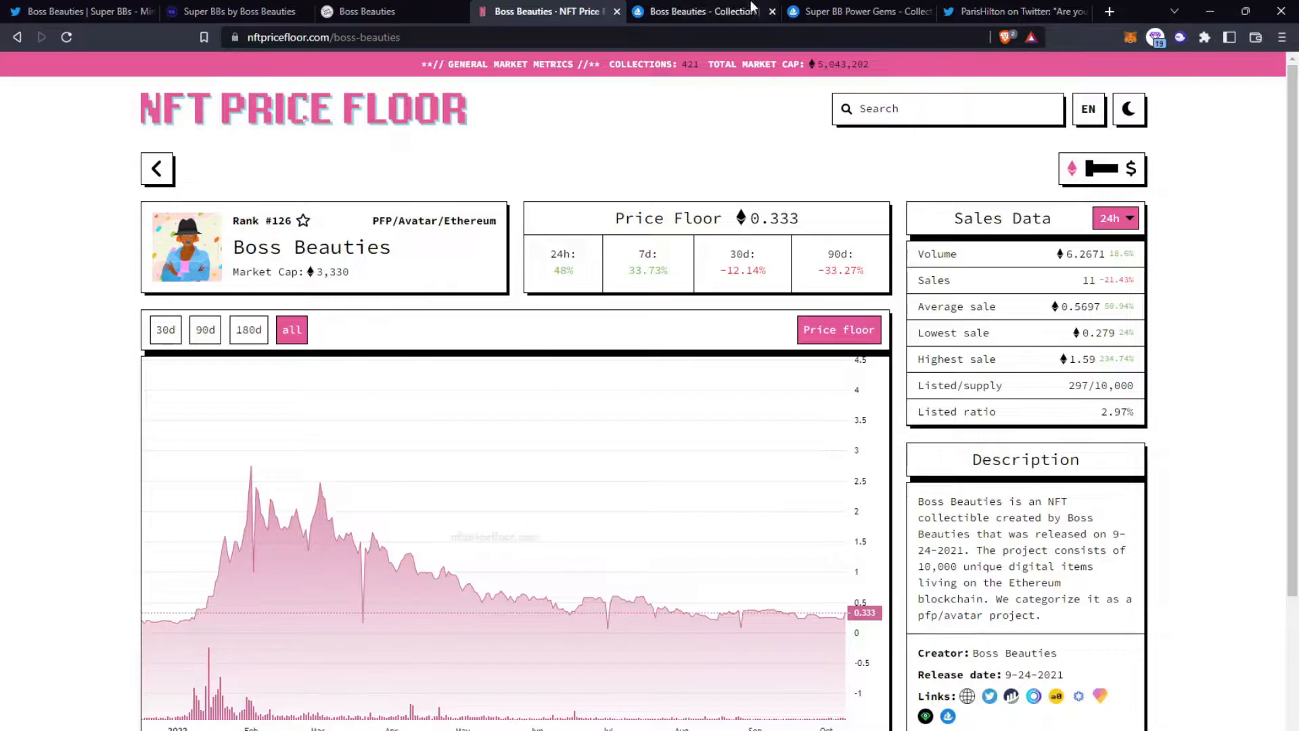
Step: Return to the OpenSea Boss Beauties page with supply, owners and floor stats
left_click(699, 12)
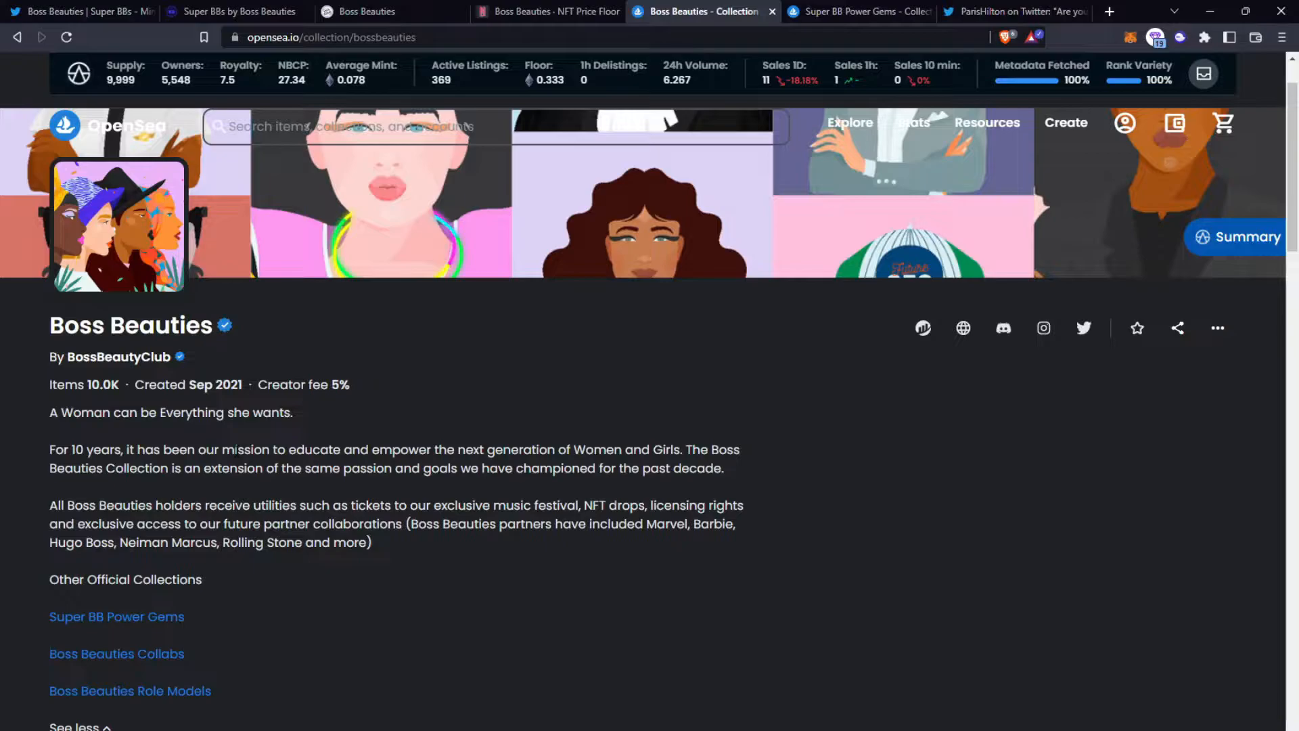
Step: Browse the Super BBs summit speaker cards, then view Paris Hilton's Super BB giveaway tweet
left_click(364, 12)
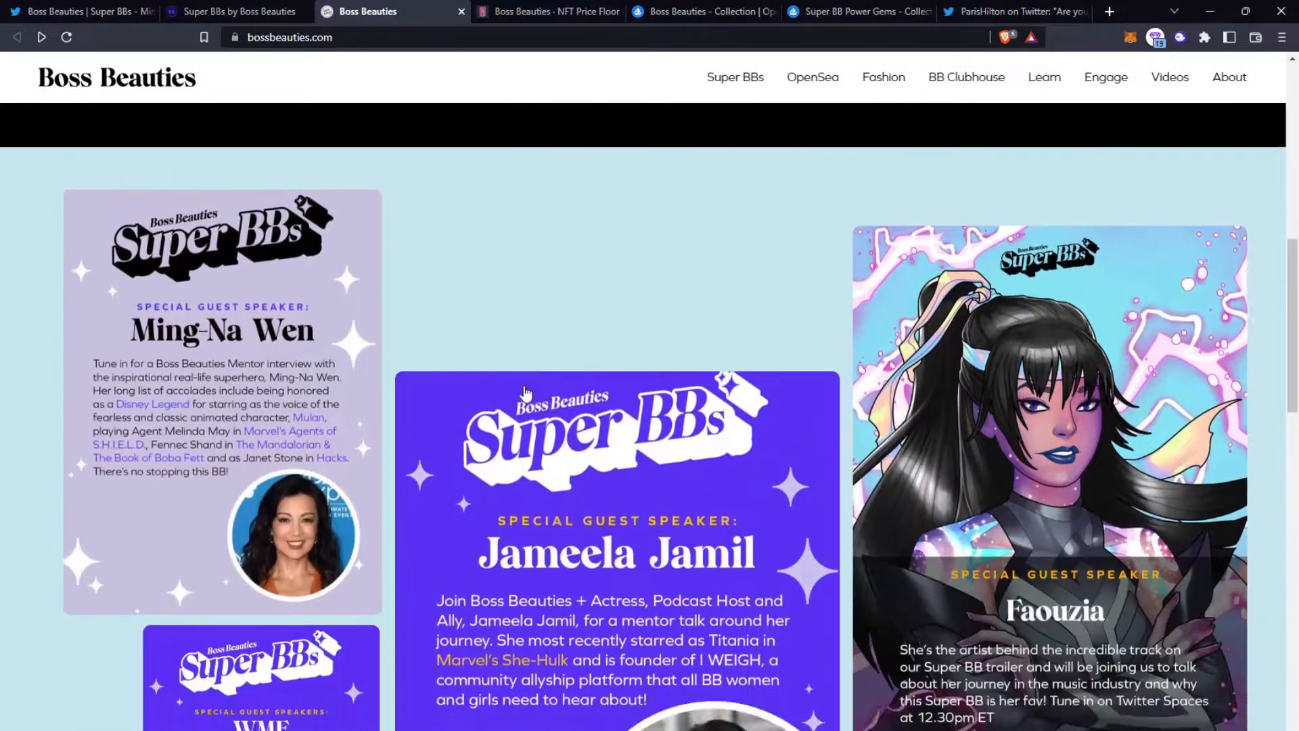
scroll("down", 3)
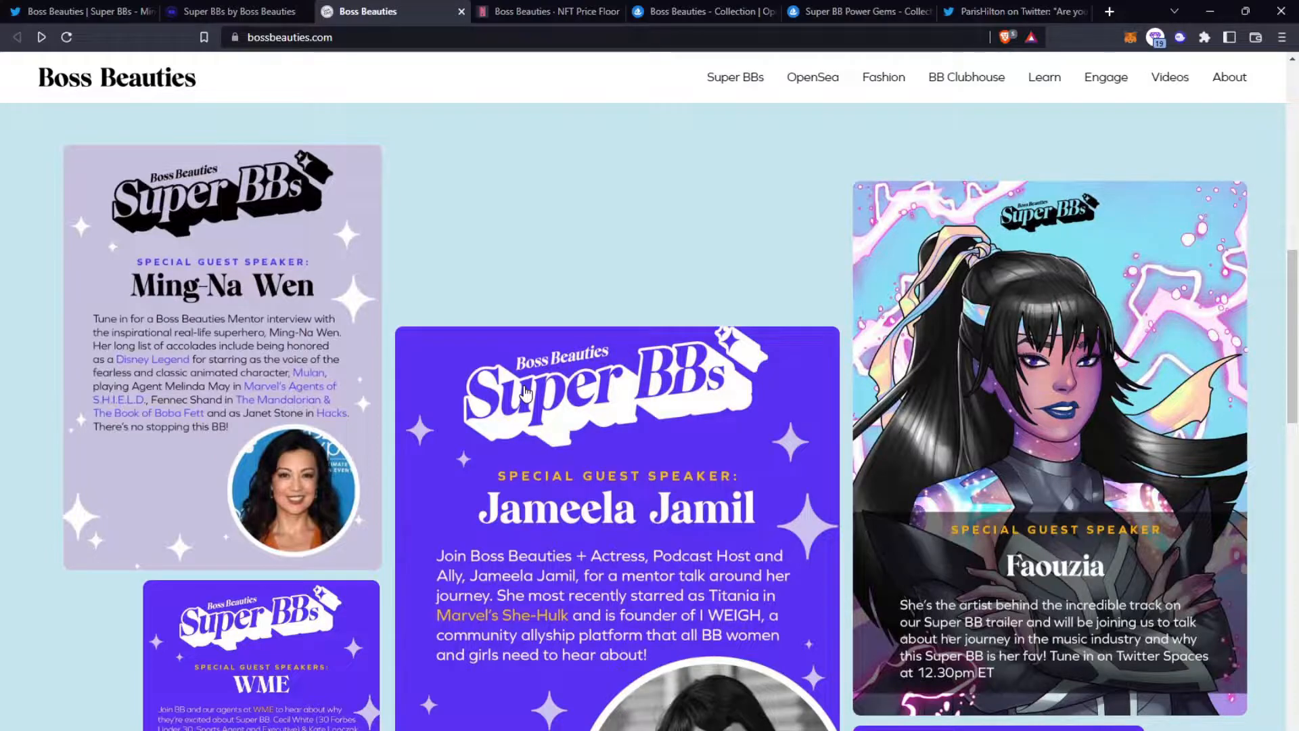
scroll("down", 3)
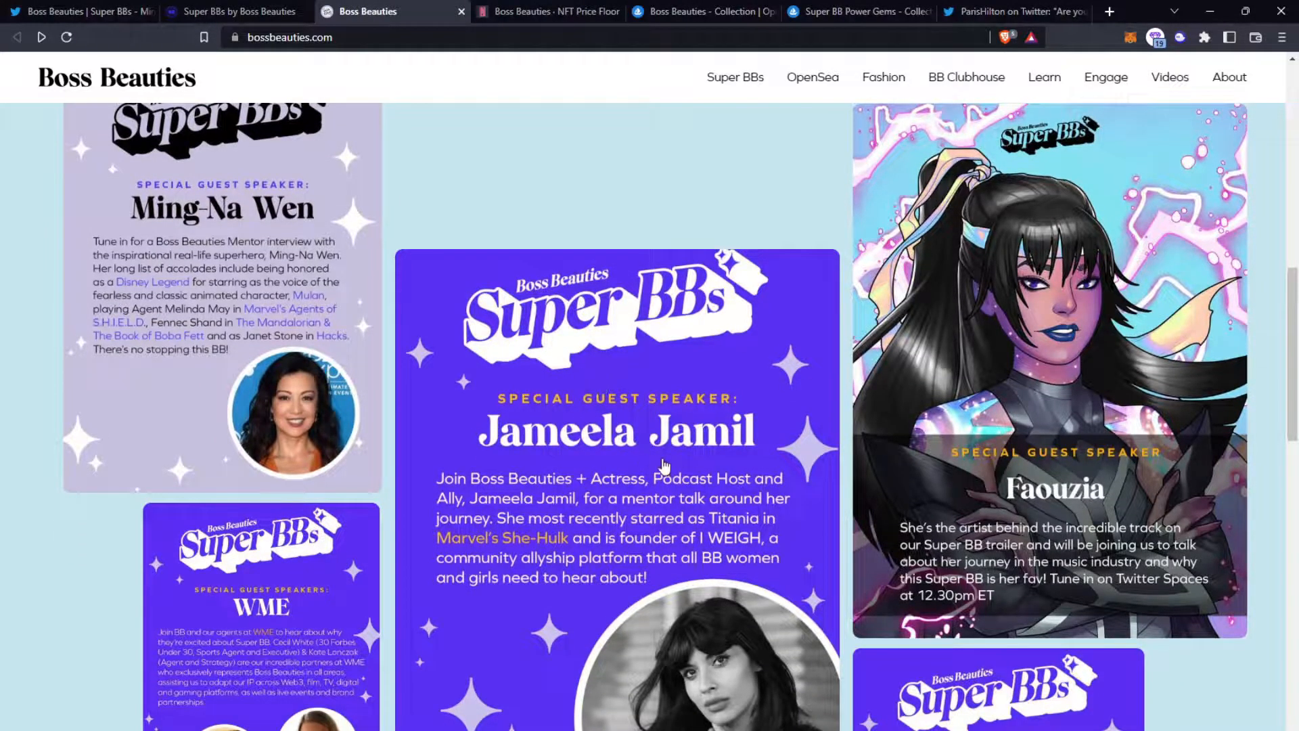
mouse_move(721, 437)
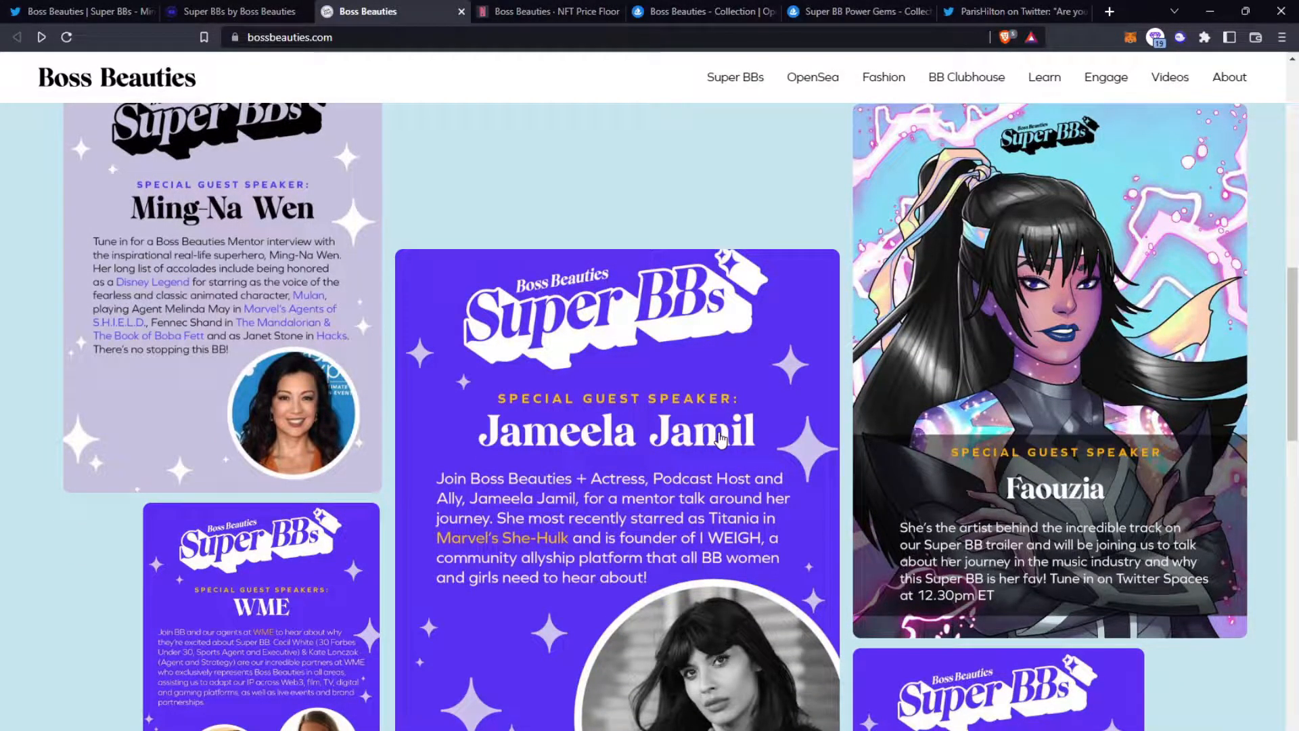
mouse_move(116, 408)
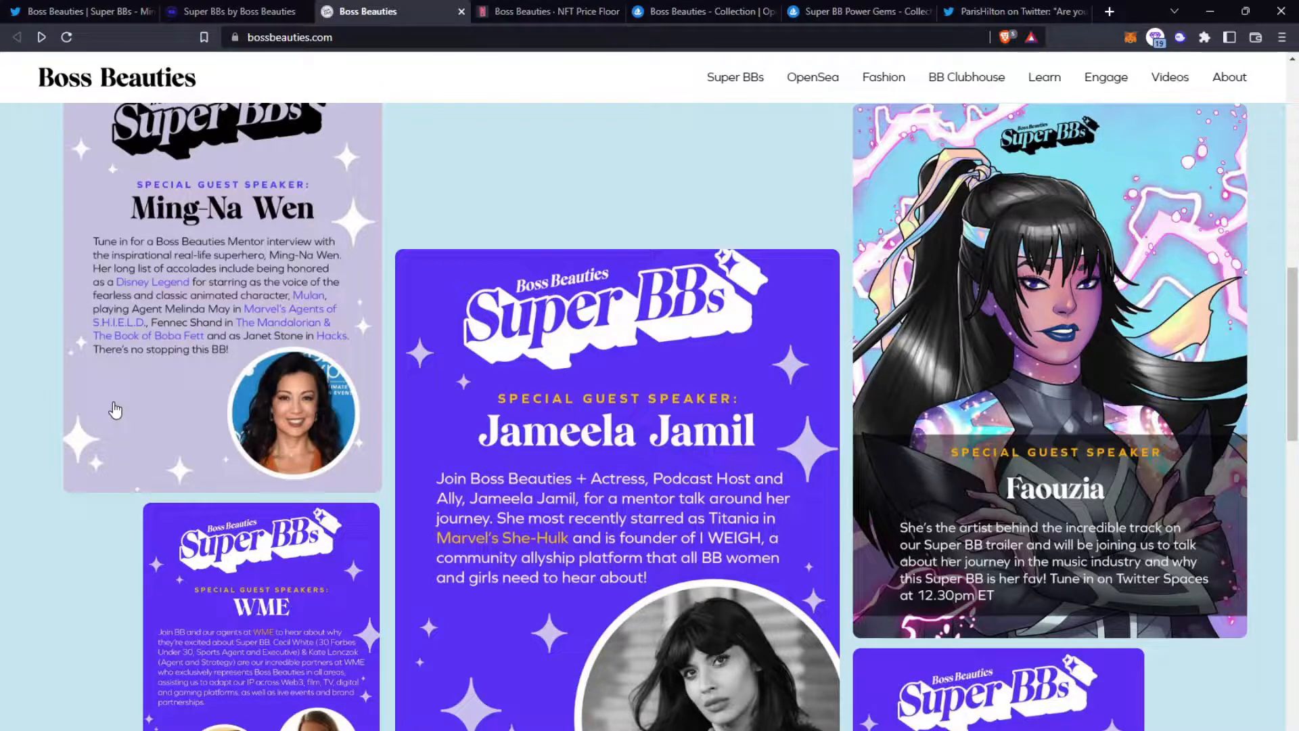
mouse_move(204, 414)
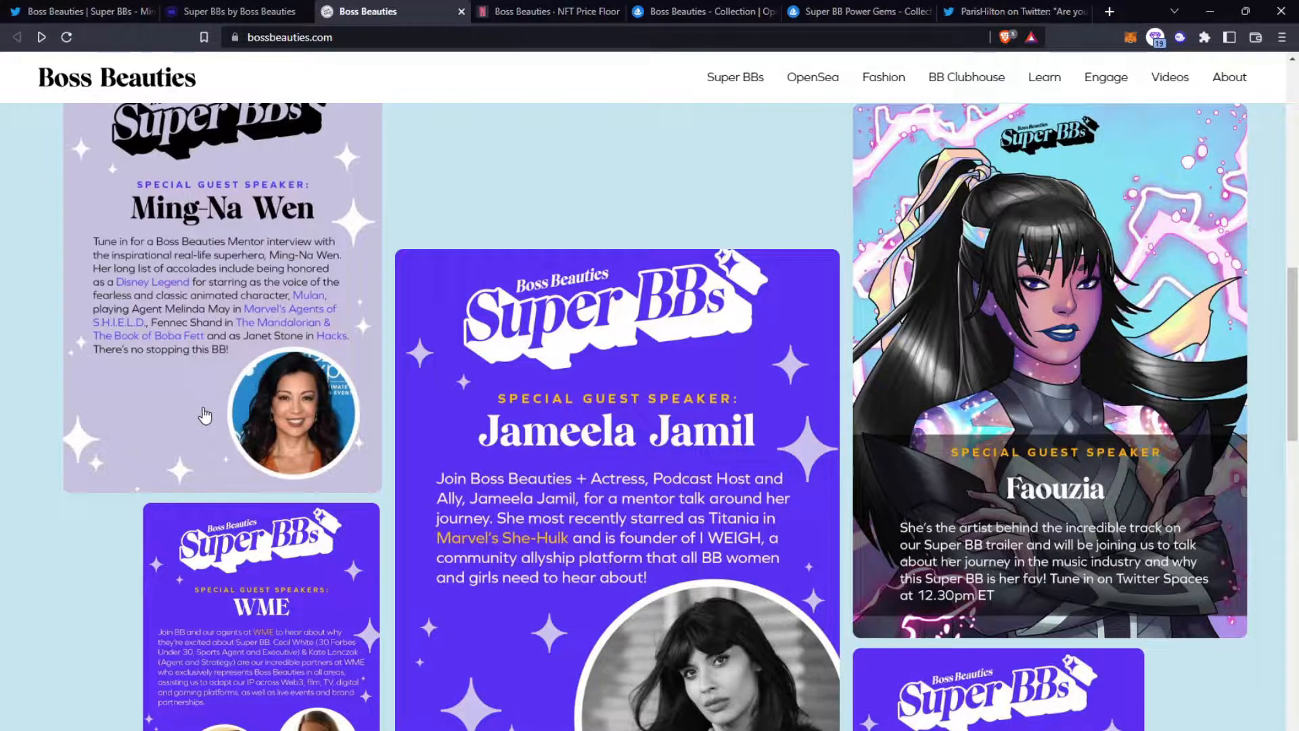
scroll("down", 3)
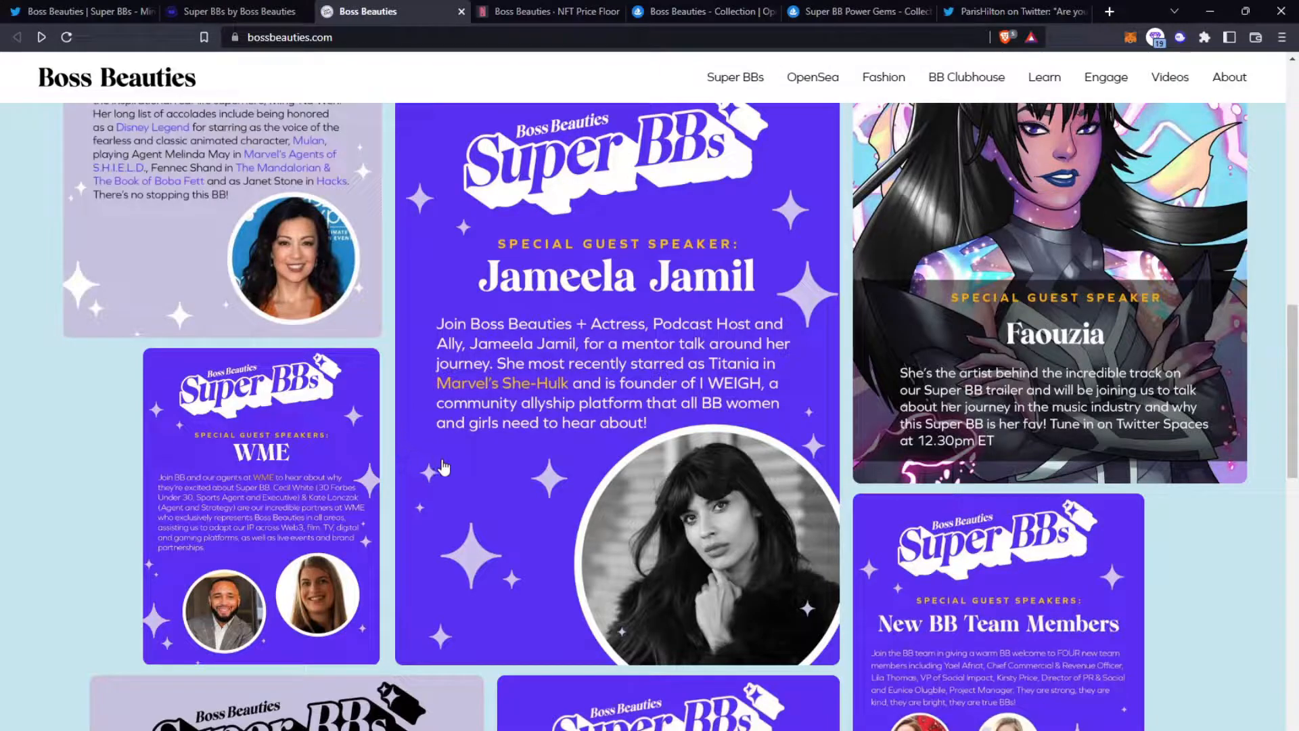
mouse_move(605, 265)
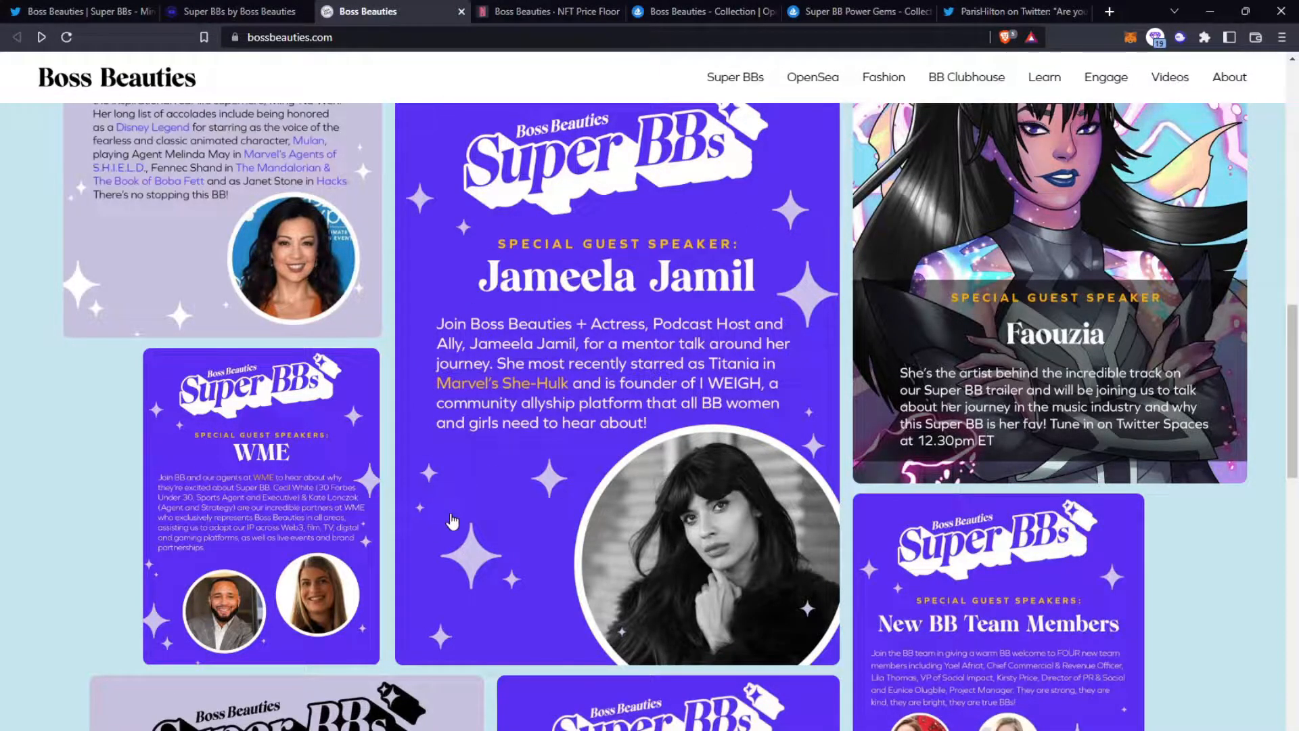
mouse_move(464, 389)
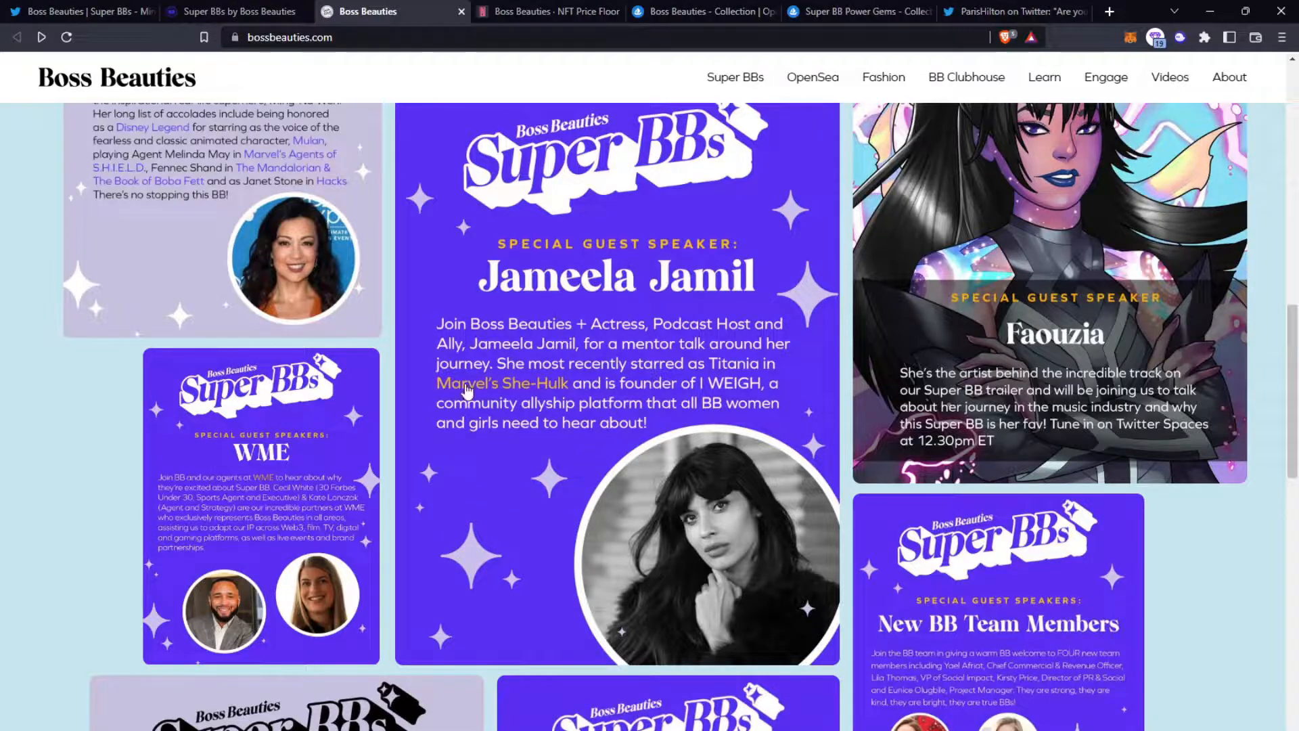
left_click(1013, 12)
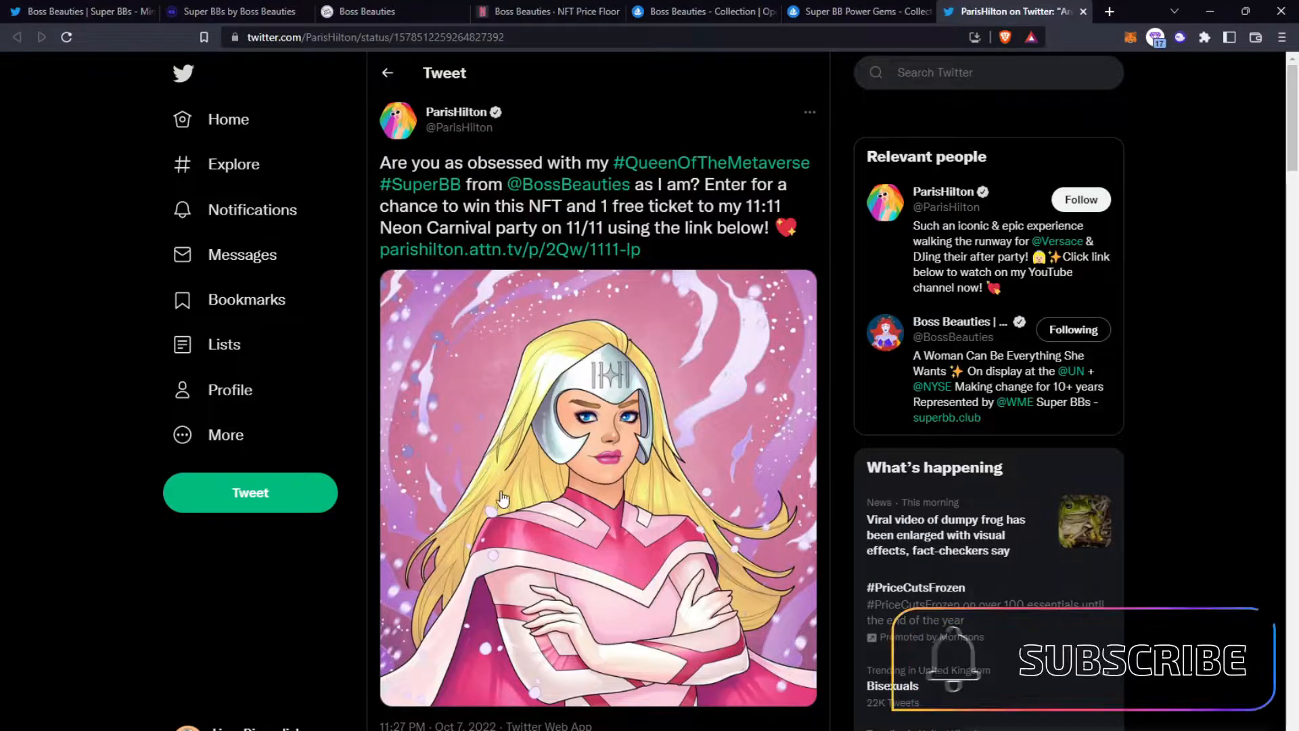
Step: Switch to the Super BBs 'All Women Are Superheroes' landing page
left_click(236, 12)
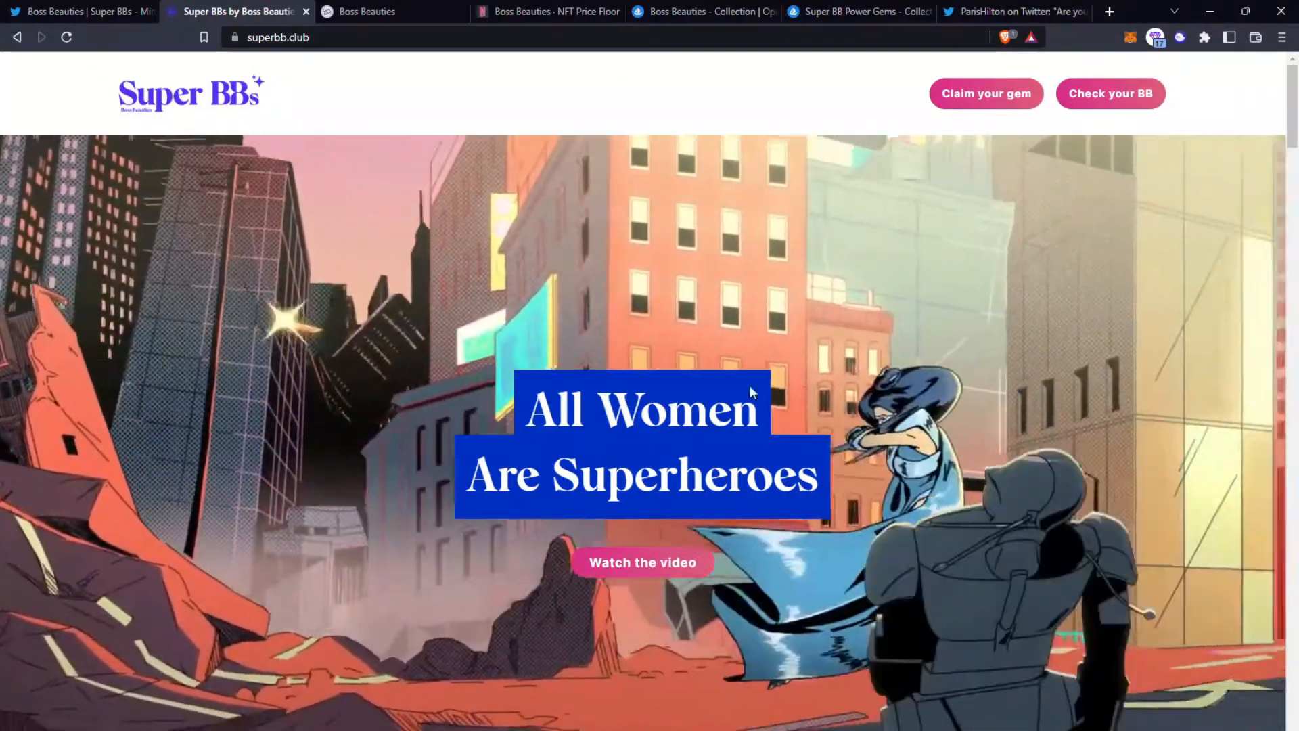
Step: Read Our Story Part 1 and the Super BBs Are Here! dates: Mint Oct 8th, Fuse Oct 9th, Power UP Oct 13th
scroll("down", 3)
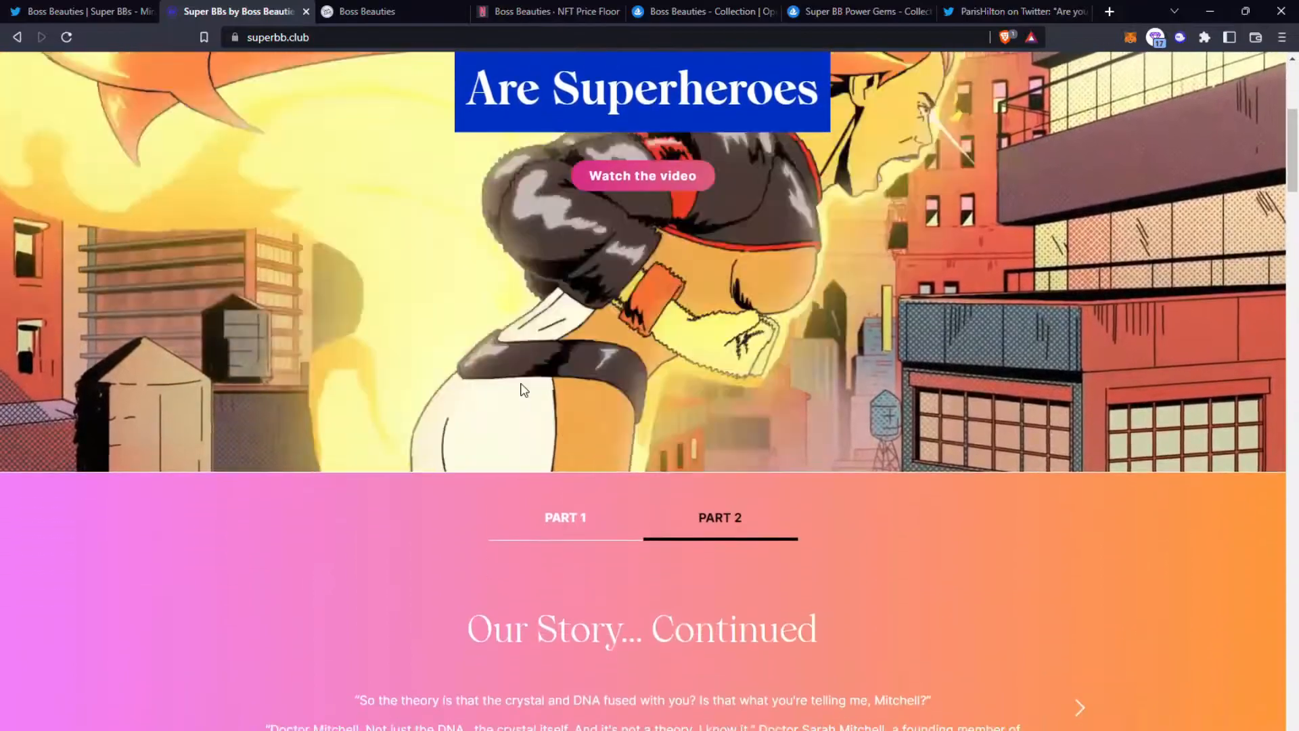
left_click(565, 517)
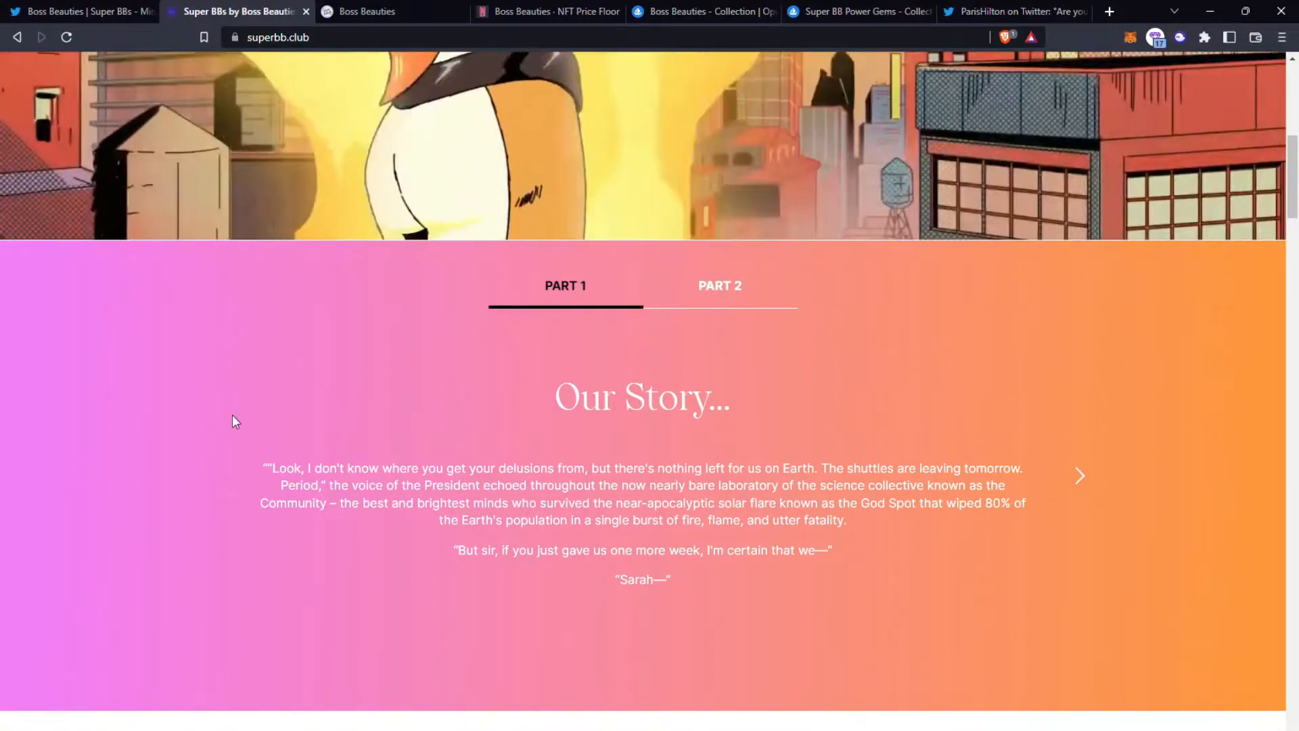
left_click(718, 286)
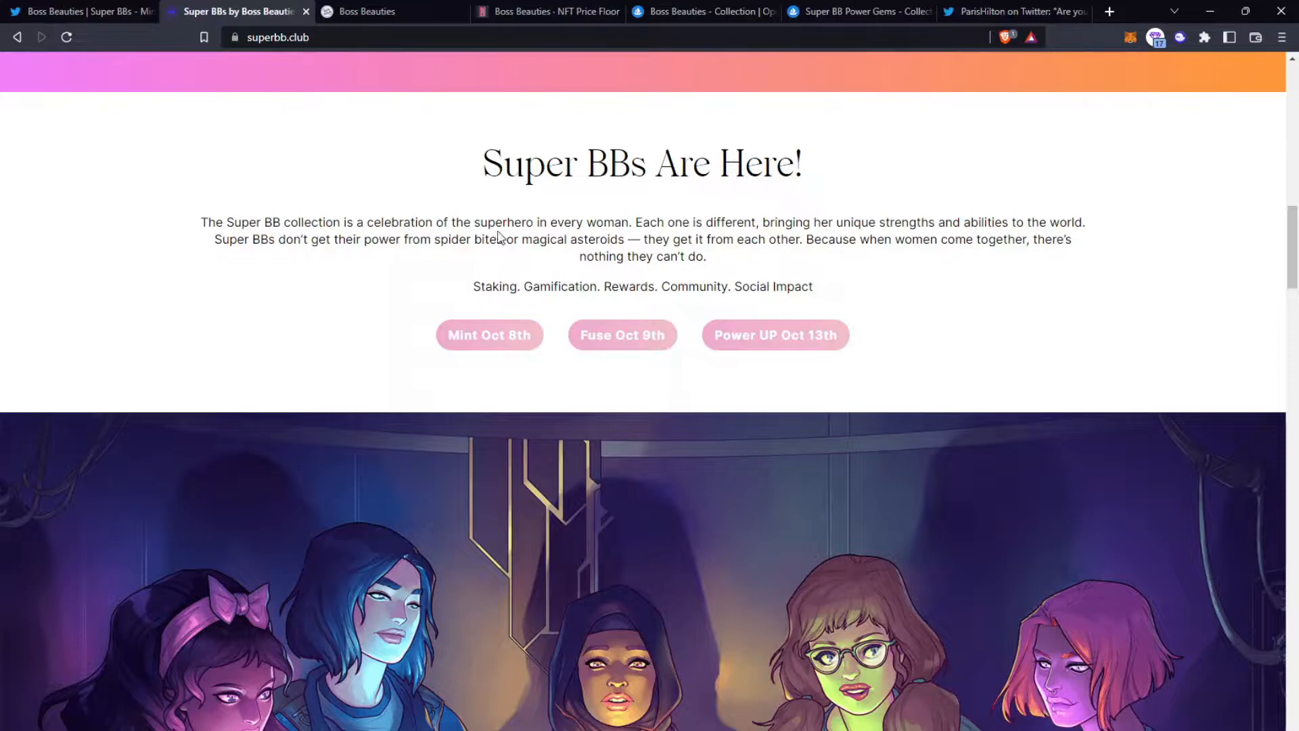
mouse_move(578, 226)
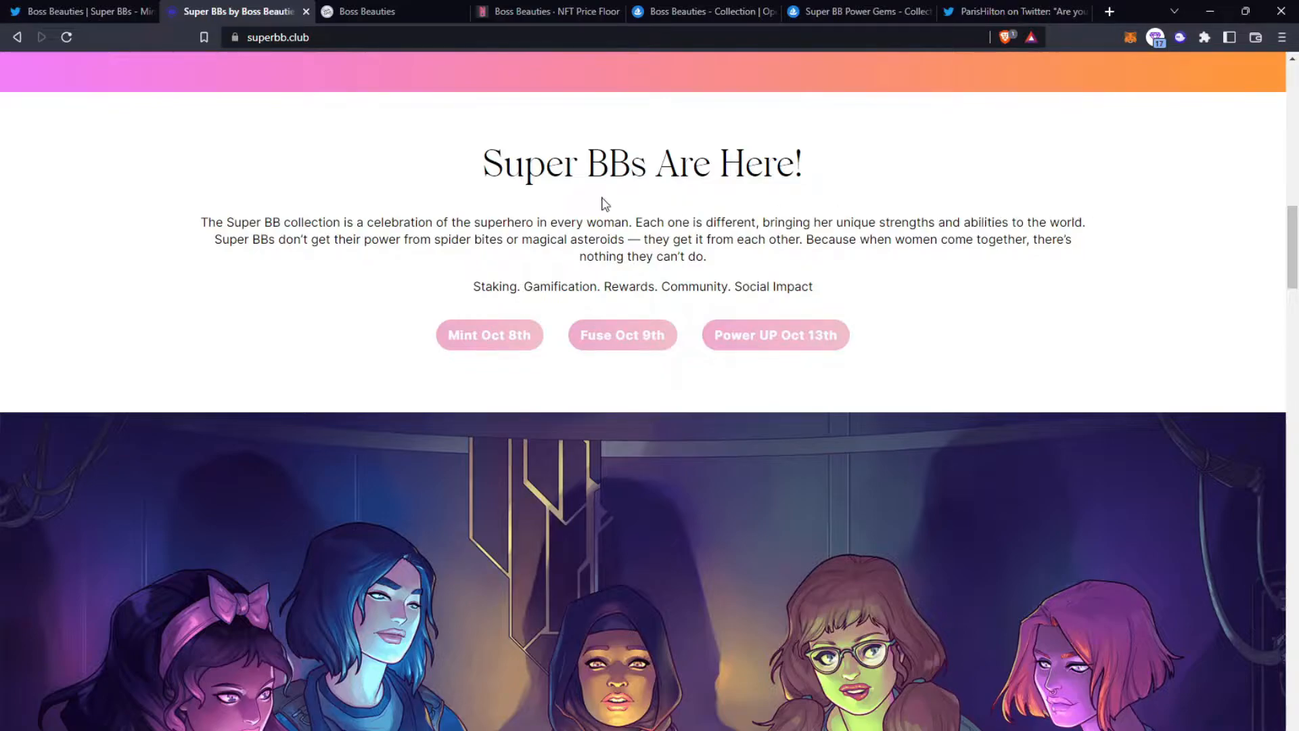
mouse_move(337, 265)
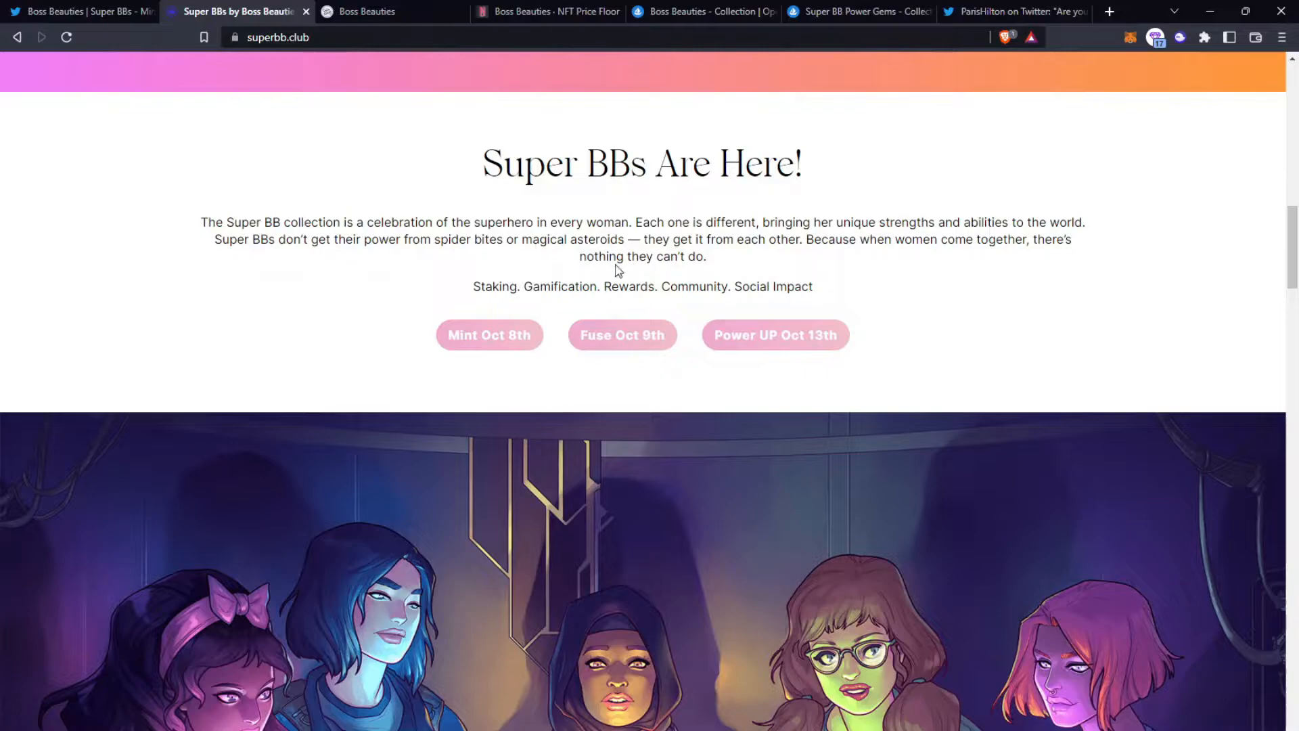
mouse_move(844, 267)
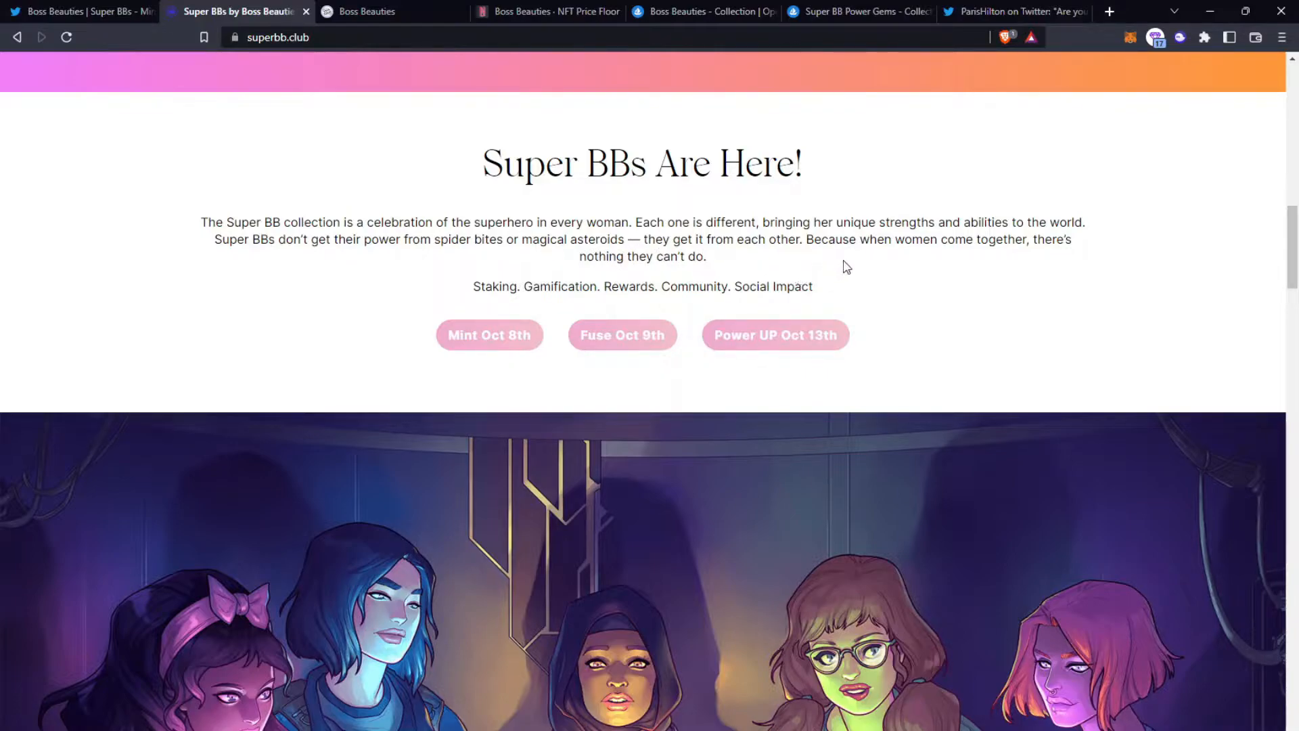
mouse_move(750, 257)
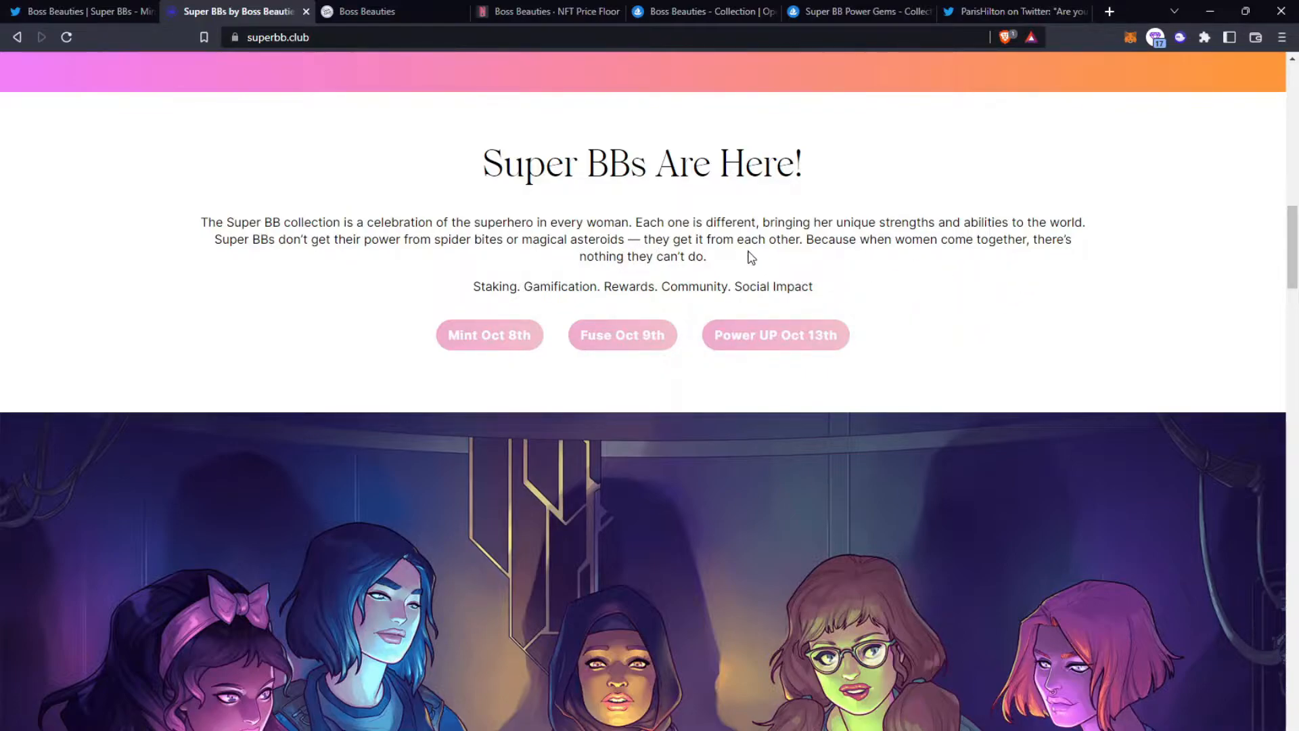
mouse_move(509, 333)
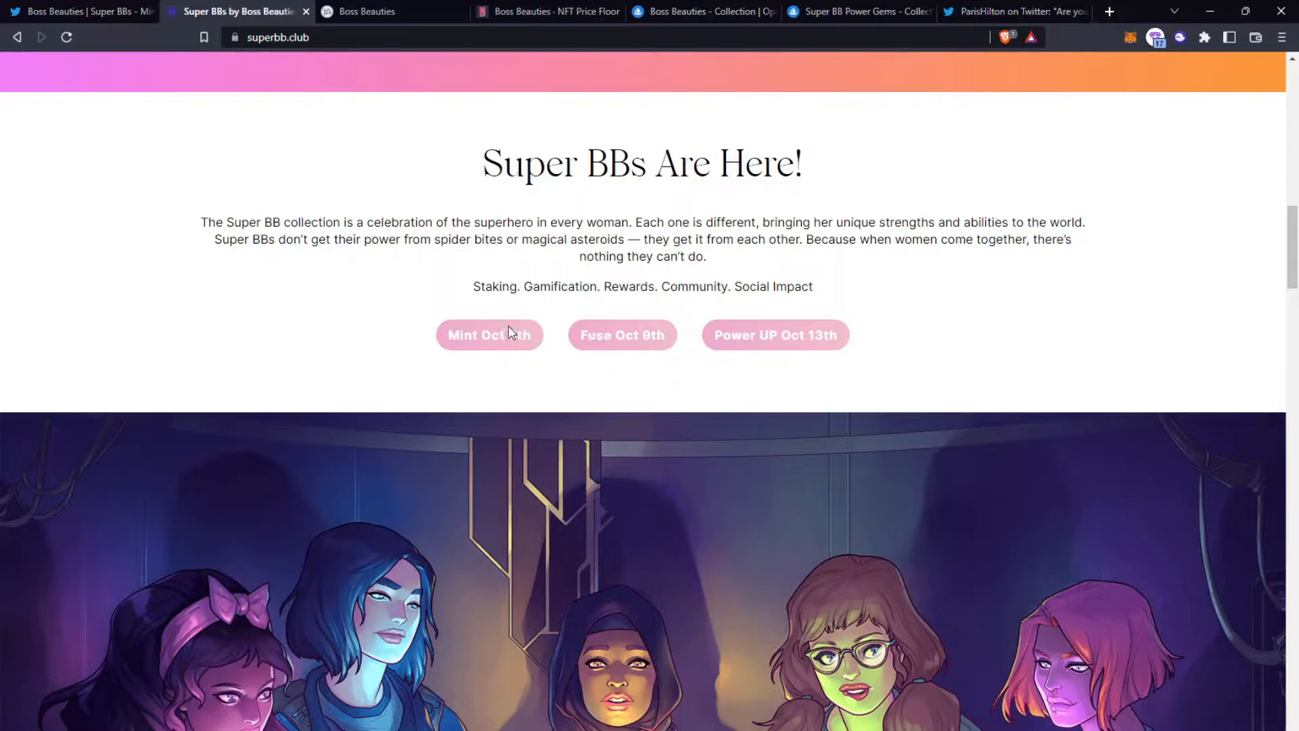
mouse_move(553, 334)
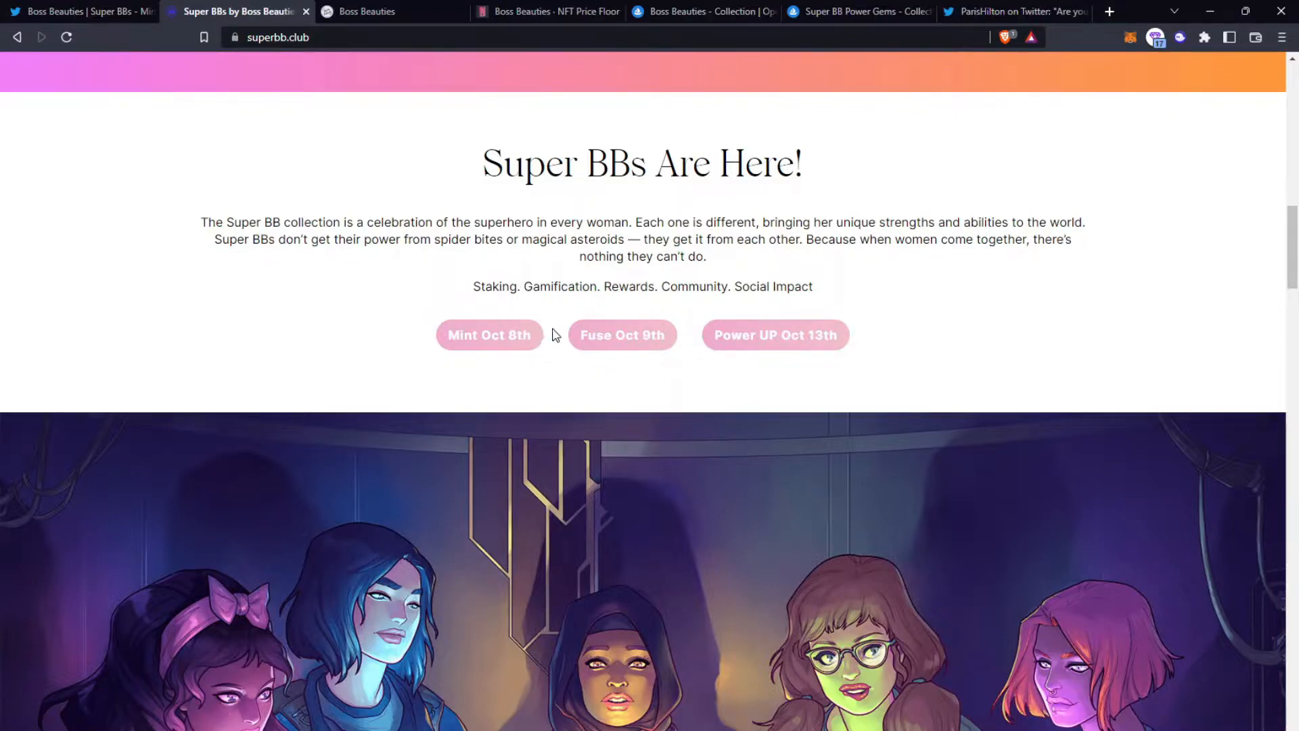
mouse_move(607, 344)
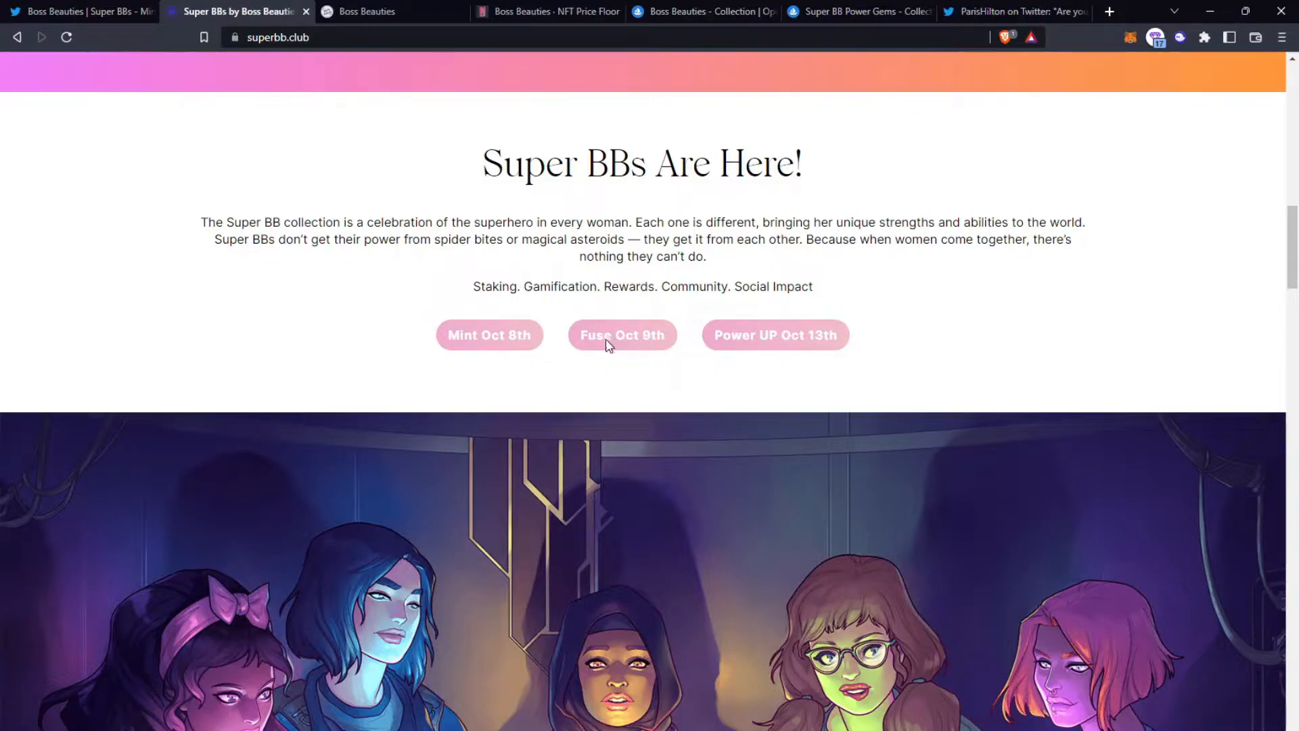
mouse_move(894, 322)
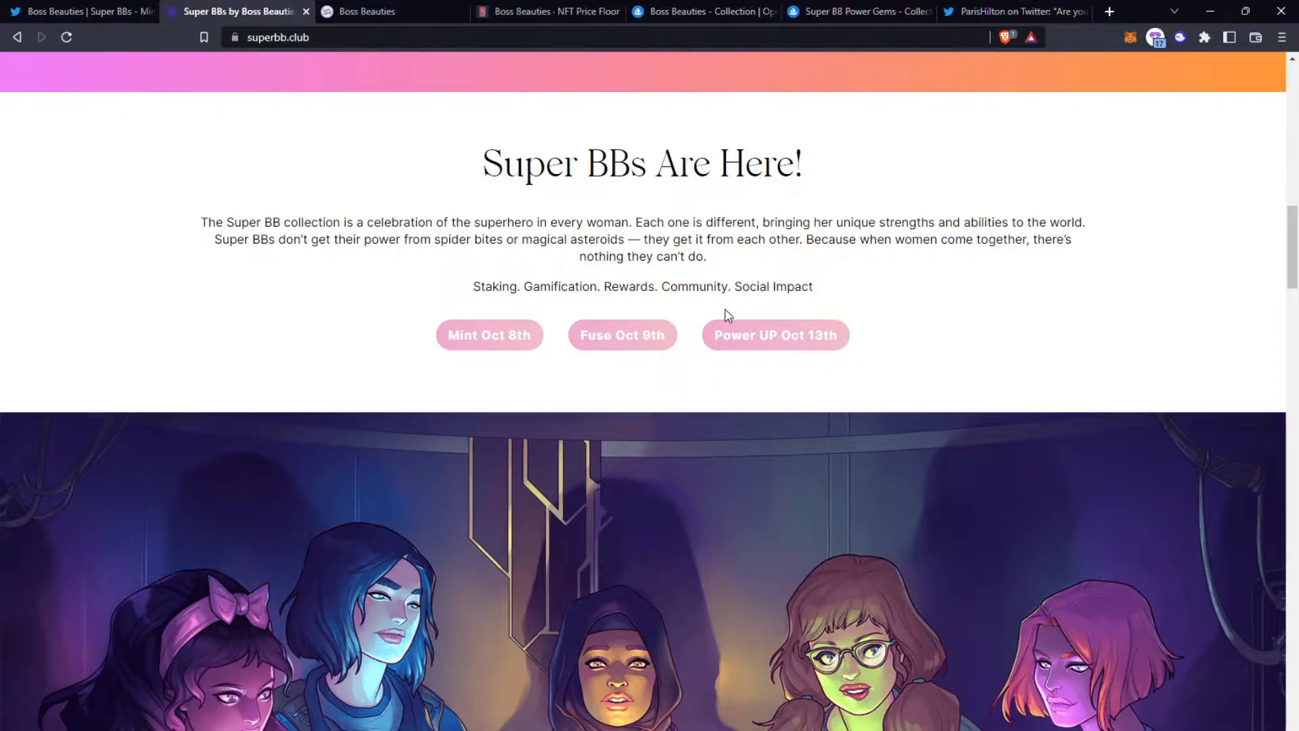
Step: View the Choose Your Power Gems section, then the OpenSea Power Gems listings filtered by Courage
scroll("down", 3)
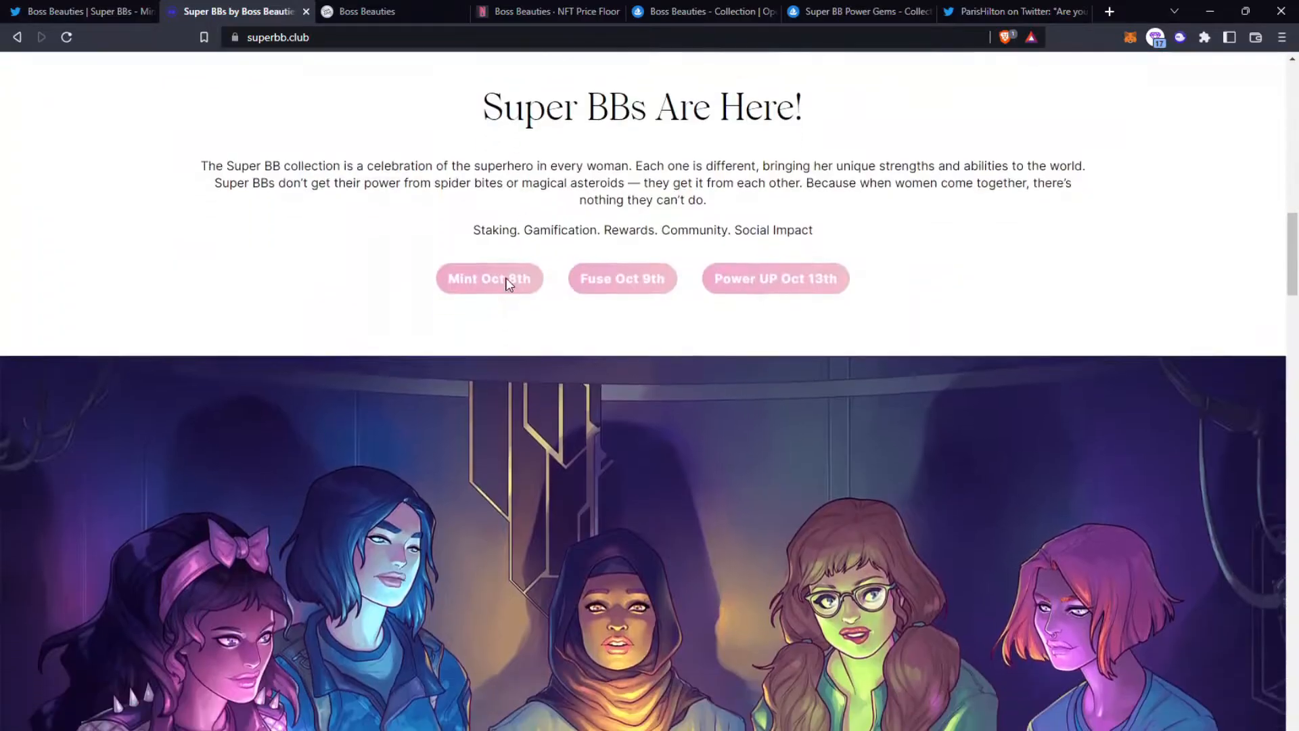
scroll("down", 3)
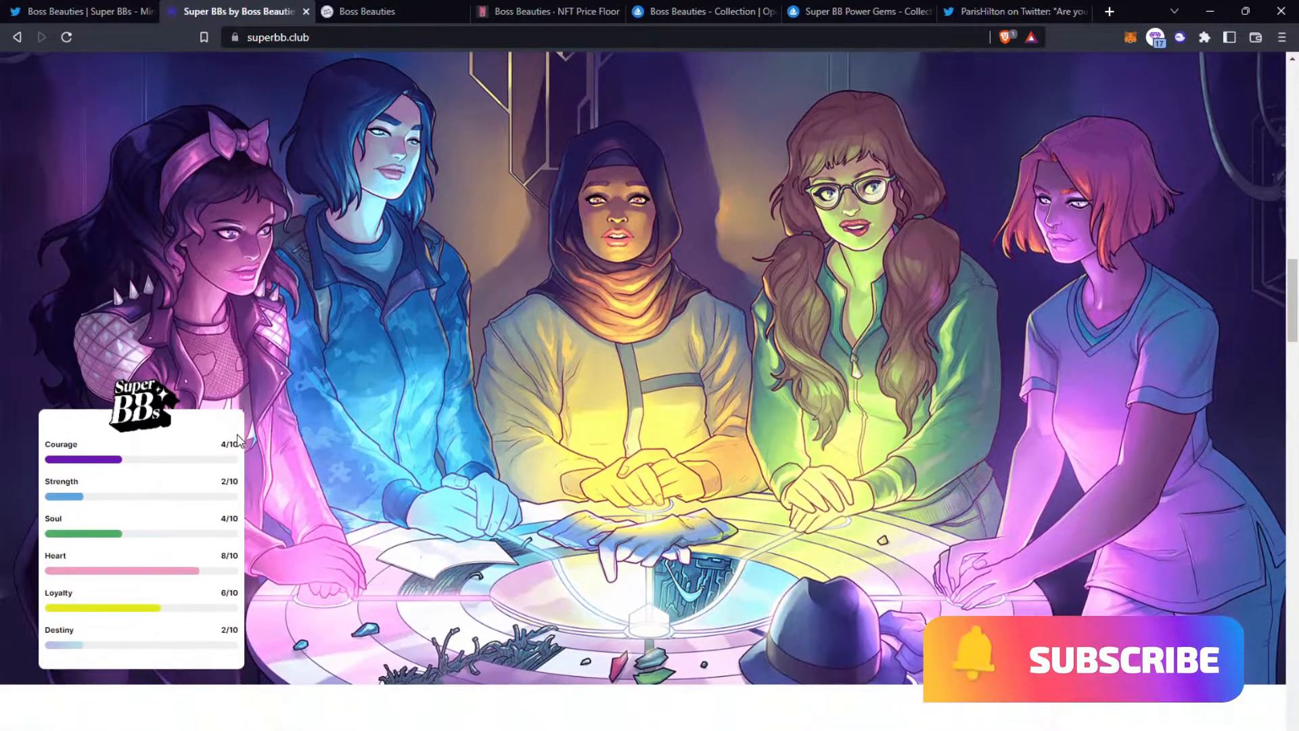
scroll("down", 3)
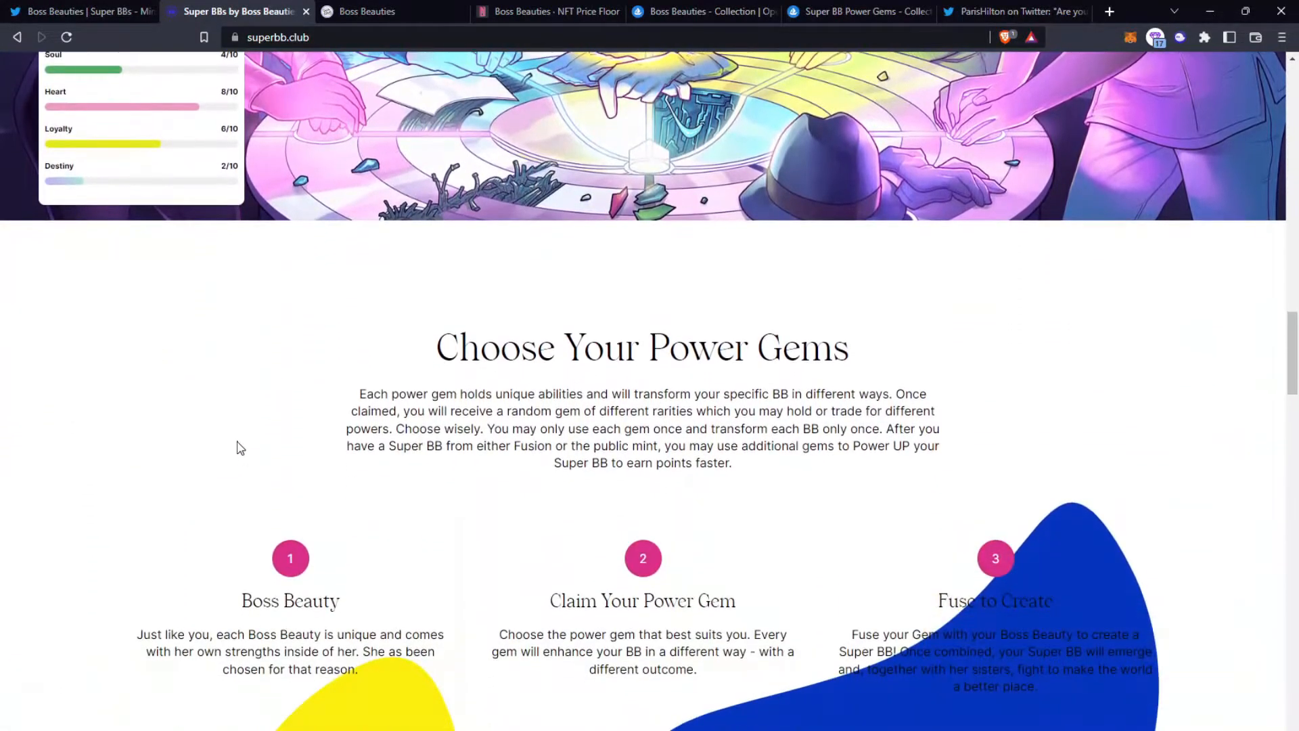
scroll("down", 3)
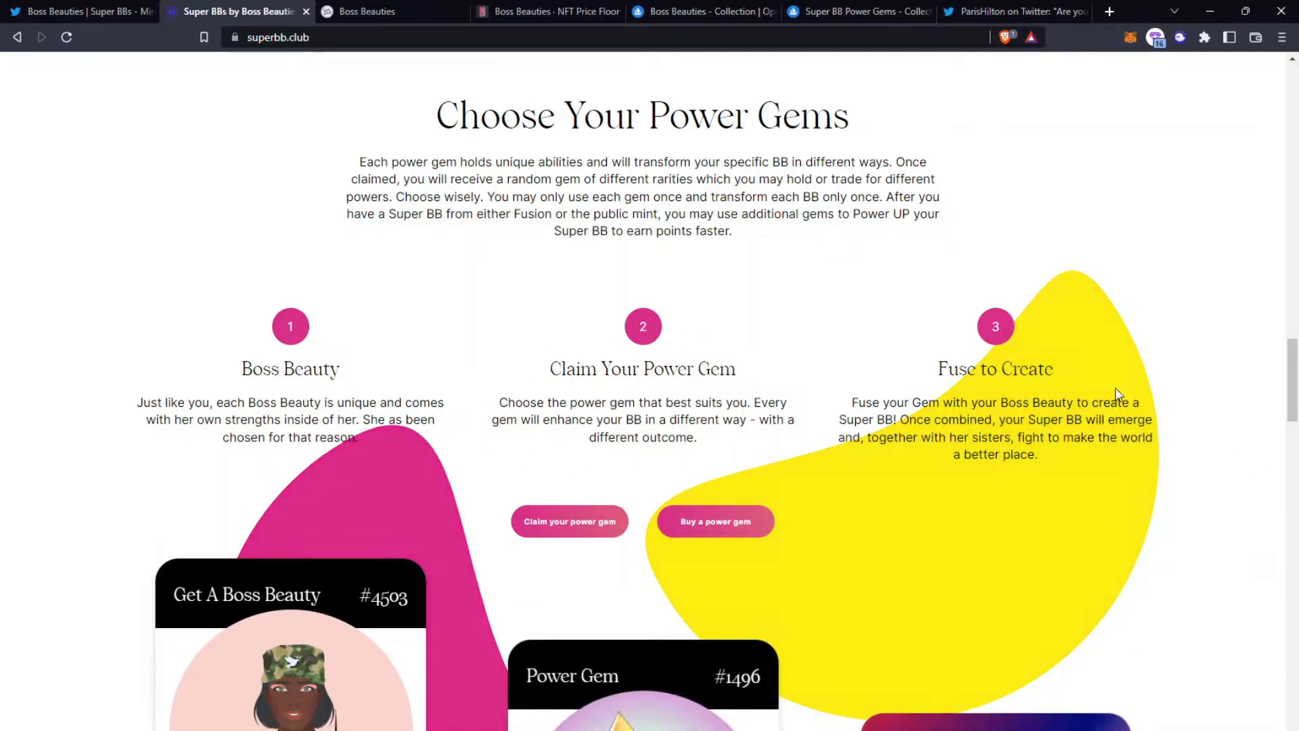
left_click(858, 12)
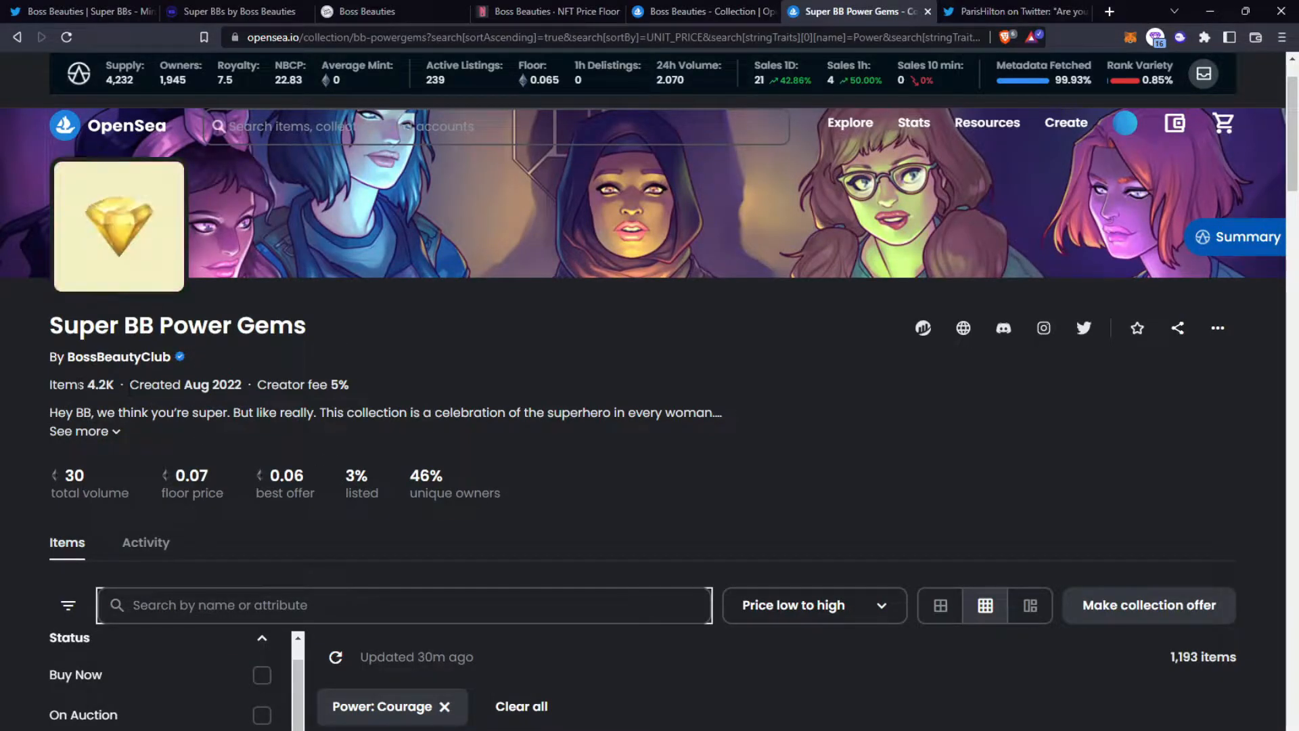
Step: Filter the Power Gems listings to Destiny only (four items), then return to the Super BBs site
scroll("down", 3)
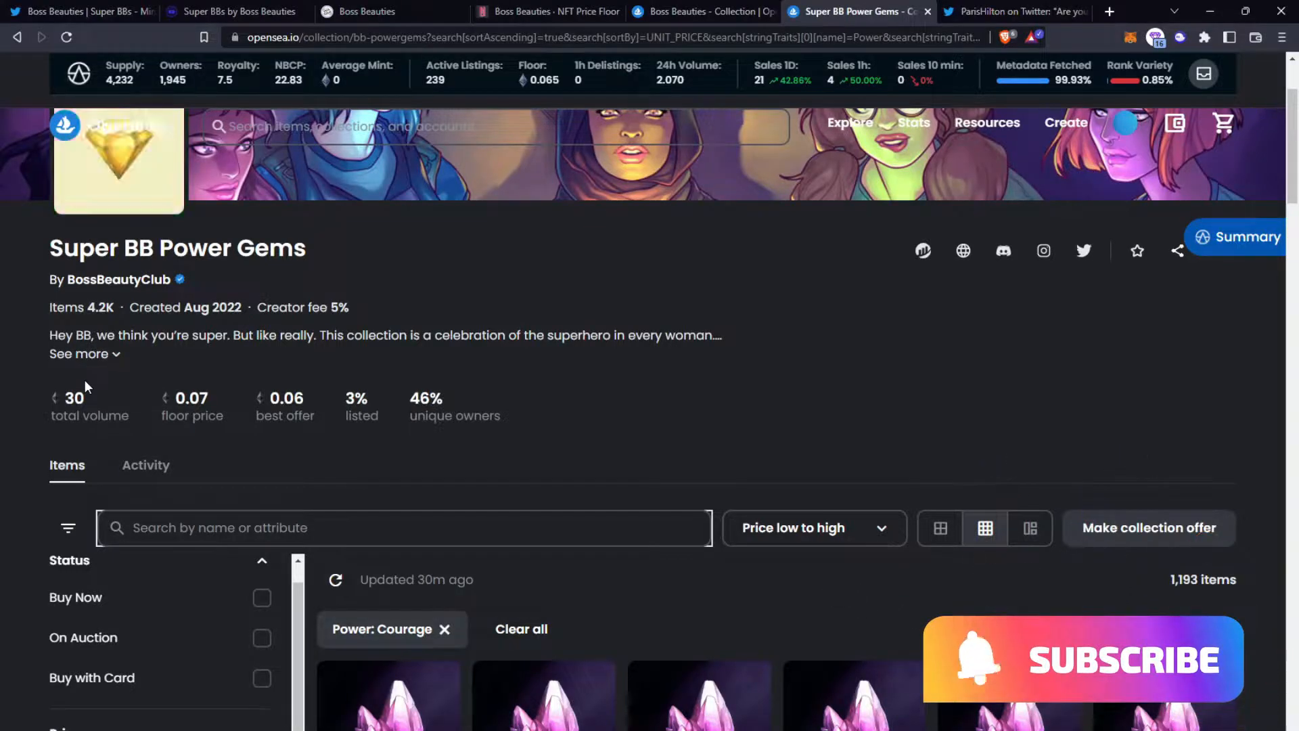
scroll("down", 3)
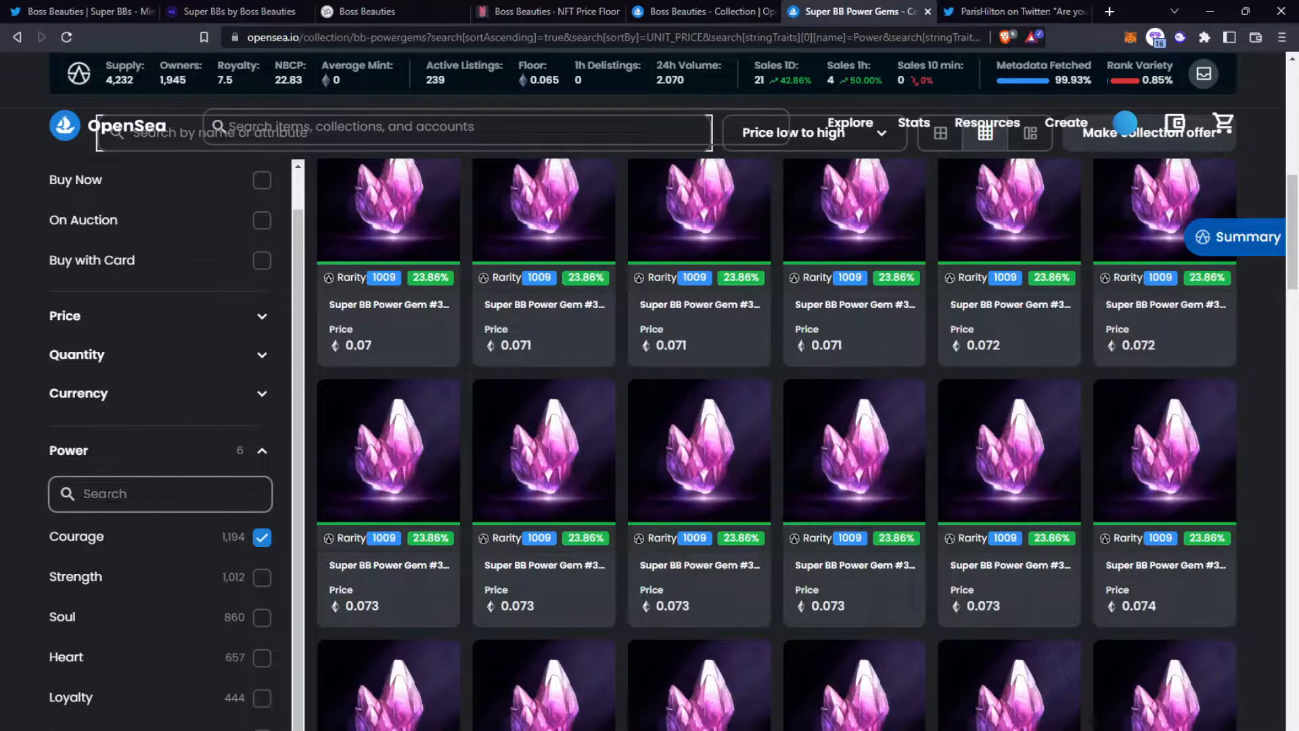
scroll("down", 3)
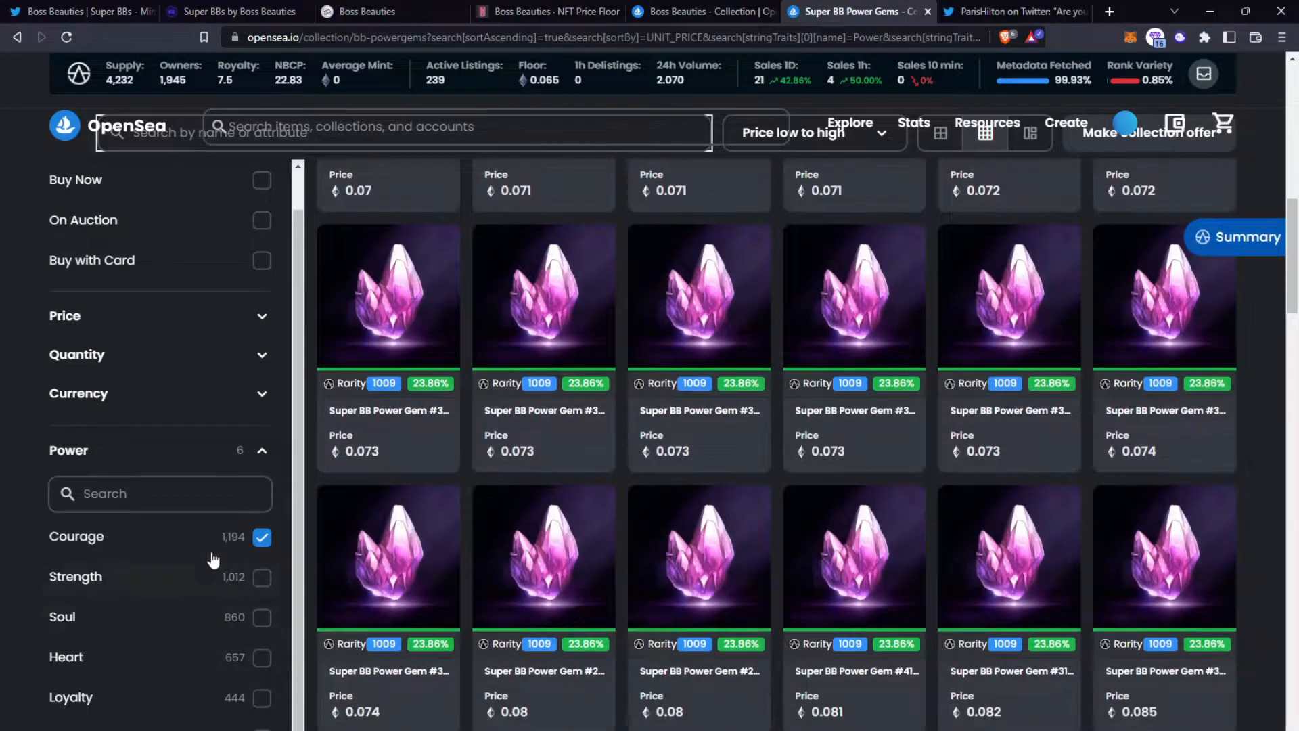
mouse_move(251, 663)
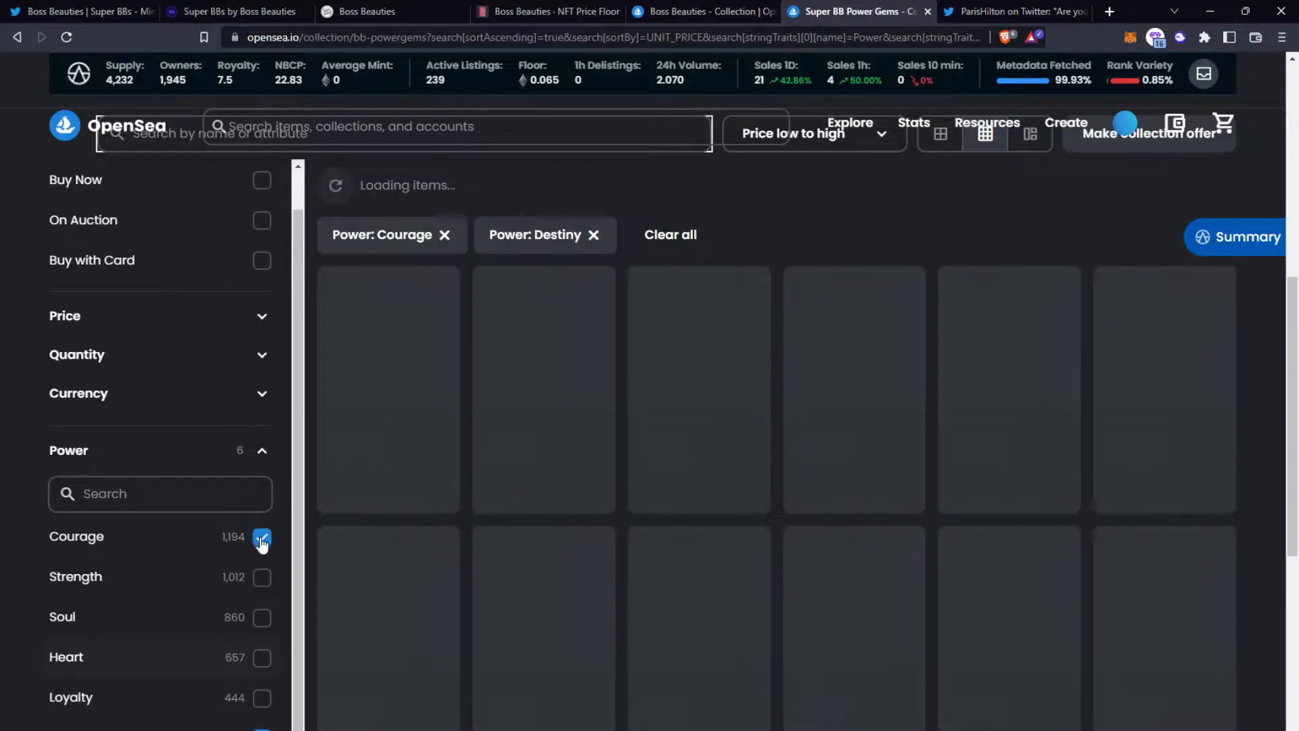
left_click(261, 537)
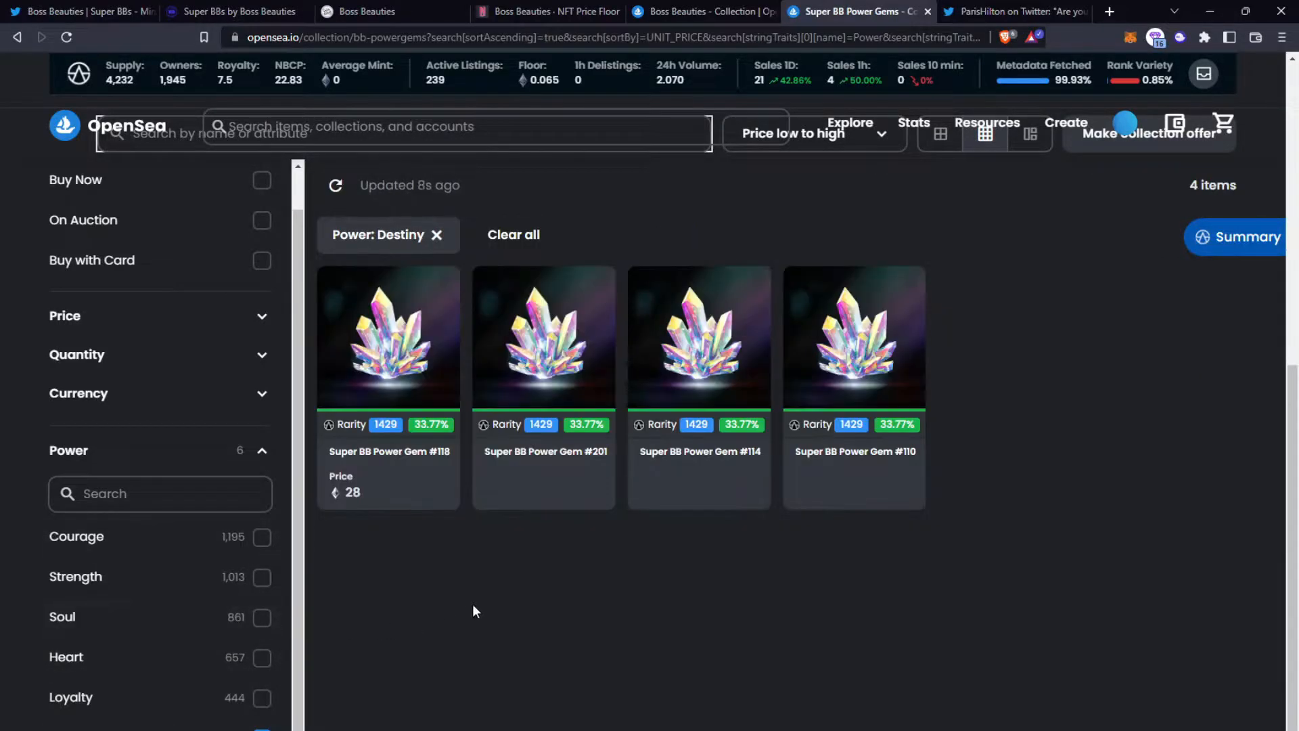
mouse_move(426, 487)
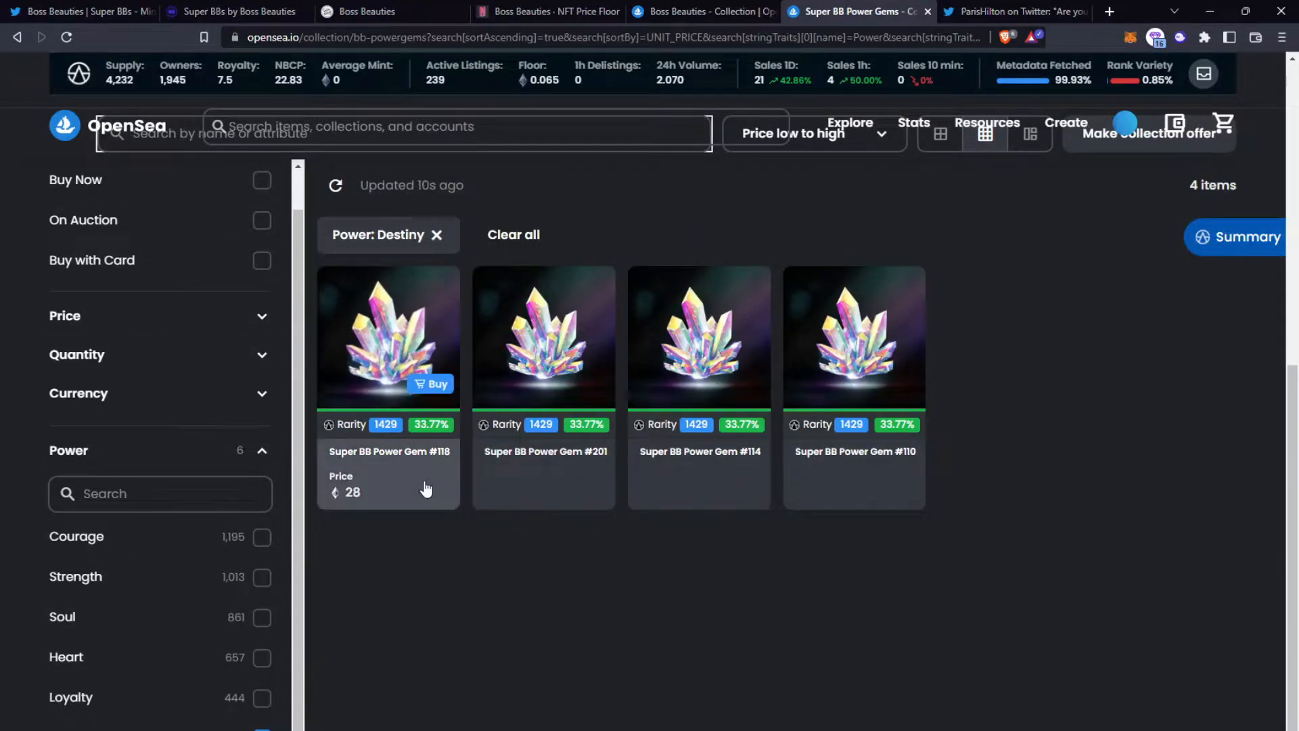
left_click(234, 13)
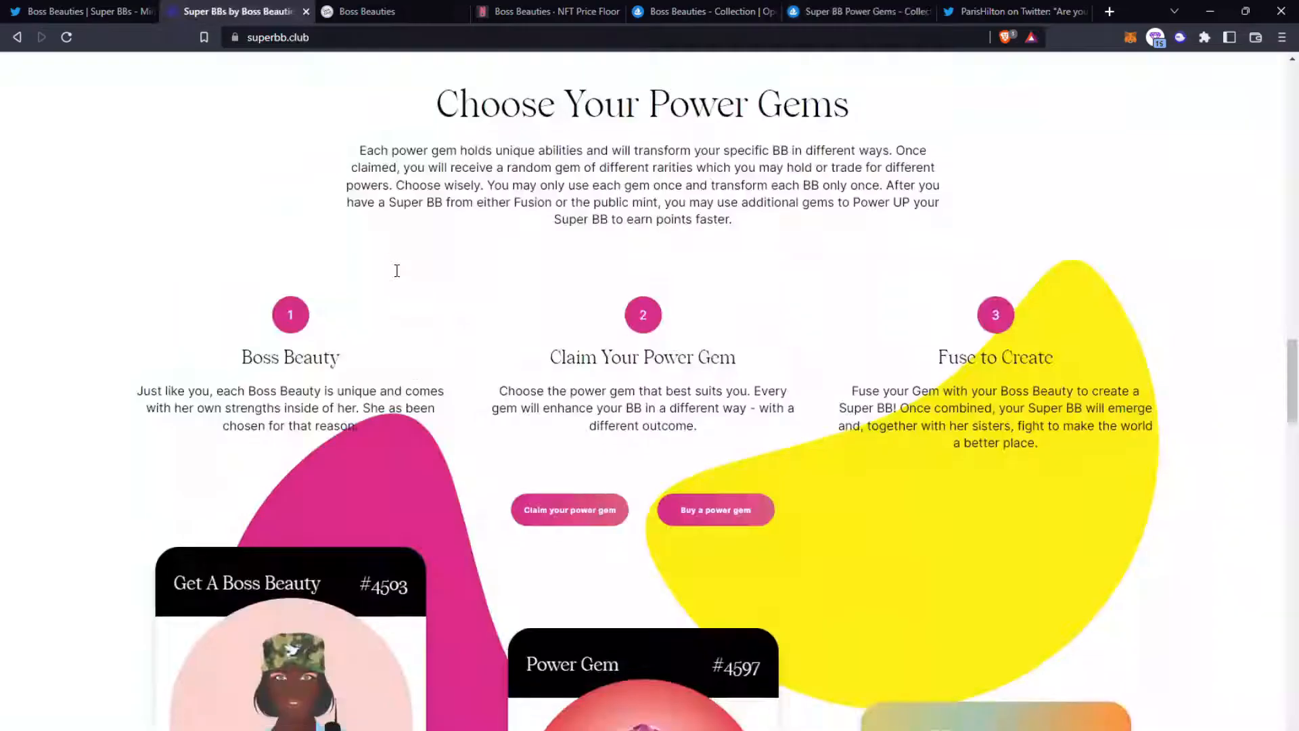
Step: Scroll past the Boss Beauty, Power Gem and Super BB cards to the Power Gems FAQ list
scroll("down", 3)
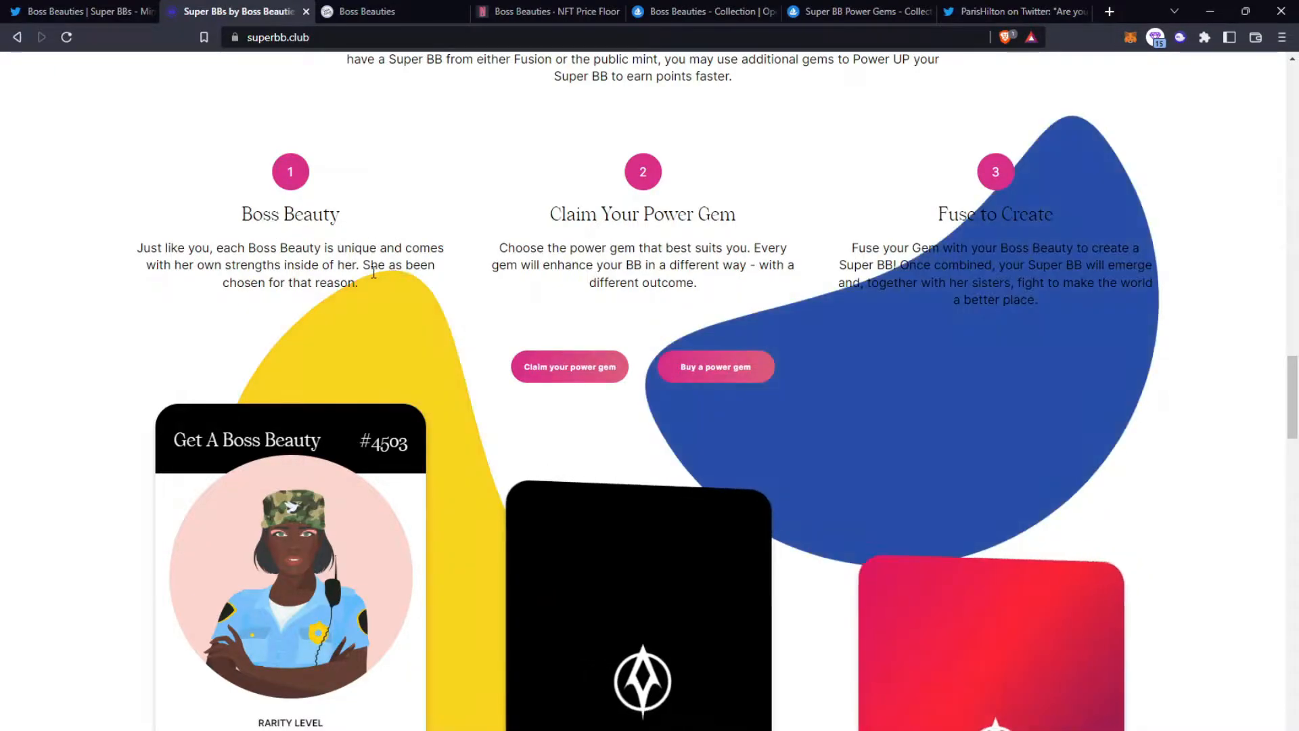
scroll("down", 3)
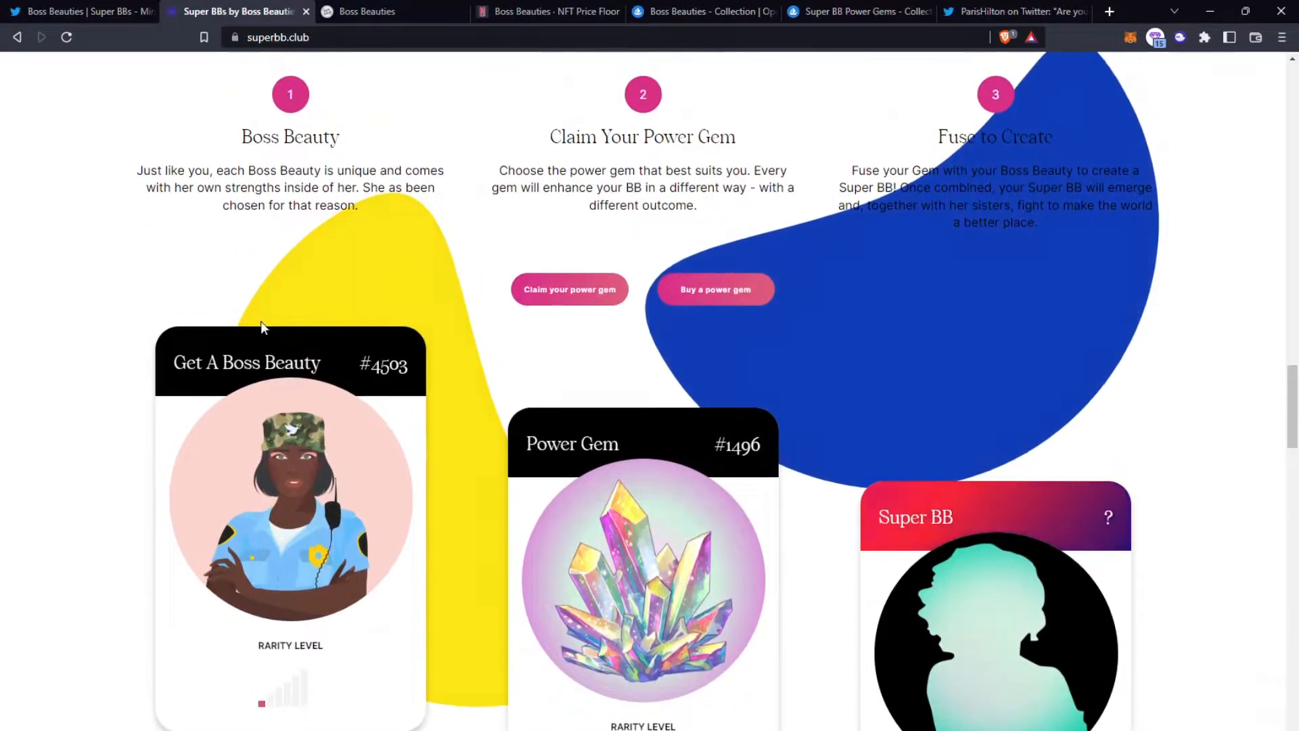
scroll("down", 3)
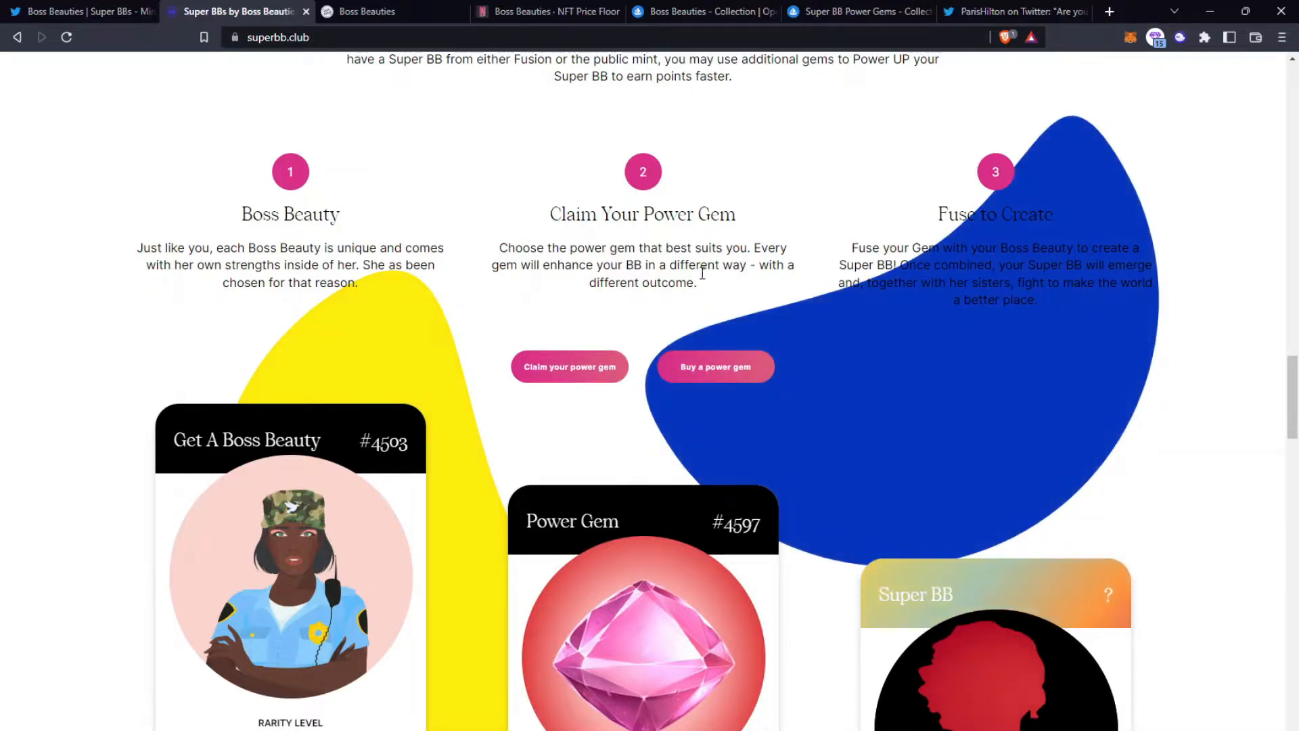
scroll("down", 3)
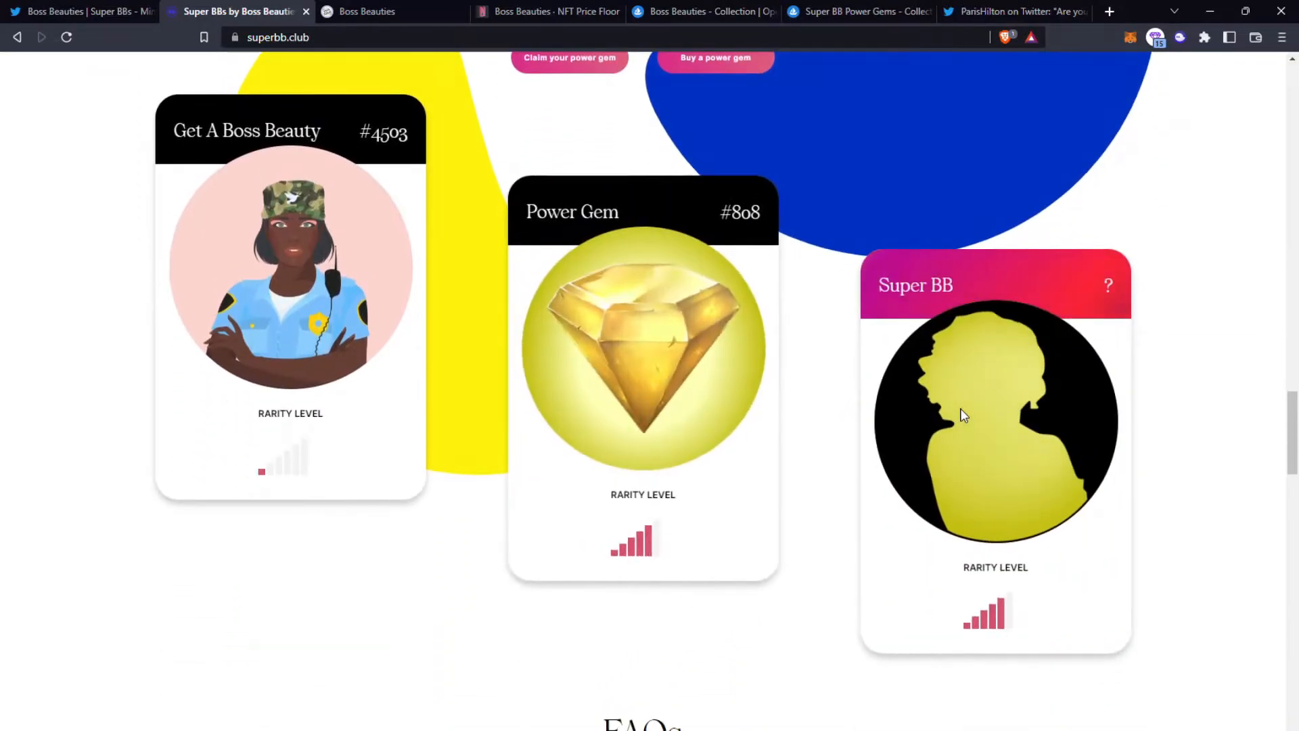
scroll("down", 3)
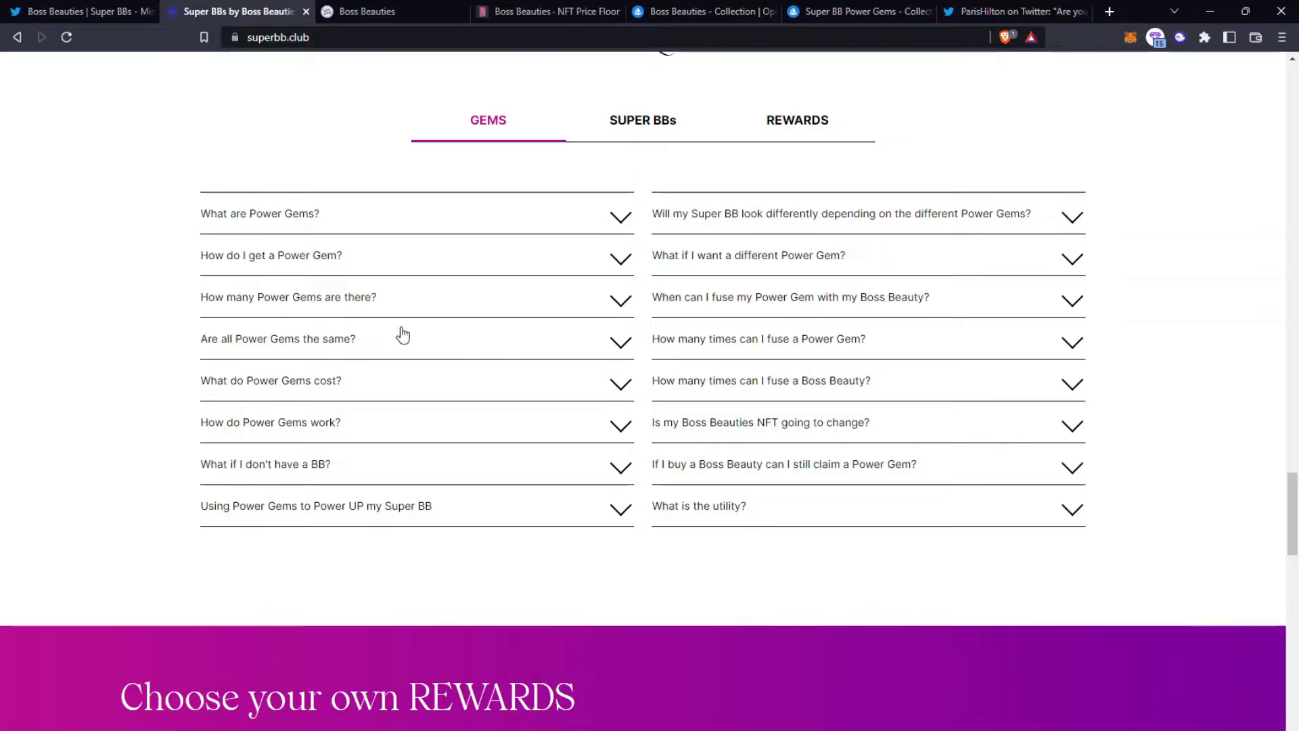
Step: Read the FAQ answers on Power Gem count and cost, then collapse the list
left_click(288, 297)
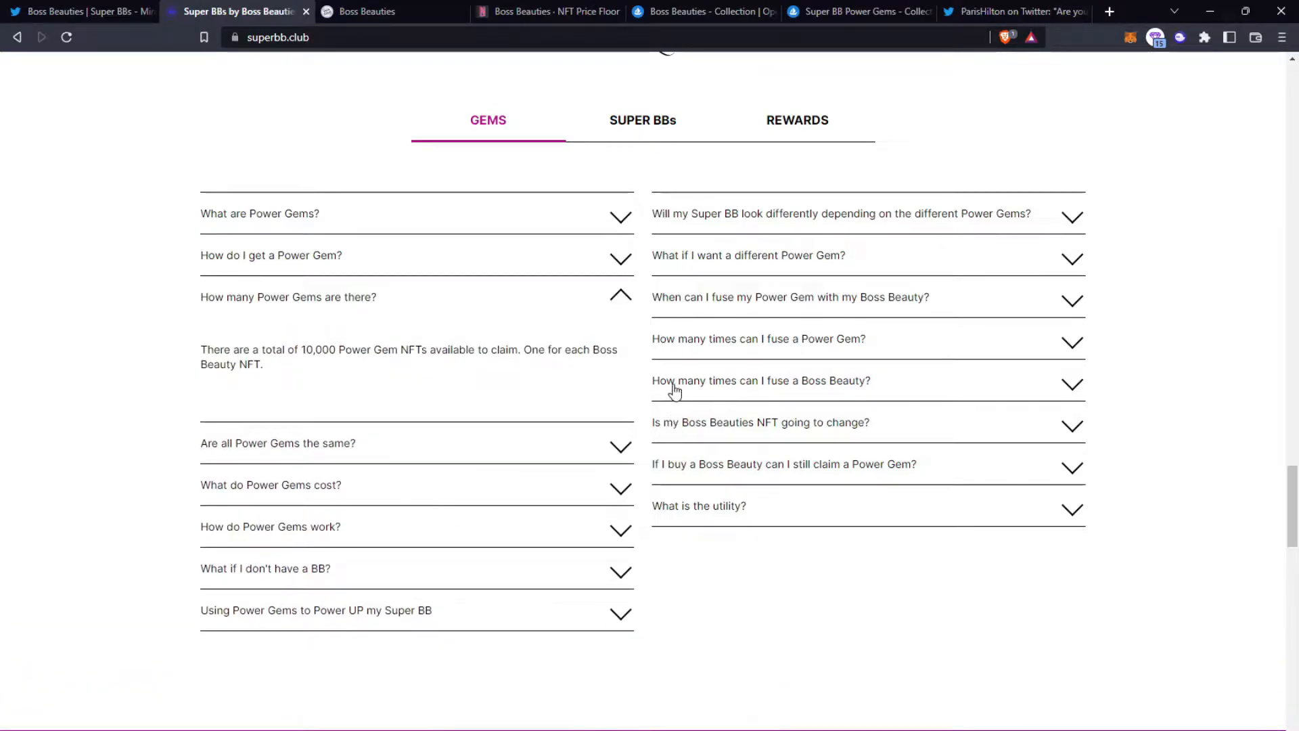
mouse_move(555, 368)
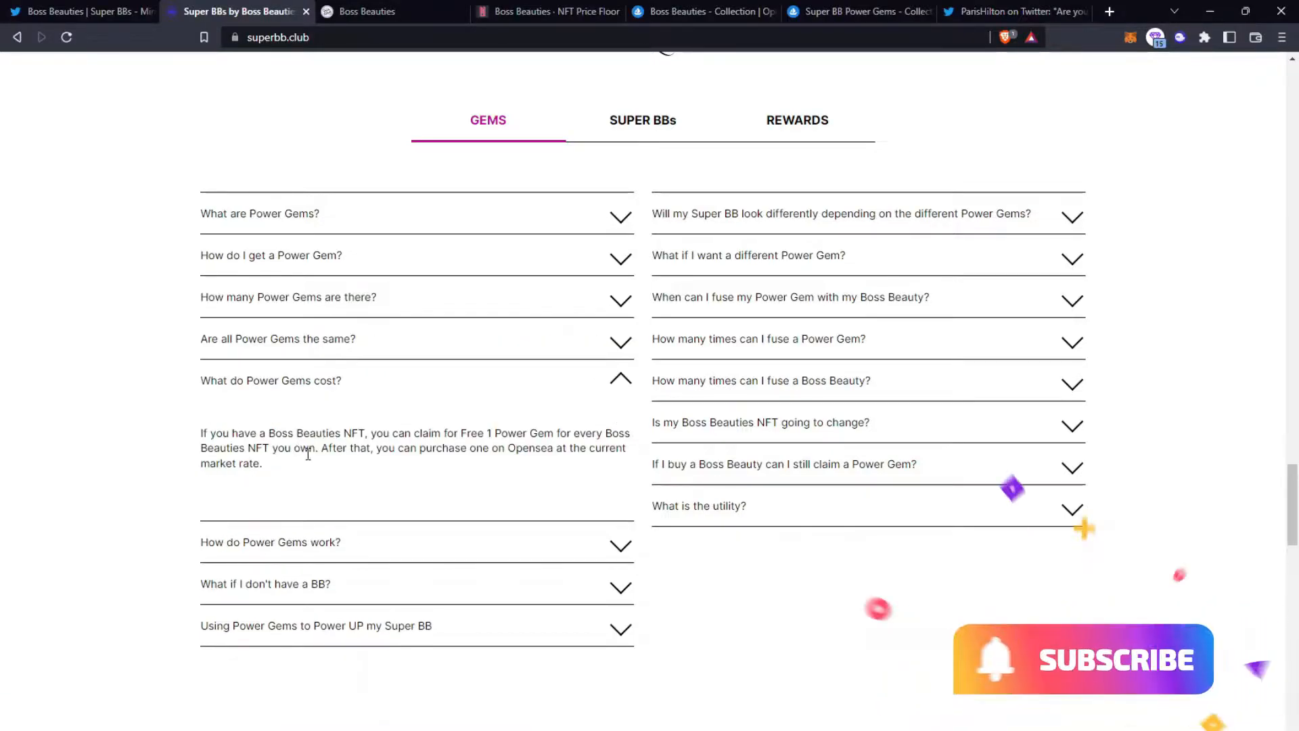
mouse_move(534, 463)
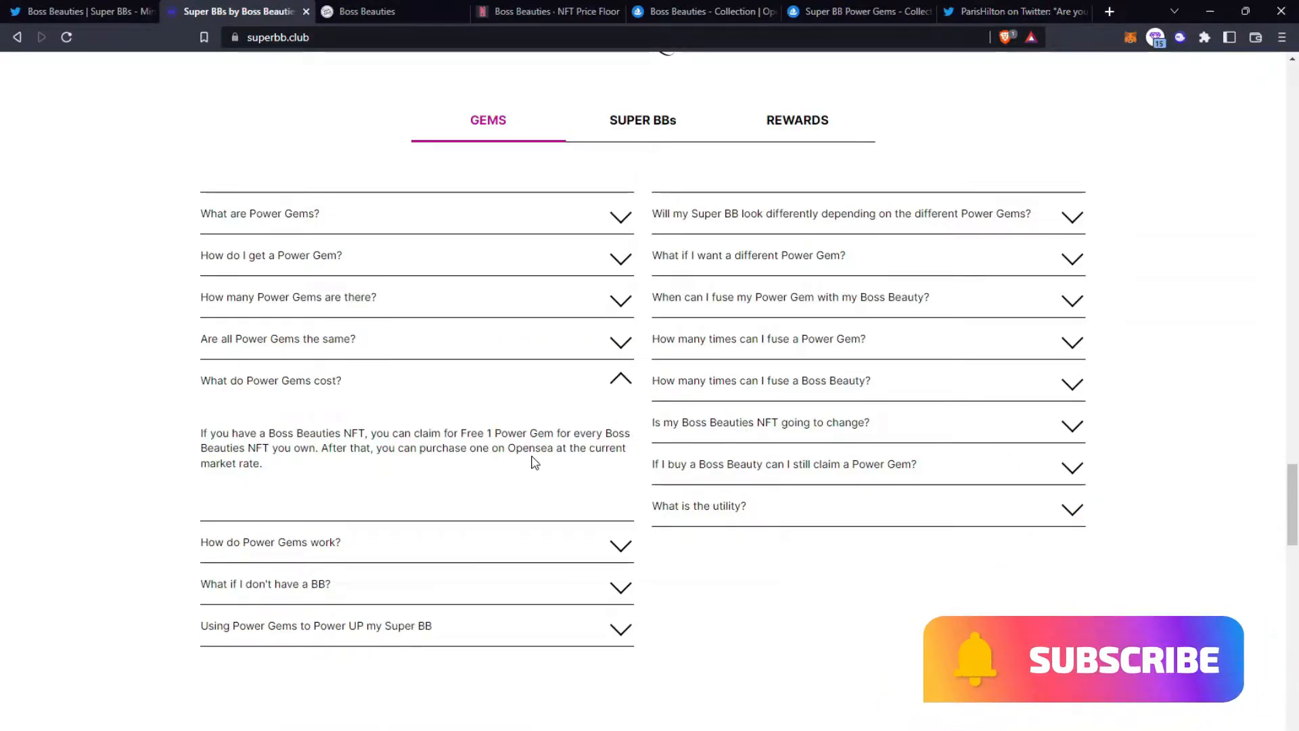
left_click(620, 380)
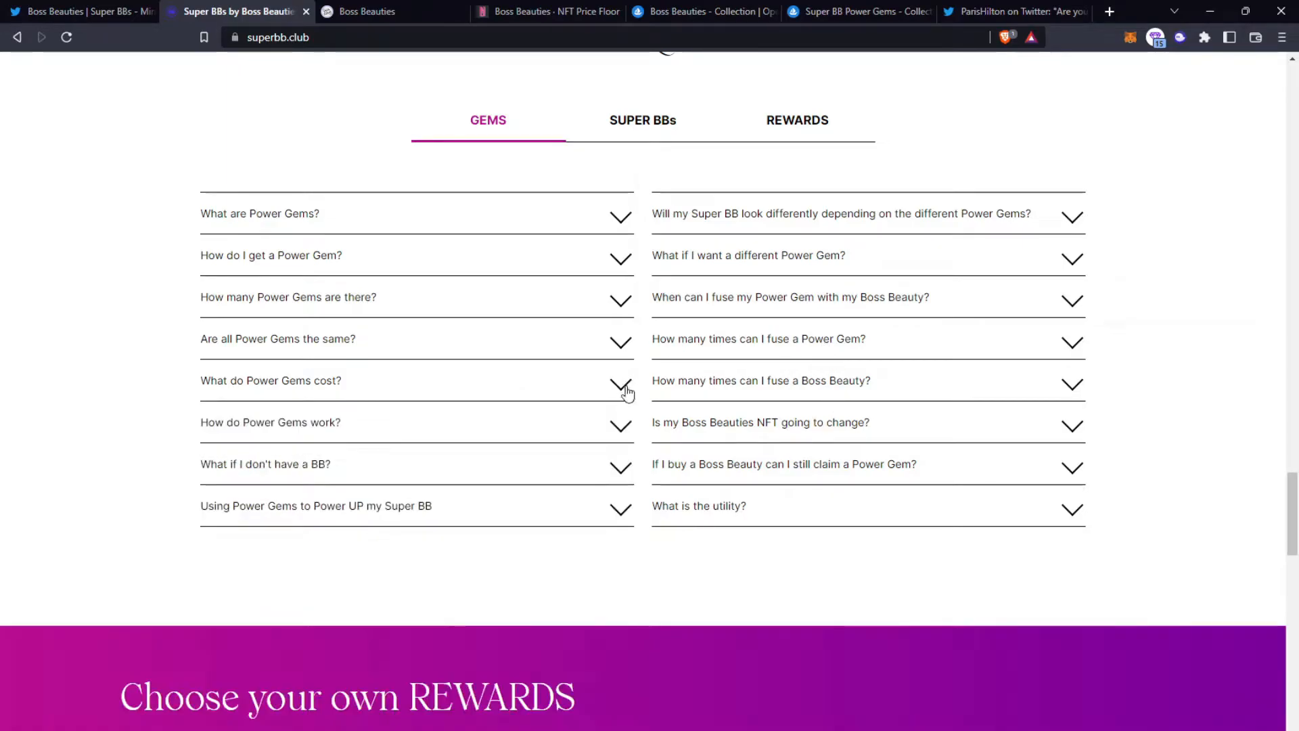
mouse_move(1024, 383)
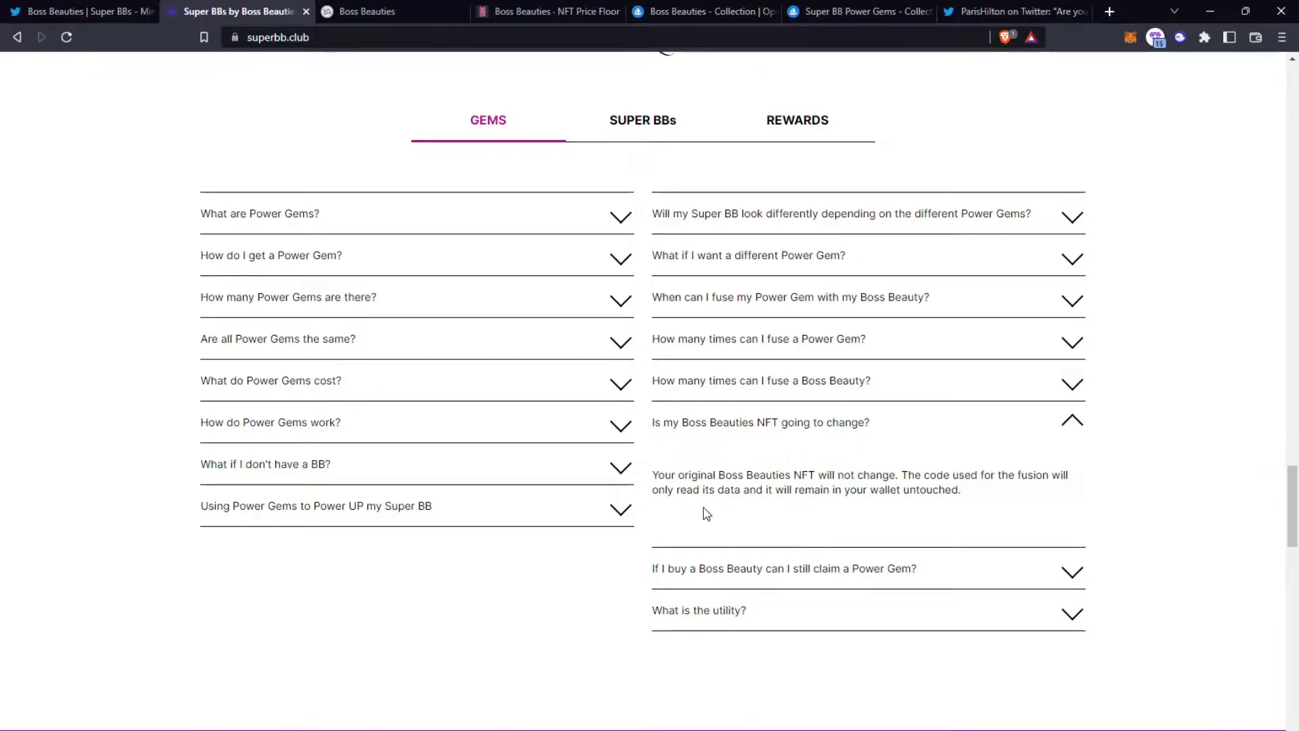
mouse_move(1006, 475)
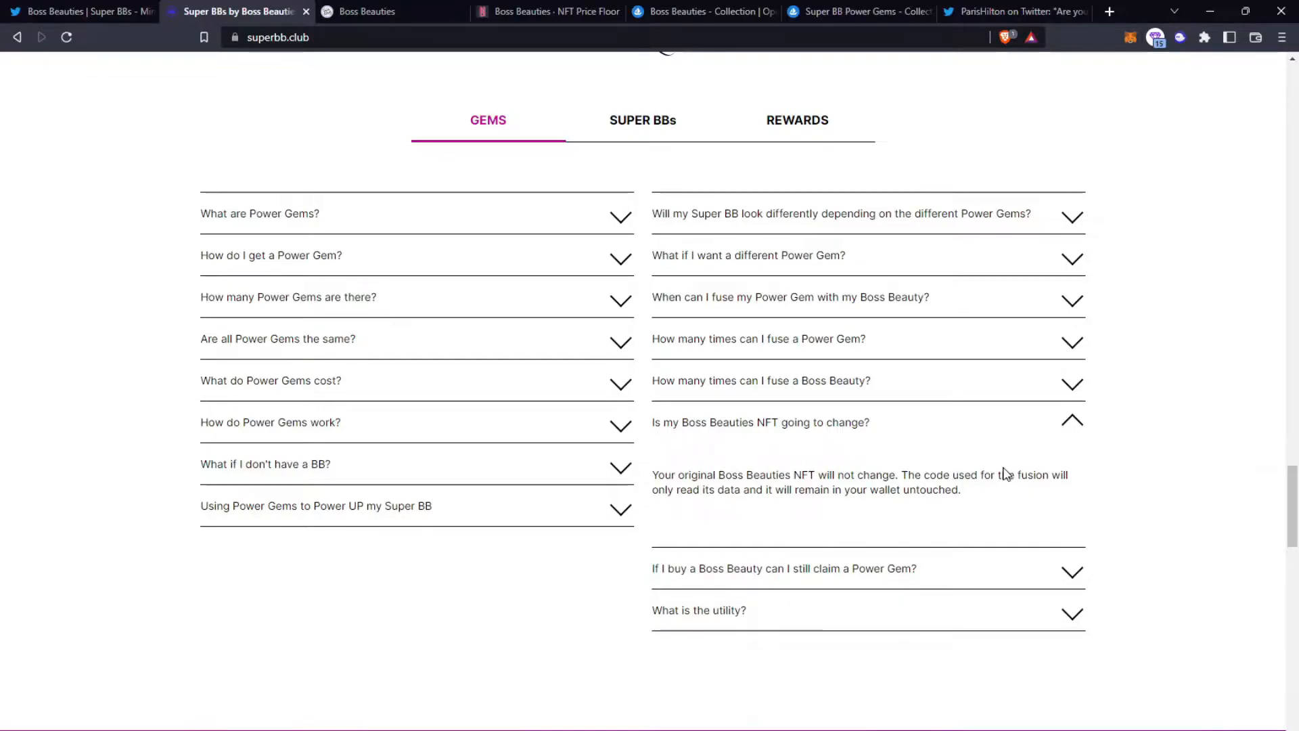
mouse_move(903, 483)
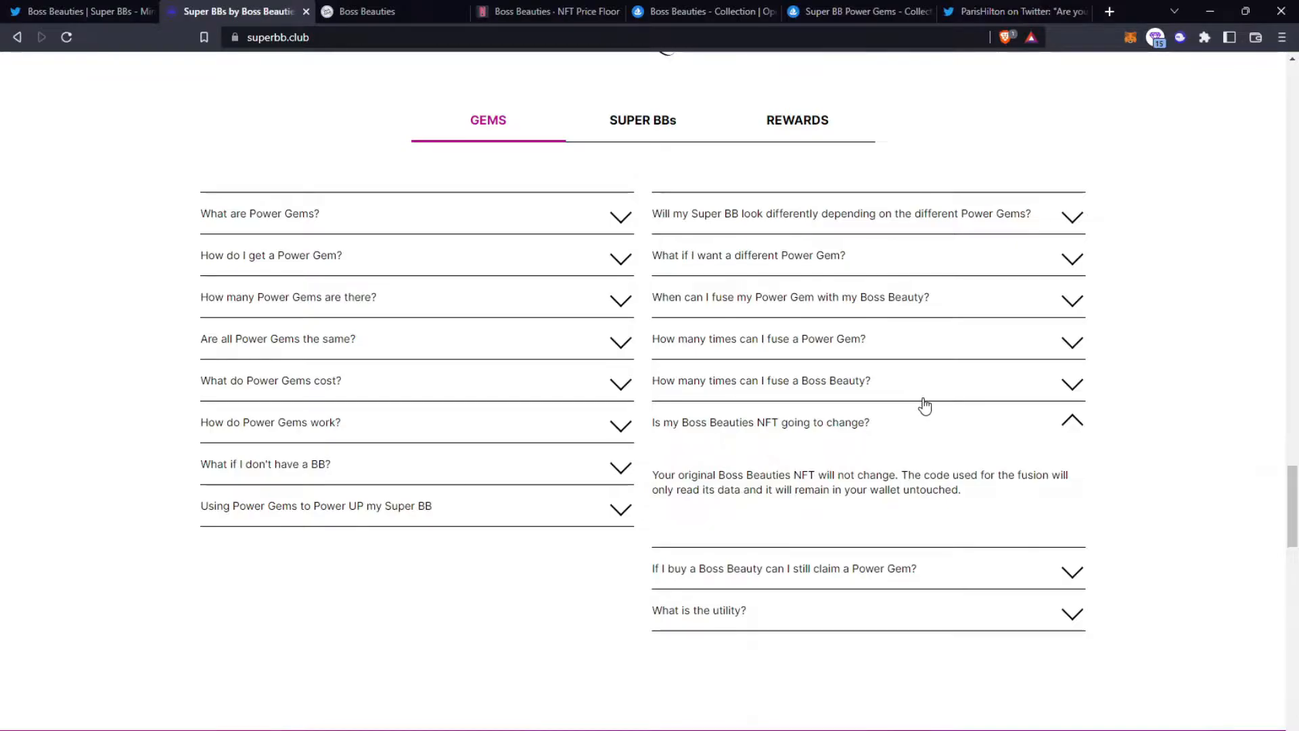
Step: Show the SUPER BBs FAQ questions and expand what they are, how many exist, how to get one
left_click(641, 120)
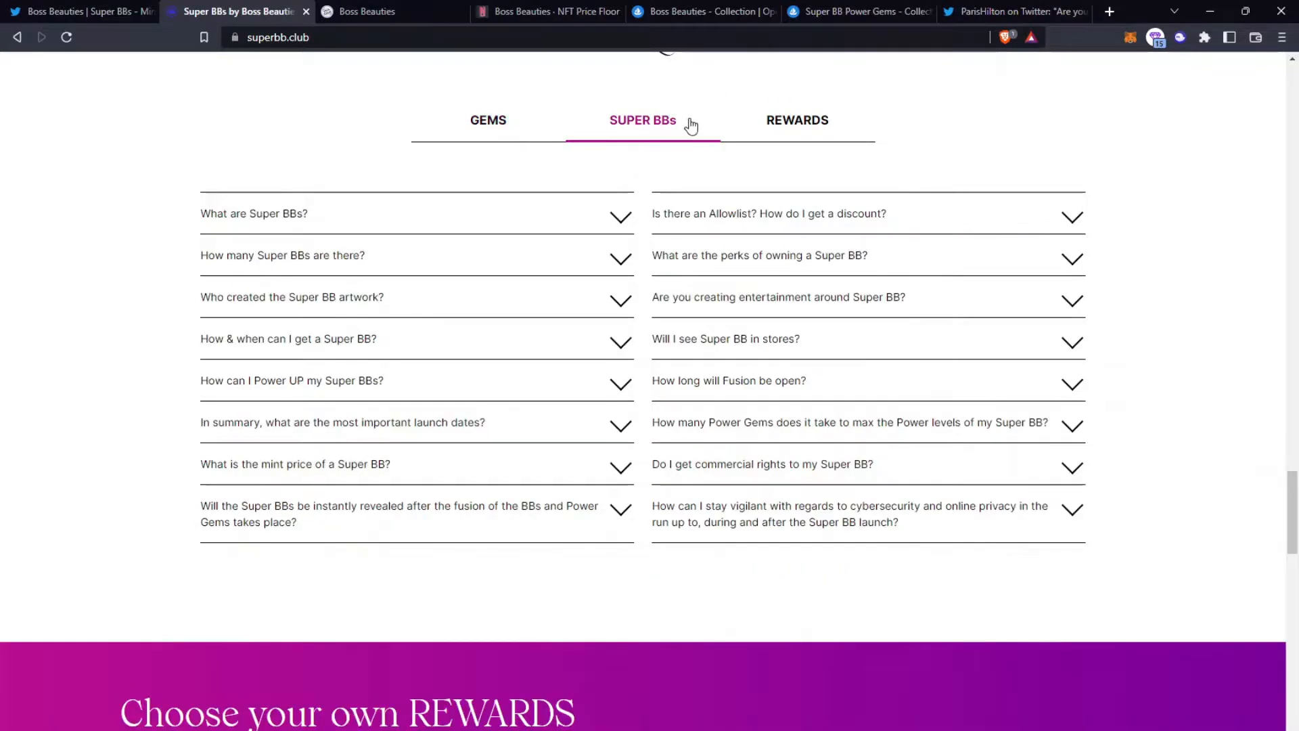
mouse_move(80, 92)
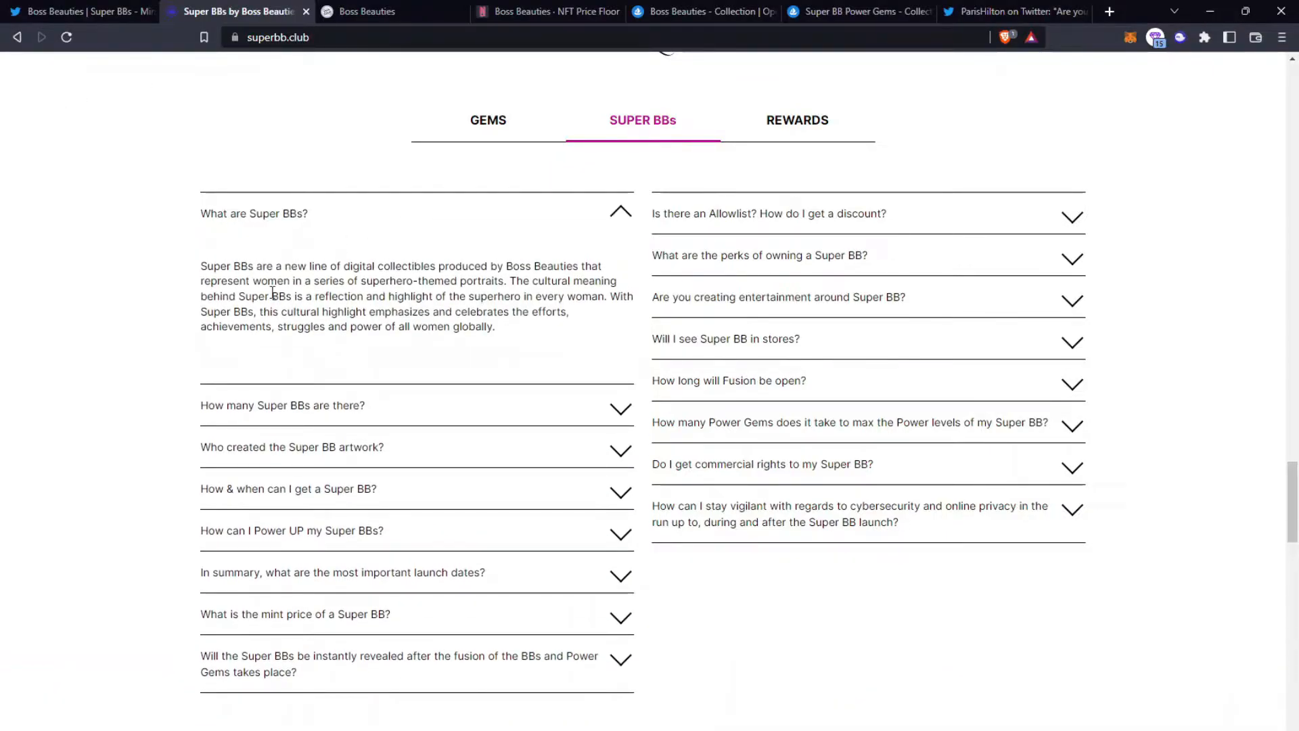
mouse_move(151, 364)
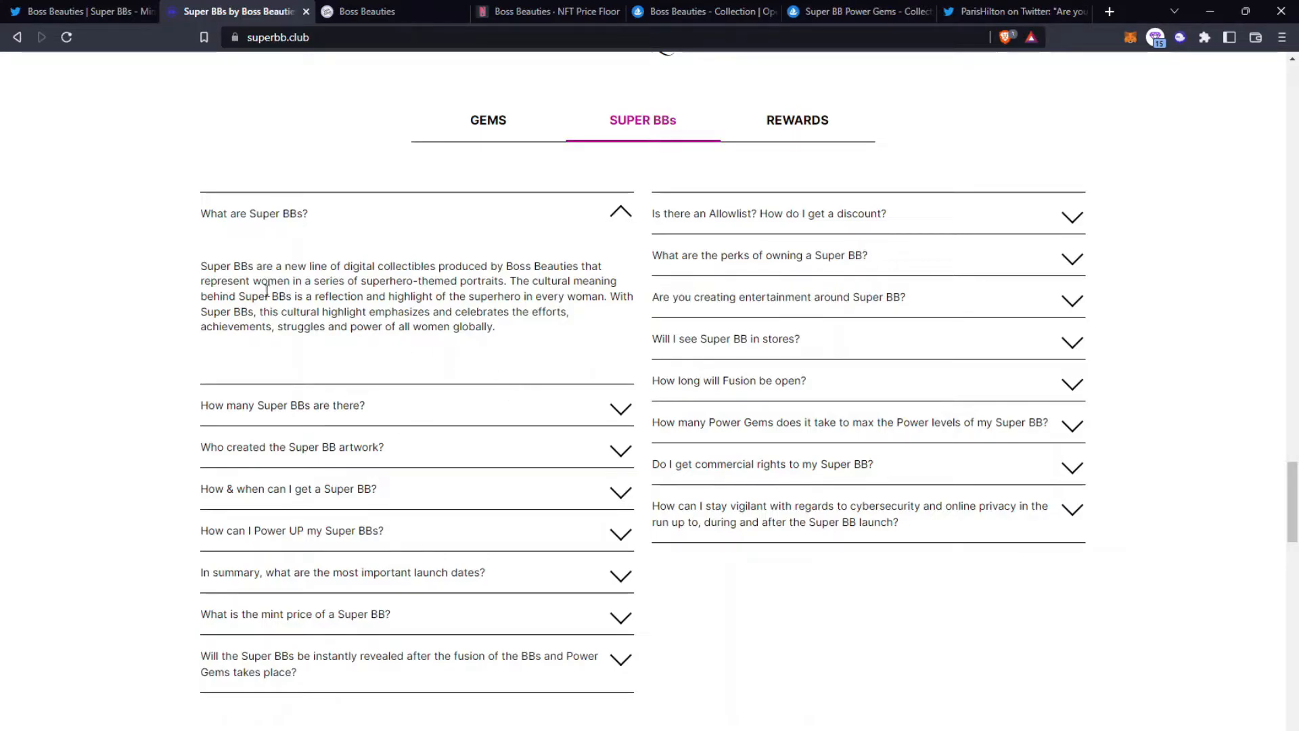
mouse_move(383, 284)
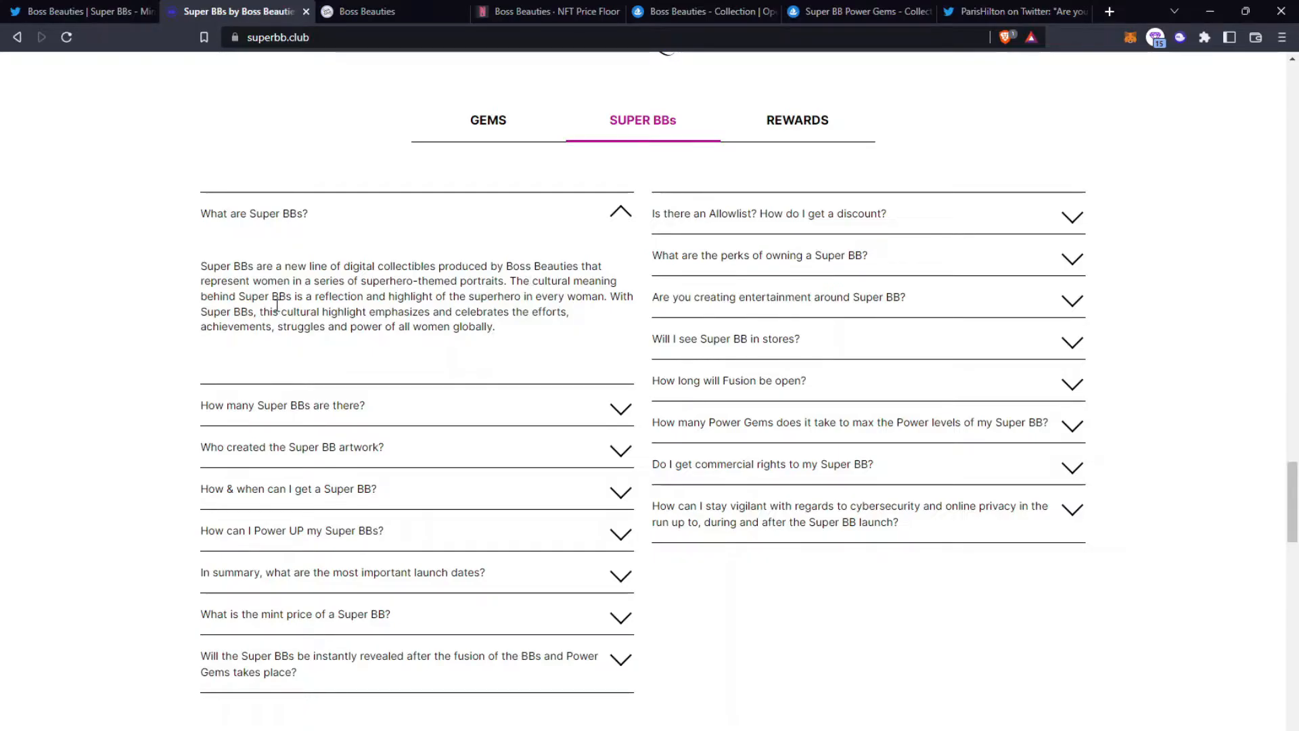
mouse_move(197, 363)
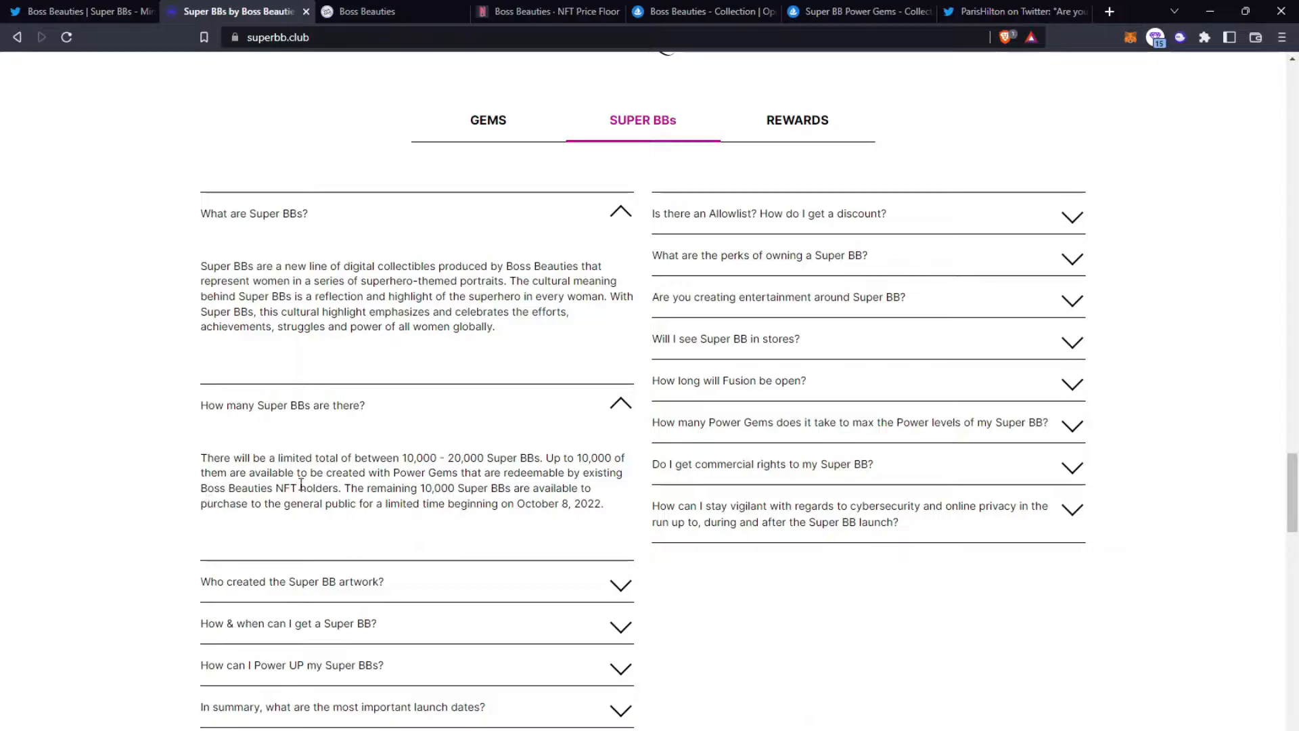
mouse_move(406, 473)
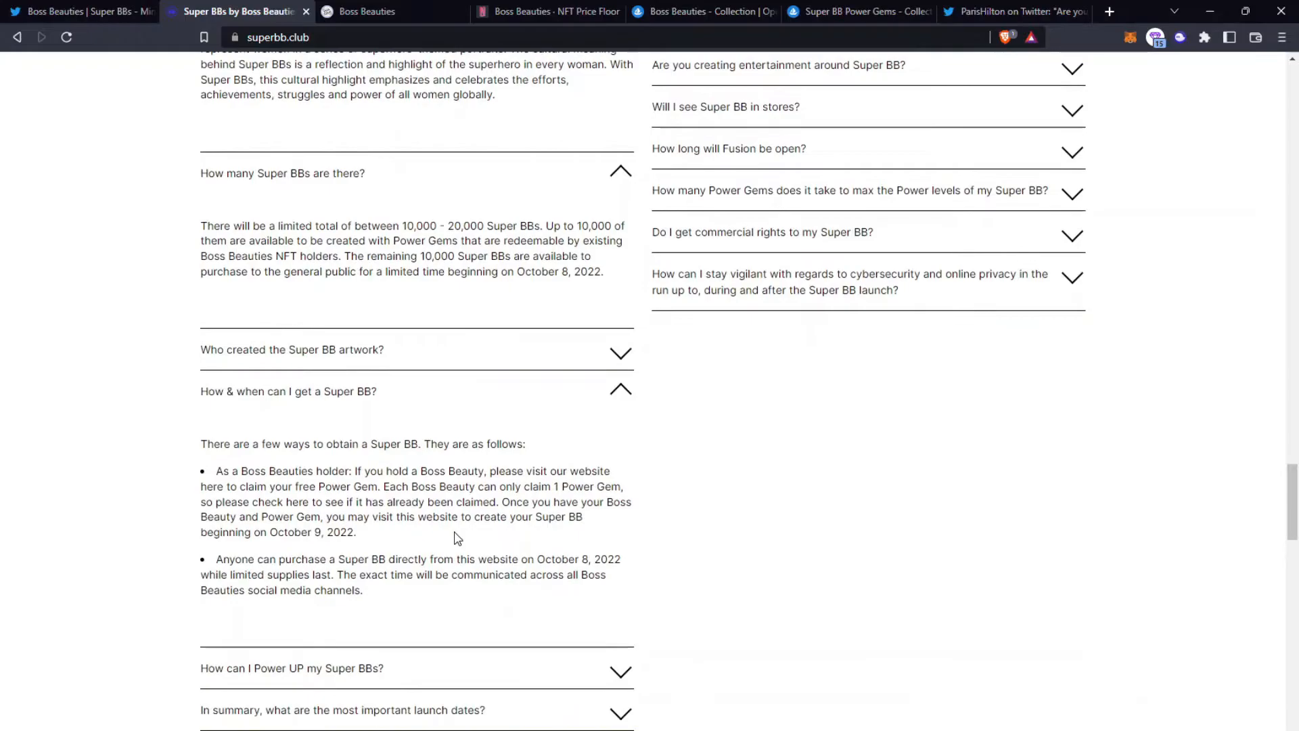
scroll("down", 3)
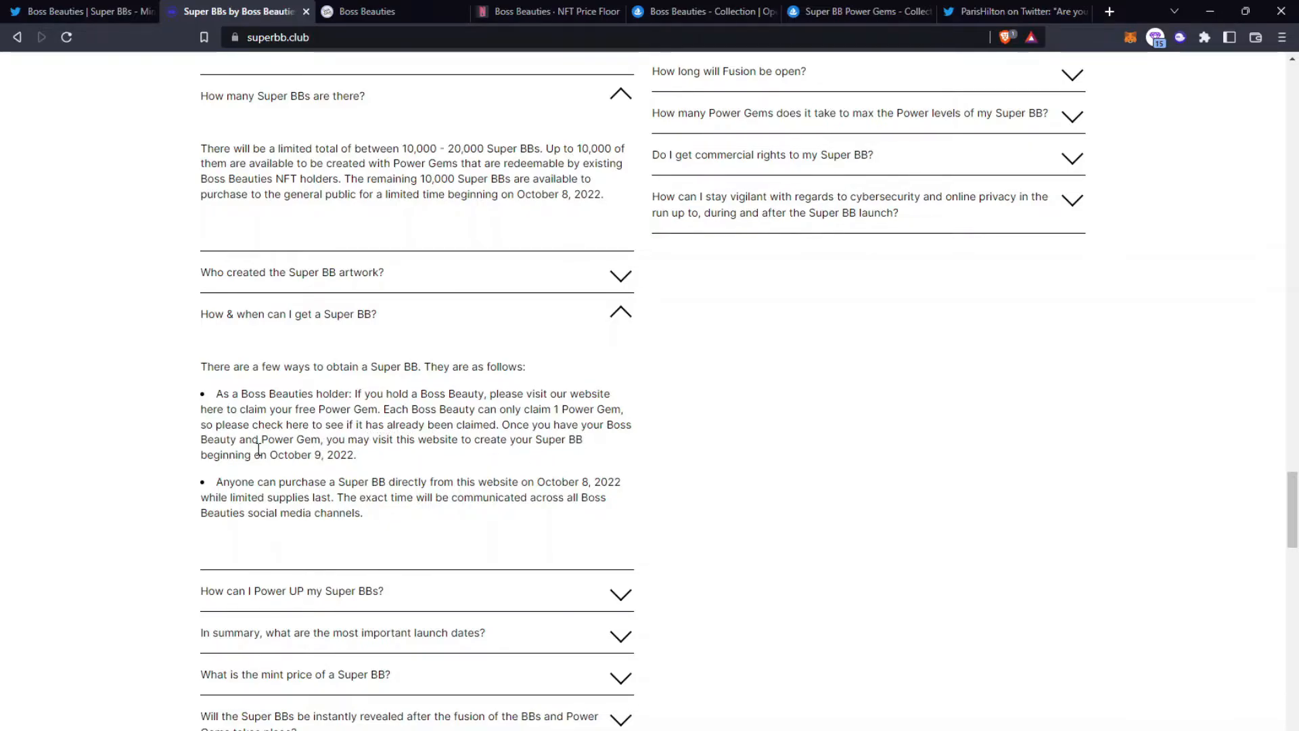
mouse_move(368, 488)
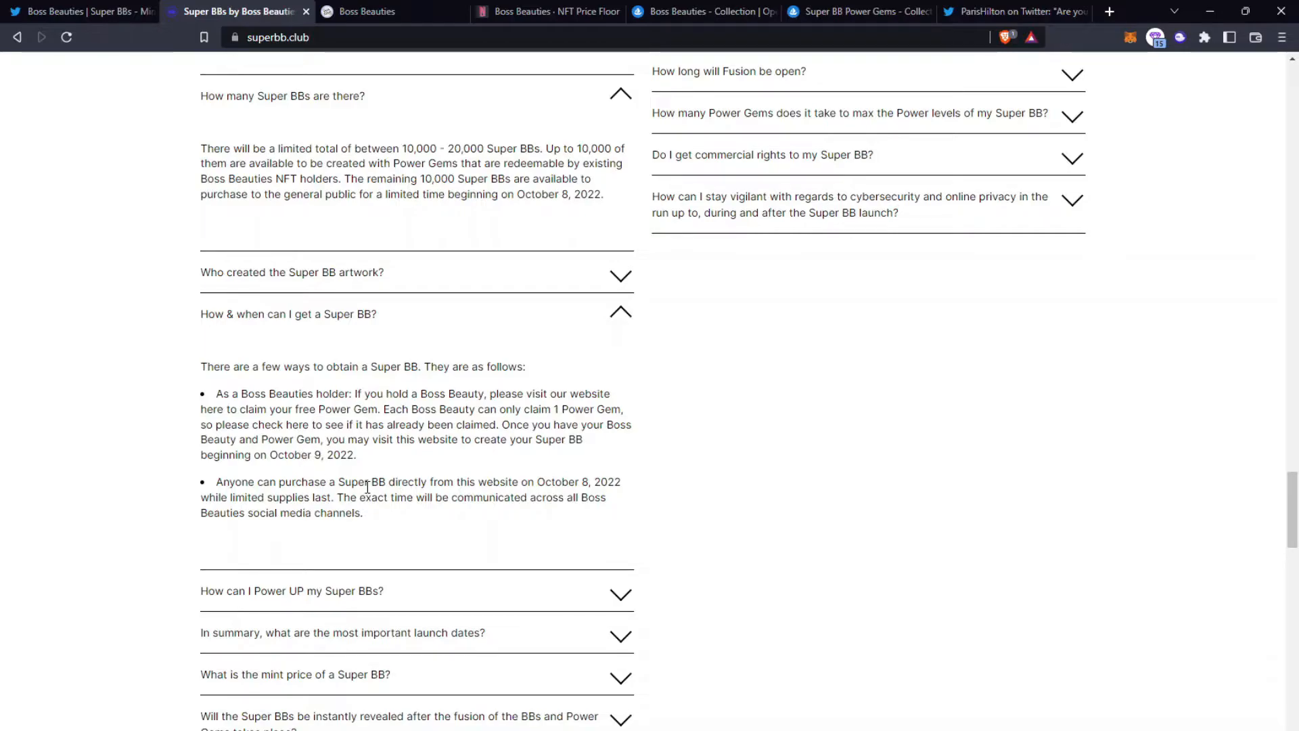
mouse_move(406, 497)
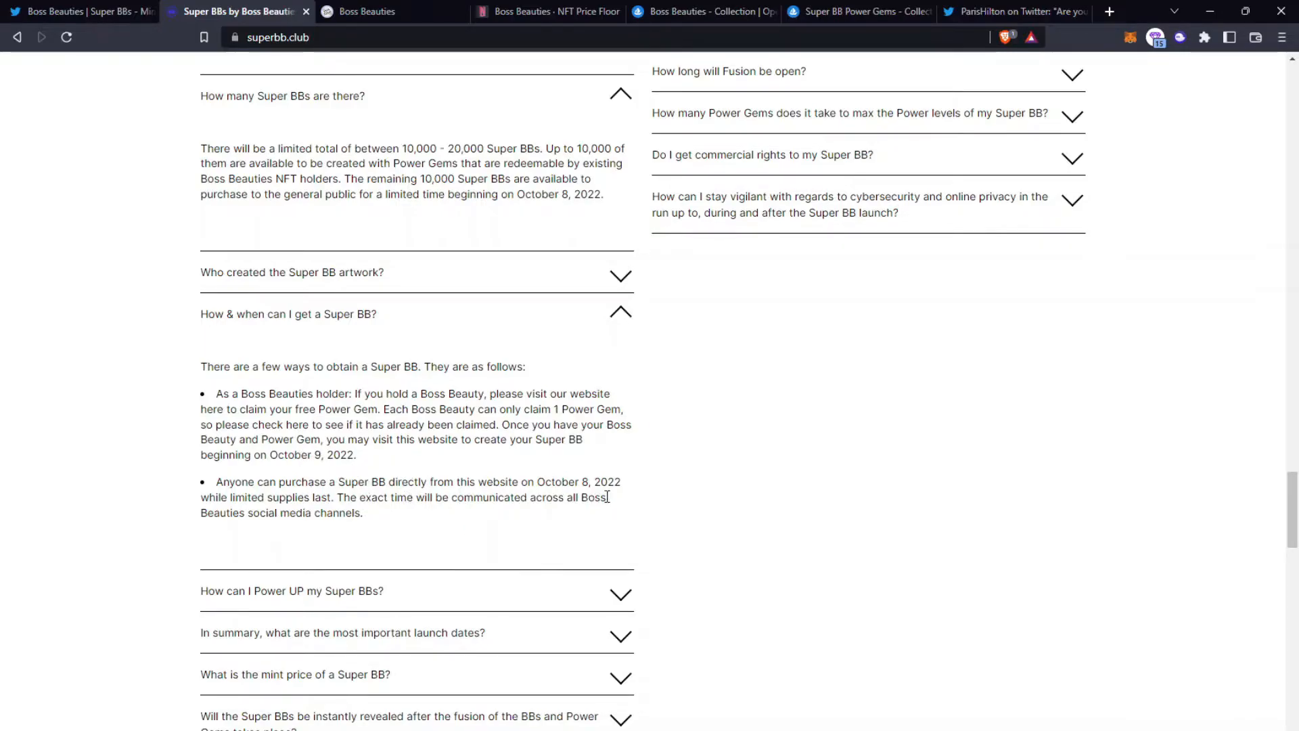
mouse_move(566, 584)
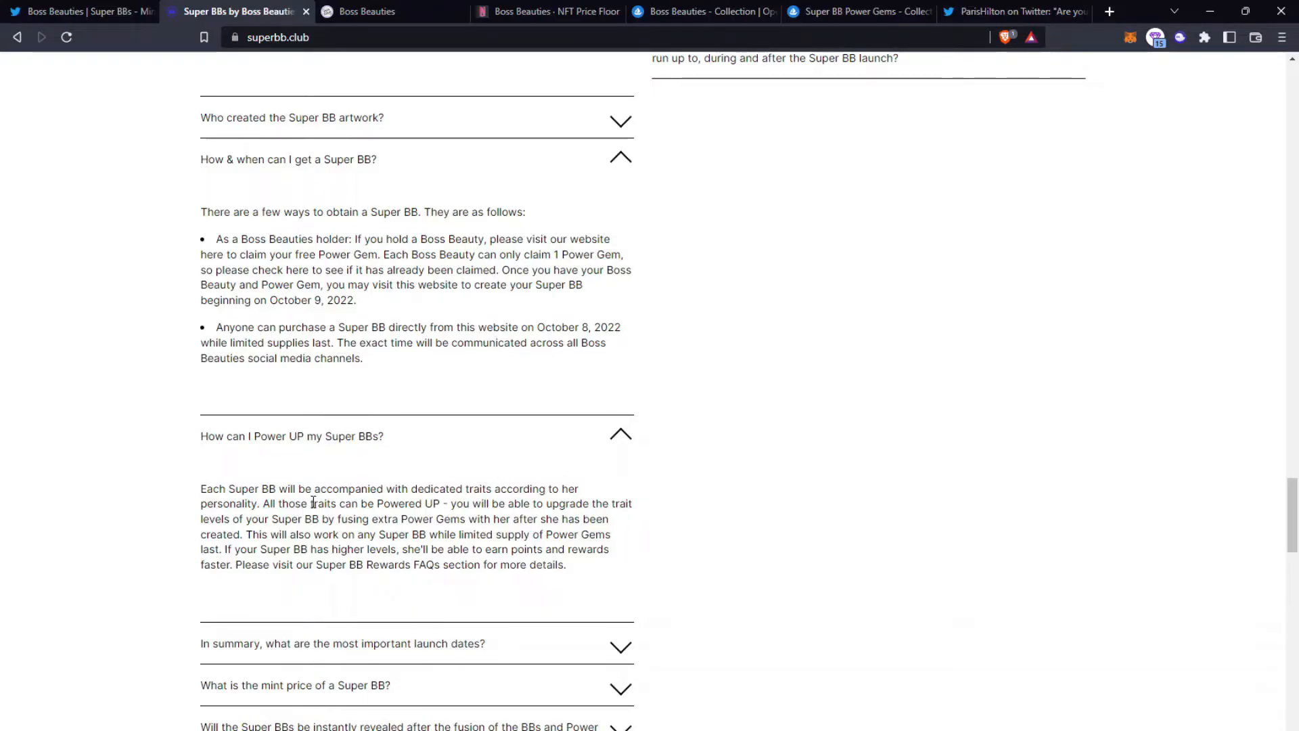
Step: Reveal the answer to 'How can I Power UP my Super BBs?' in the FAQ
scroll("down", 3)
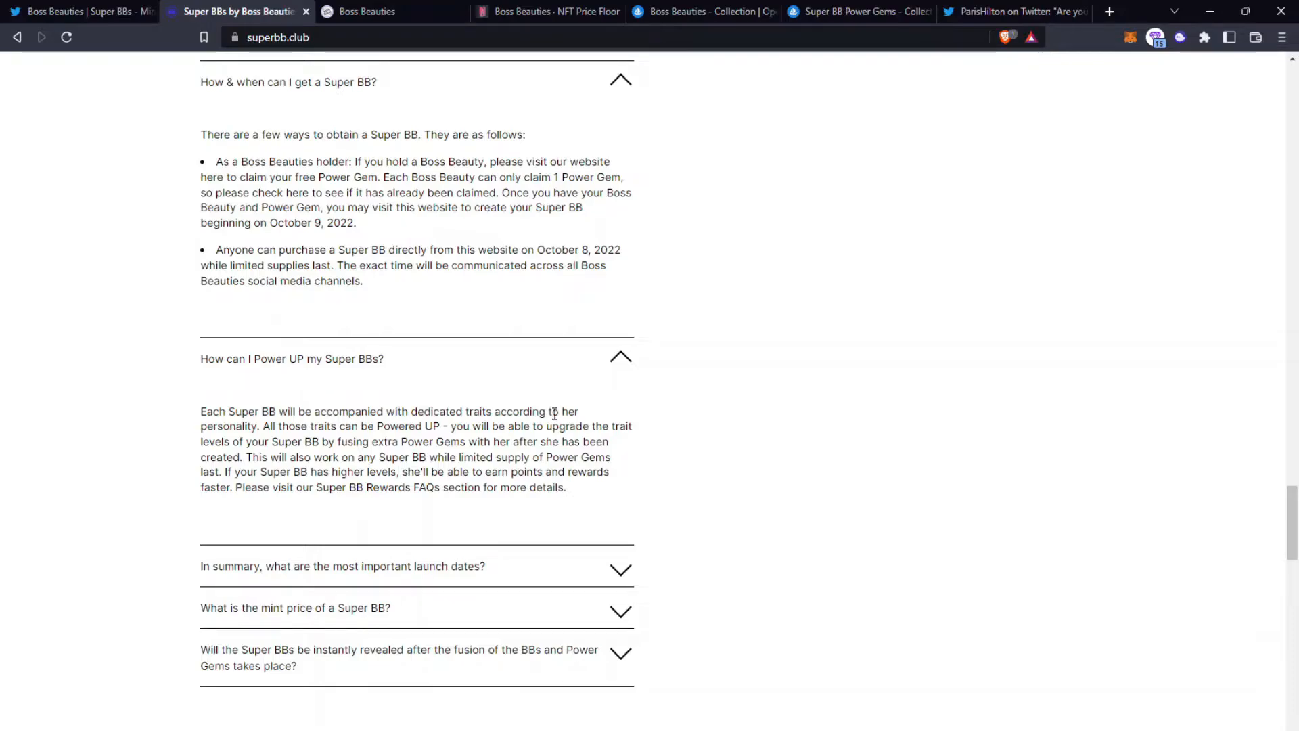
mouse_move(322, 445)
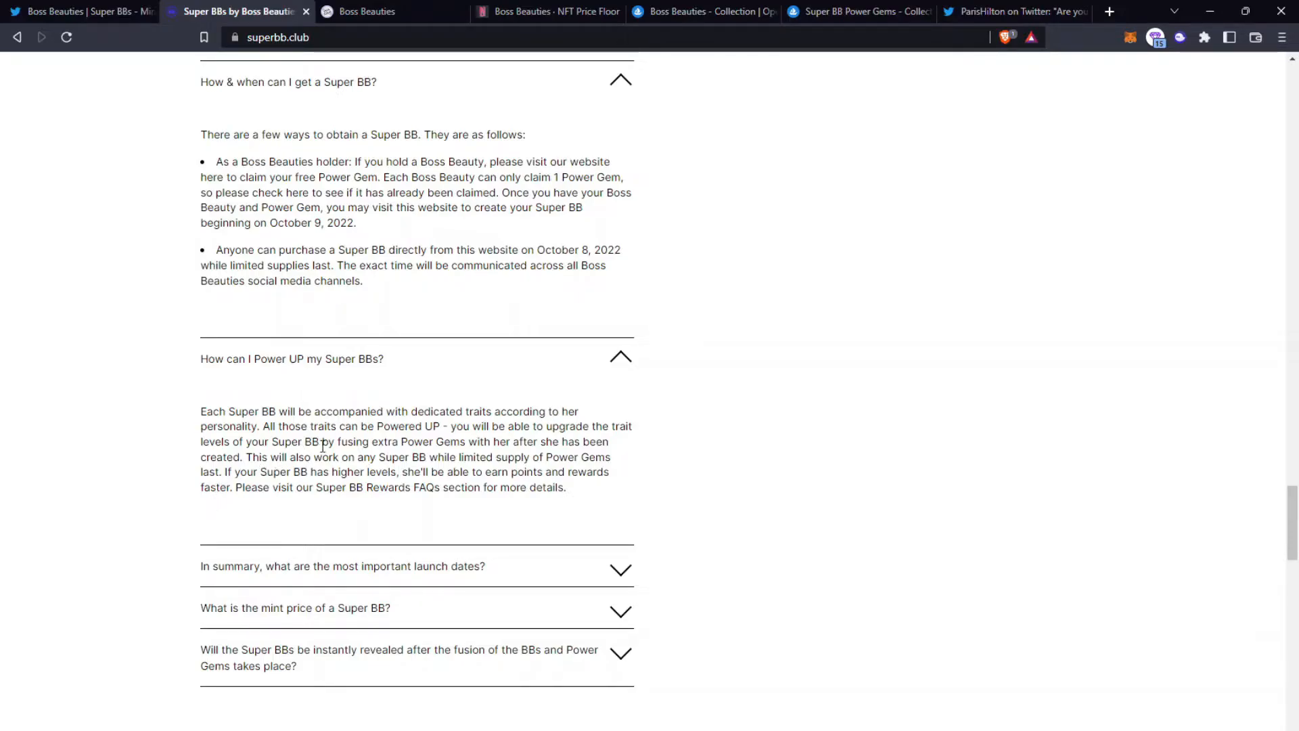
mouse_move(543, 449)
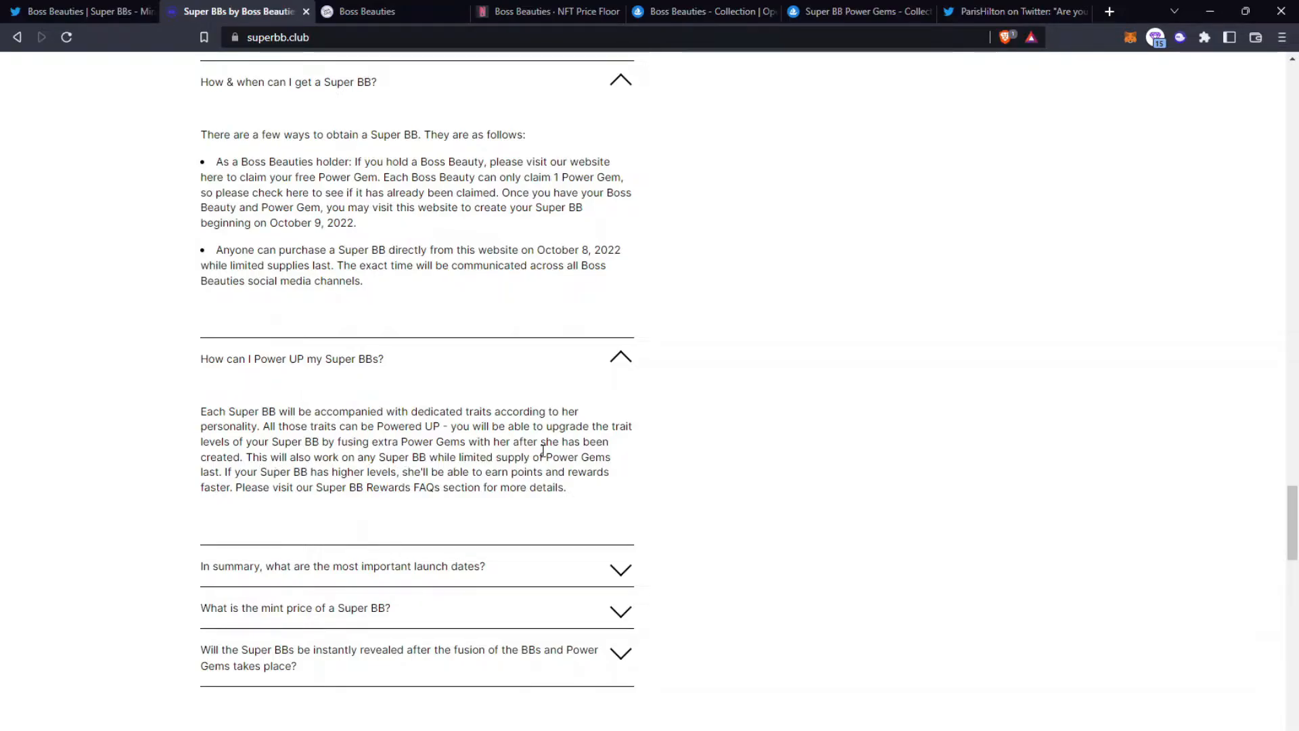
mouse_move(391, 480)
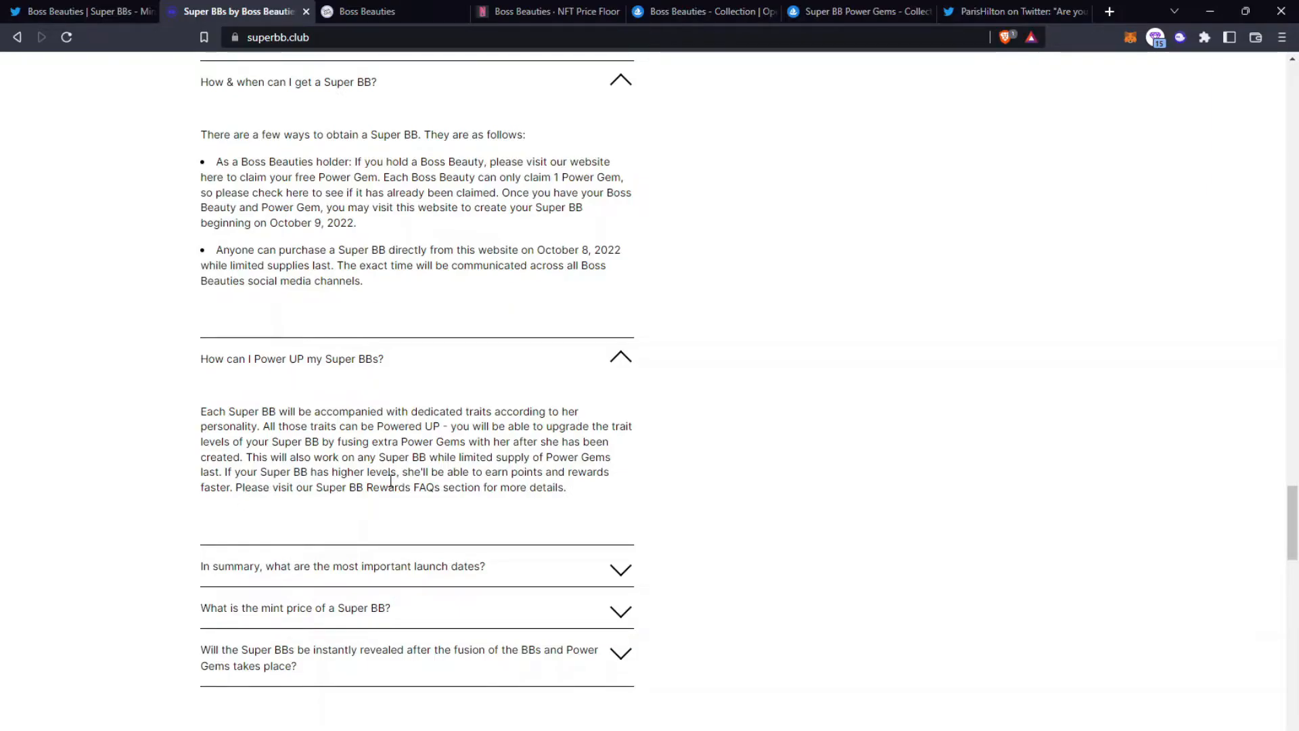
mouse_move(461, 477)
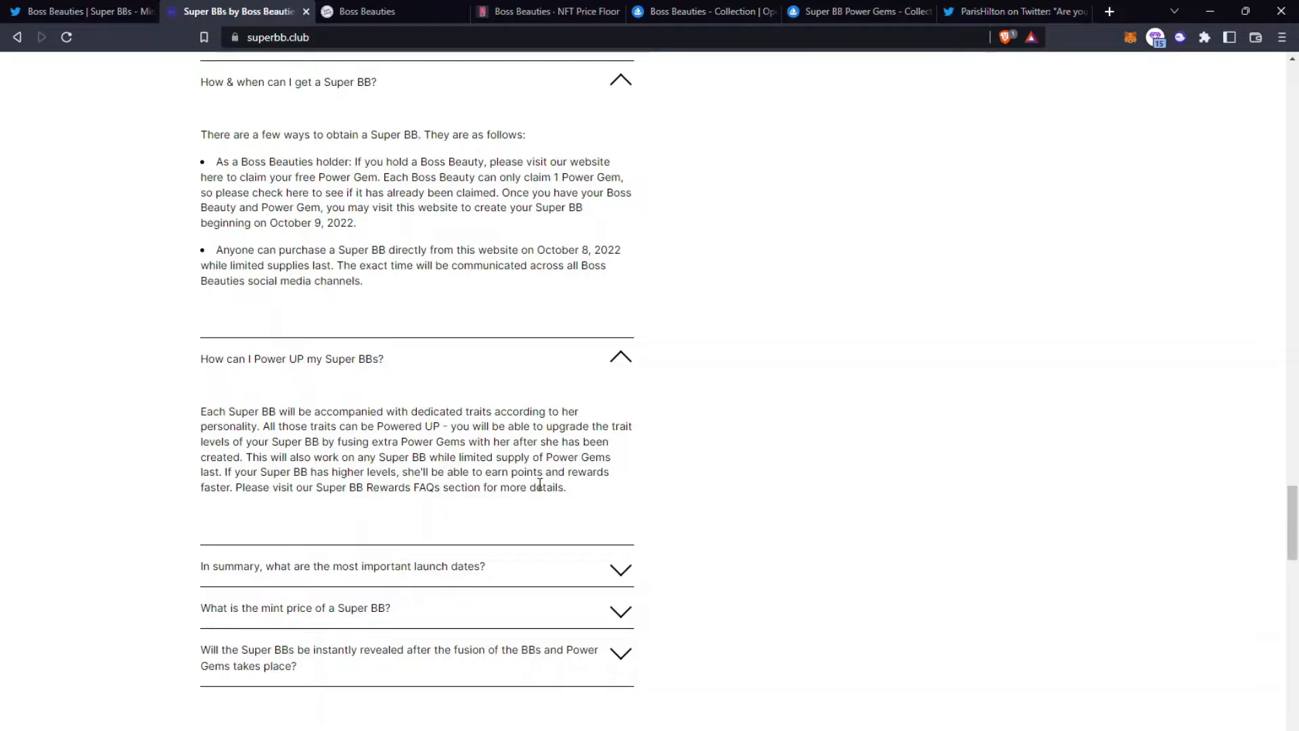
scroll("up", 3)
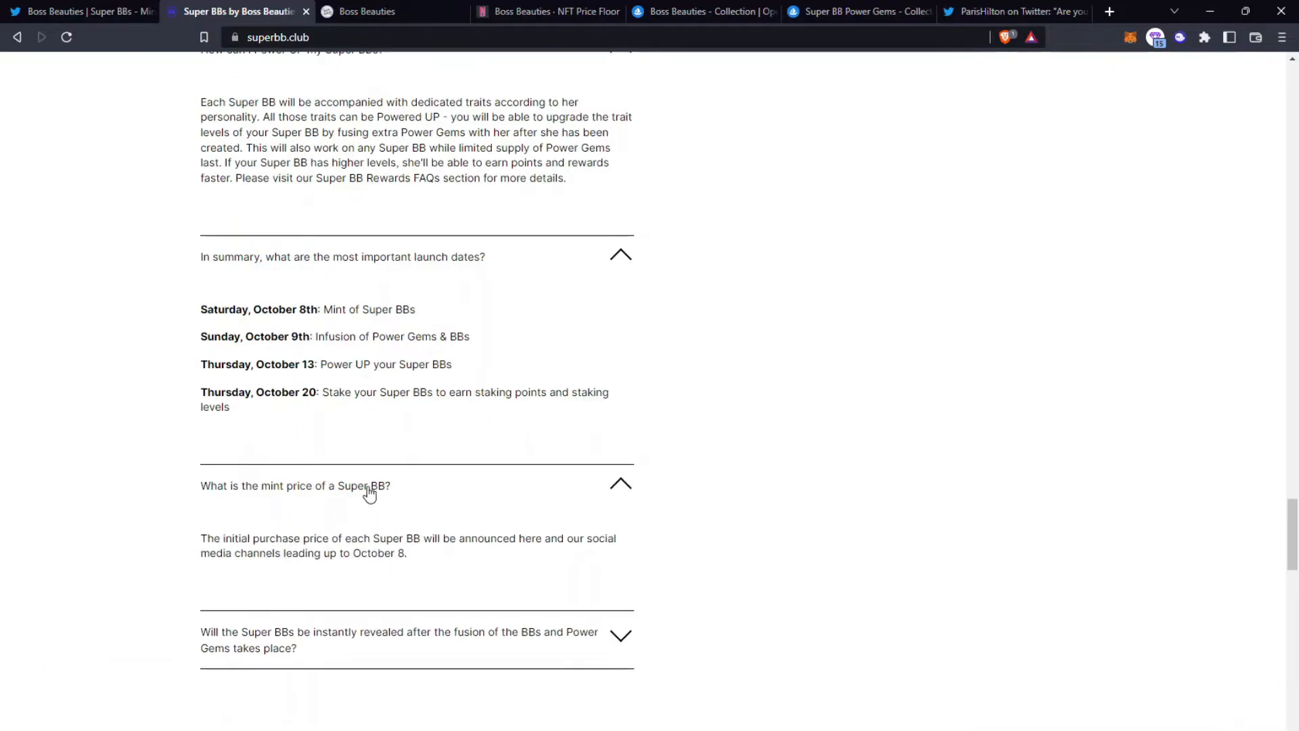
mouse_move(564, 486)
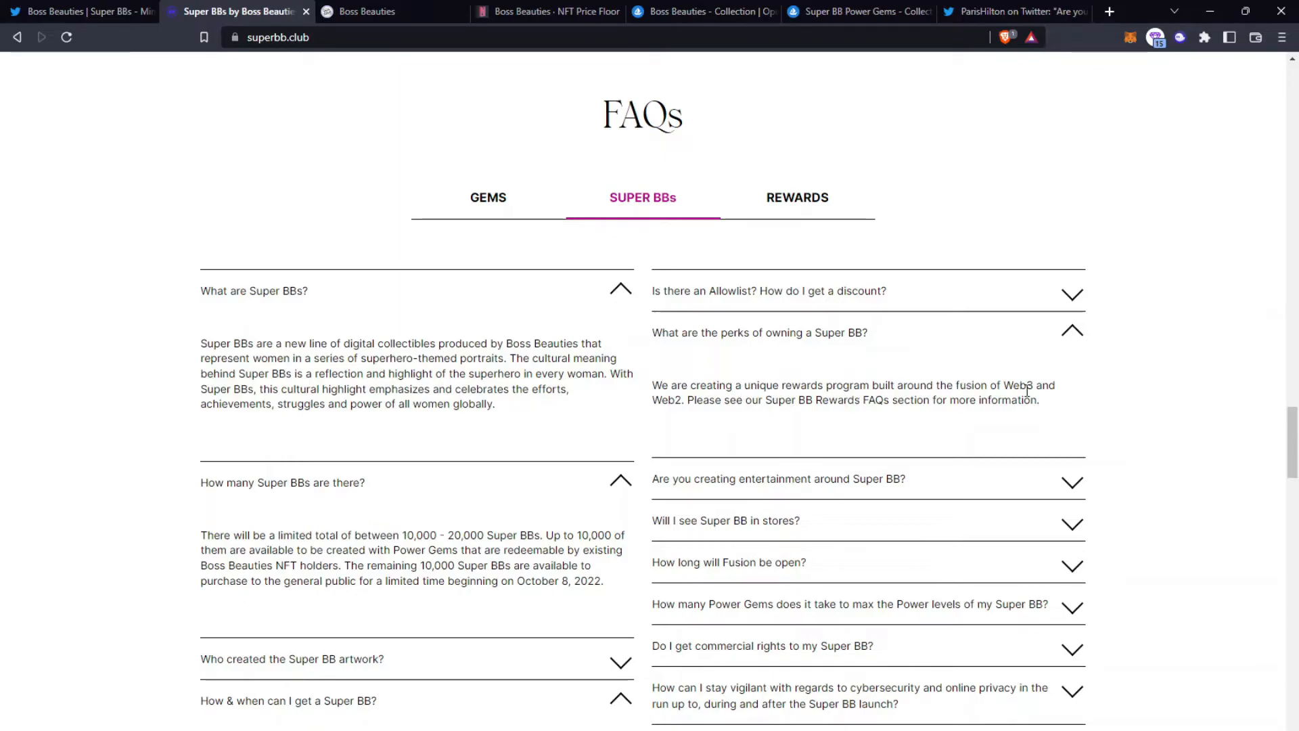
mouse_move(792, 362)
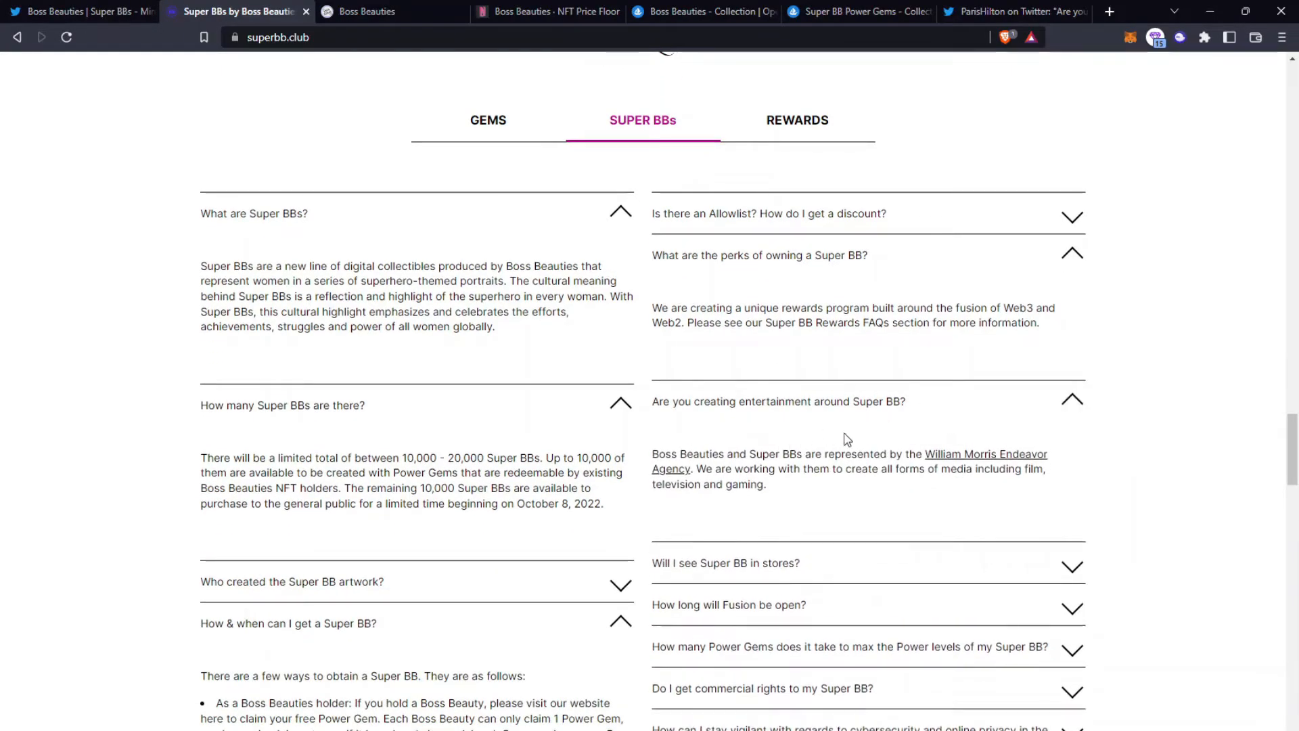
mouse_move(795, 501)
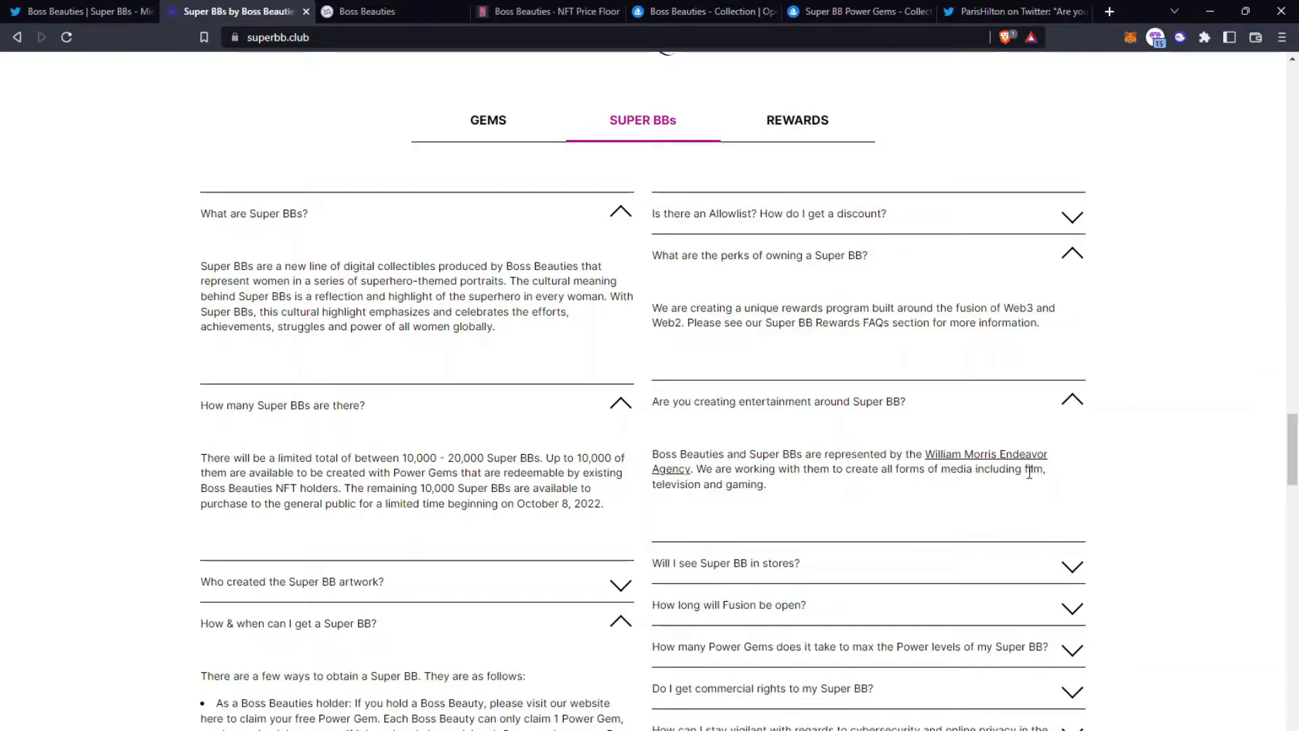
mouse_move(809, 508)
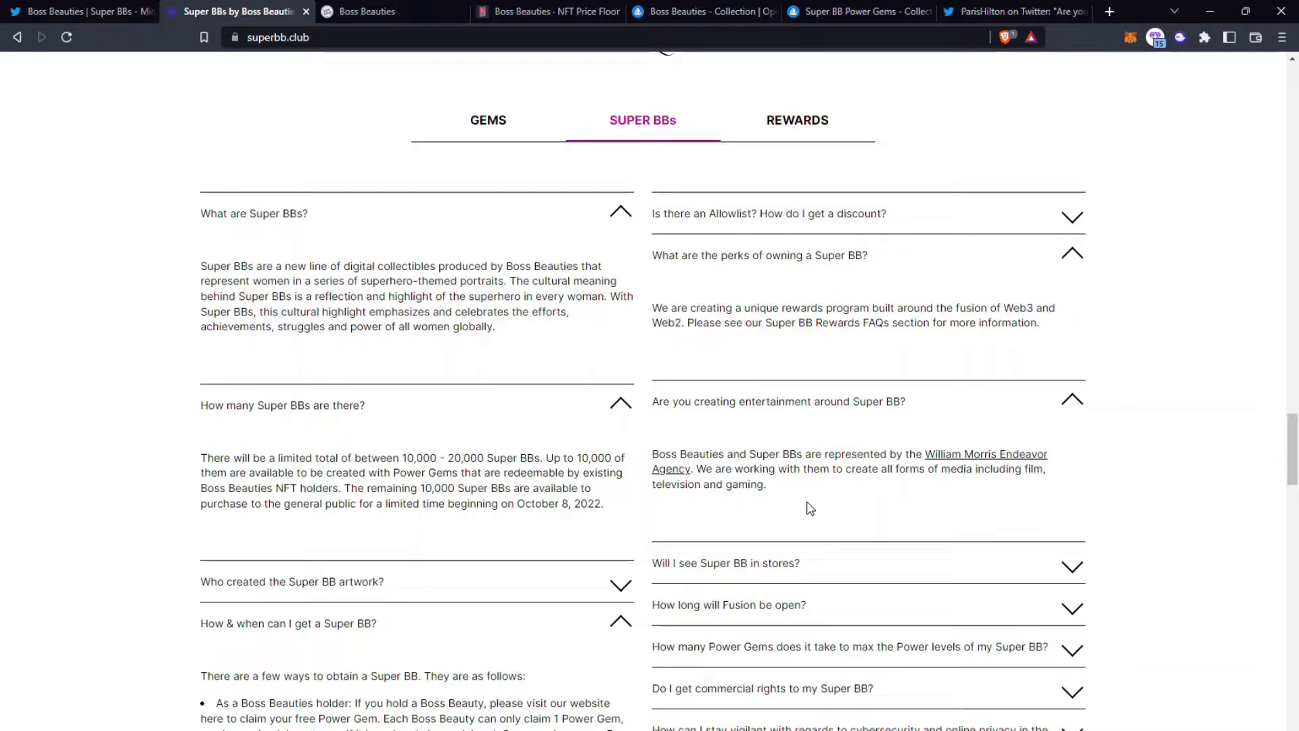
mouse_move(806, 485)
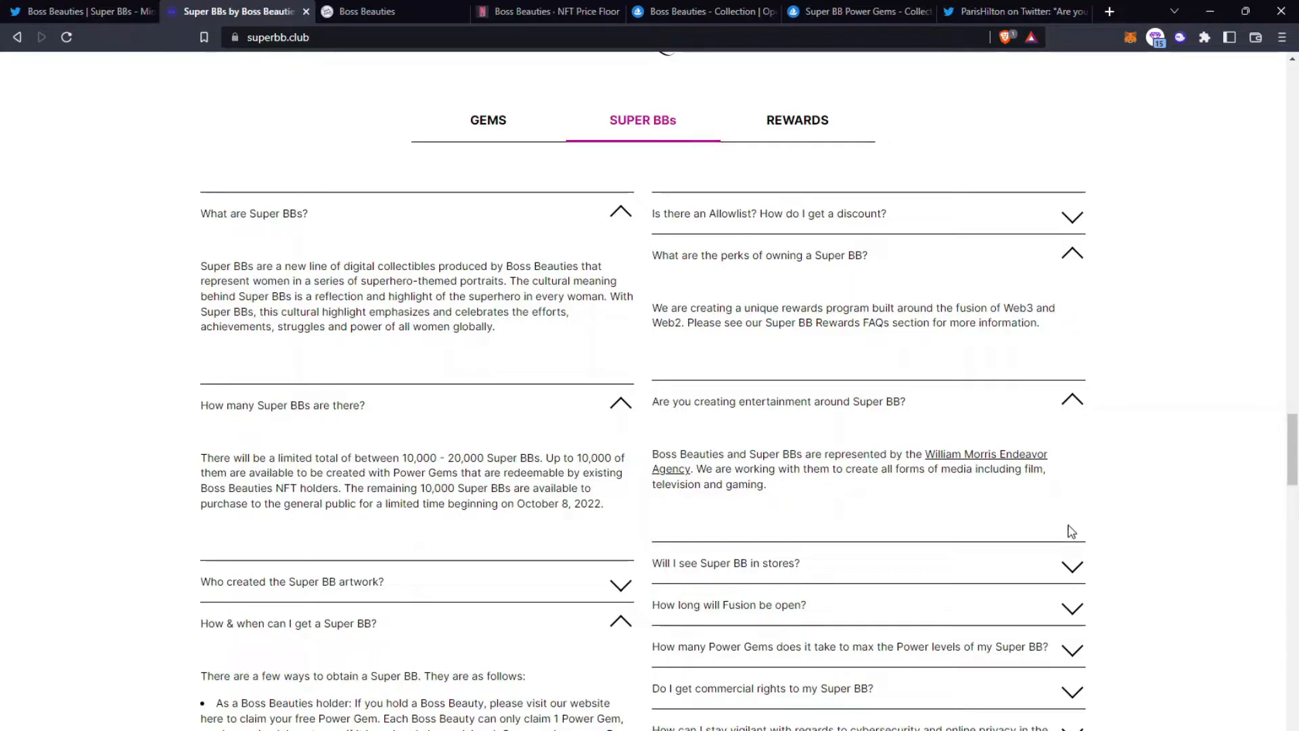
Step: Read the Power Gems answers down to the 'most important launch dates' summary
scroll("down", 3)
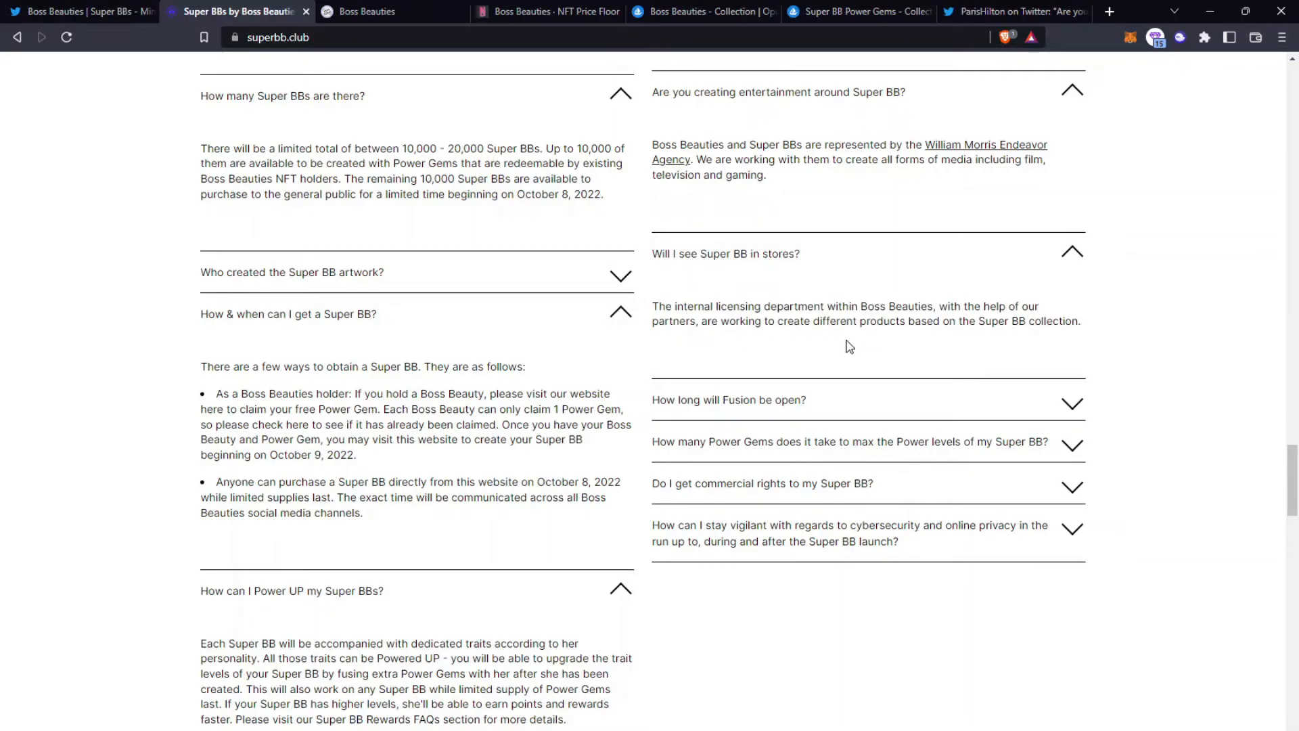
mouse_move(811, 347)
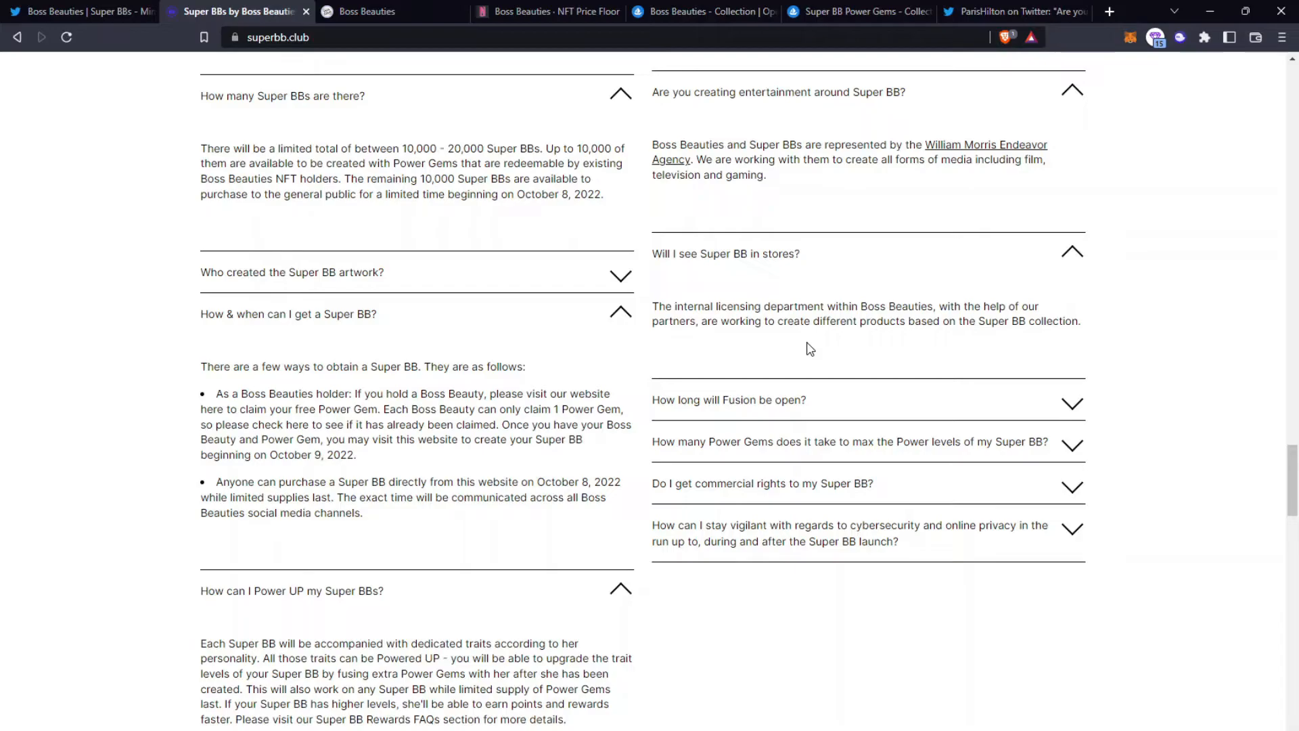
mouse_move(505, 364)
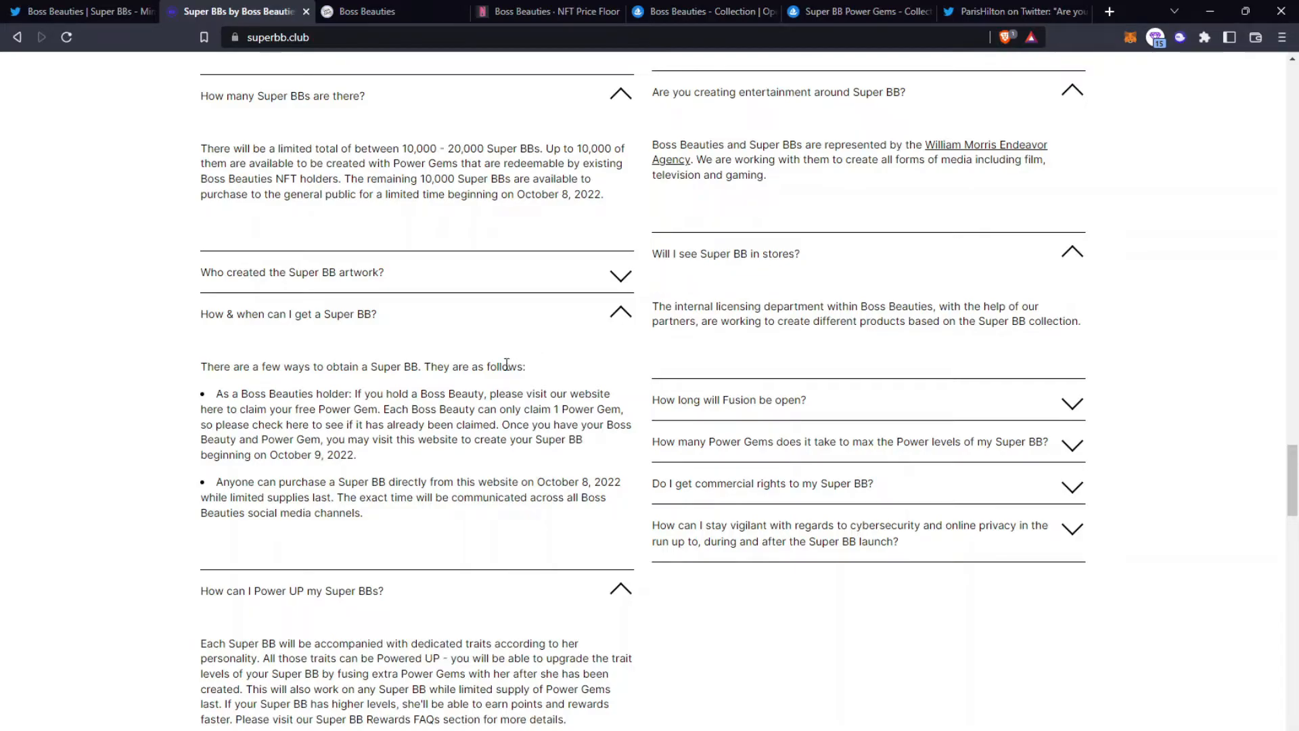
mouse_move(835, 404)
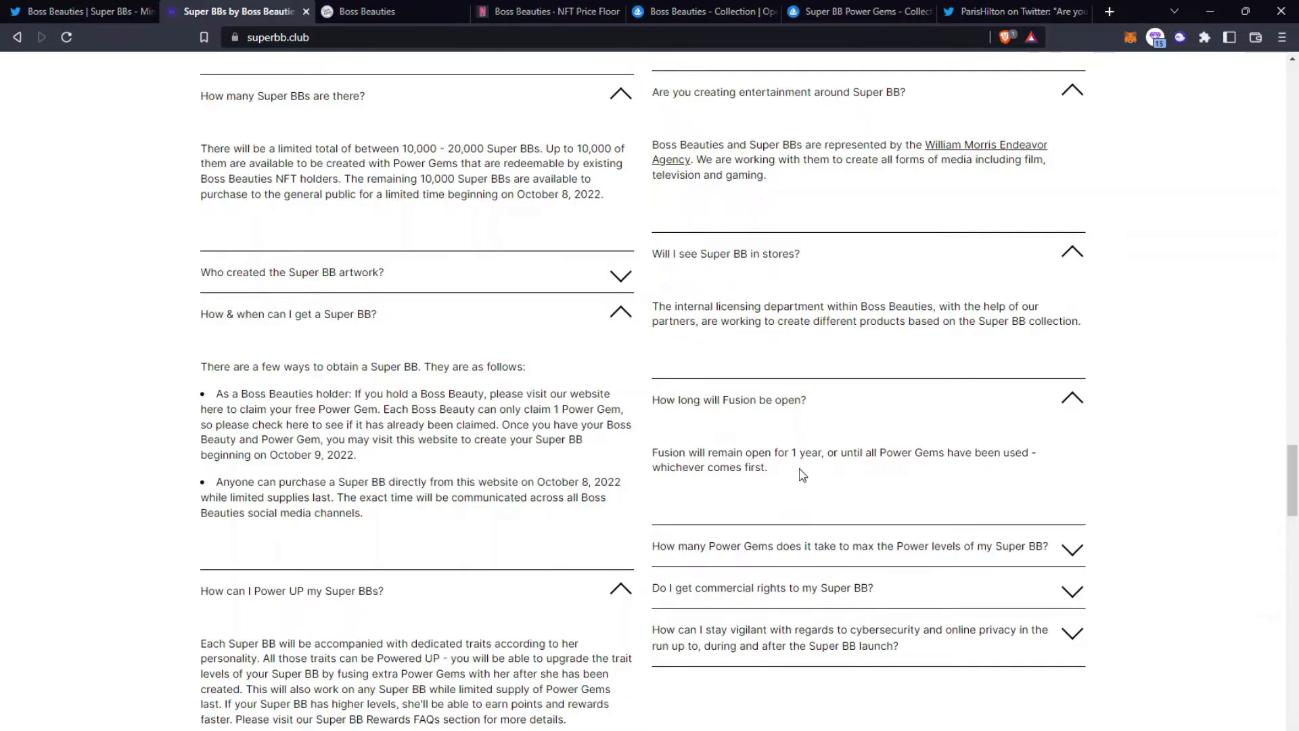
mouse_move(686, 538)
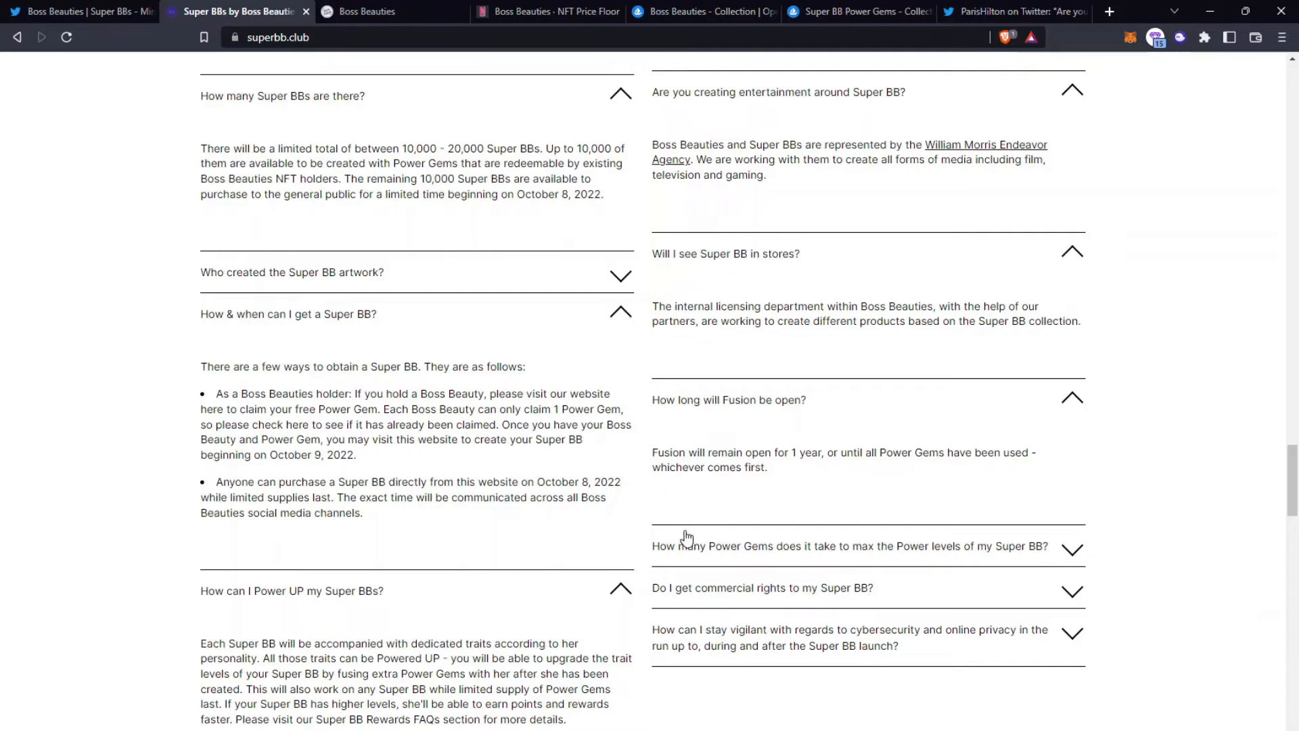
mouse_move(1005, 551)
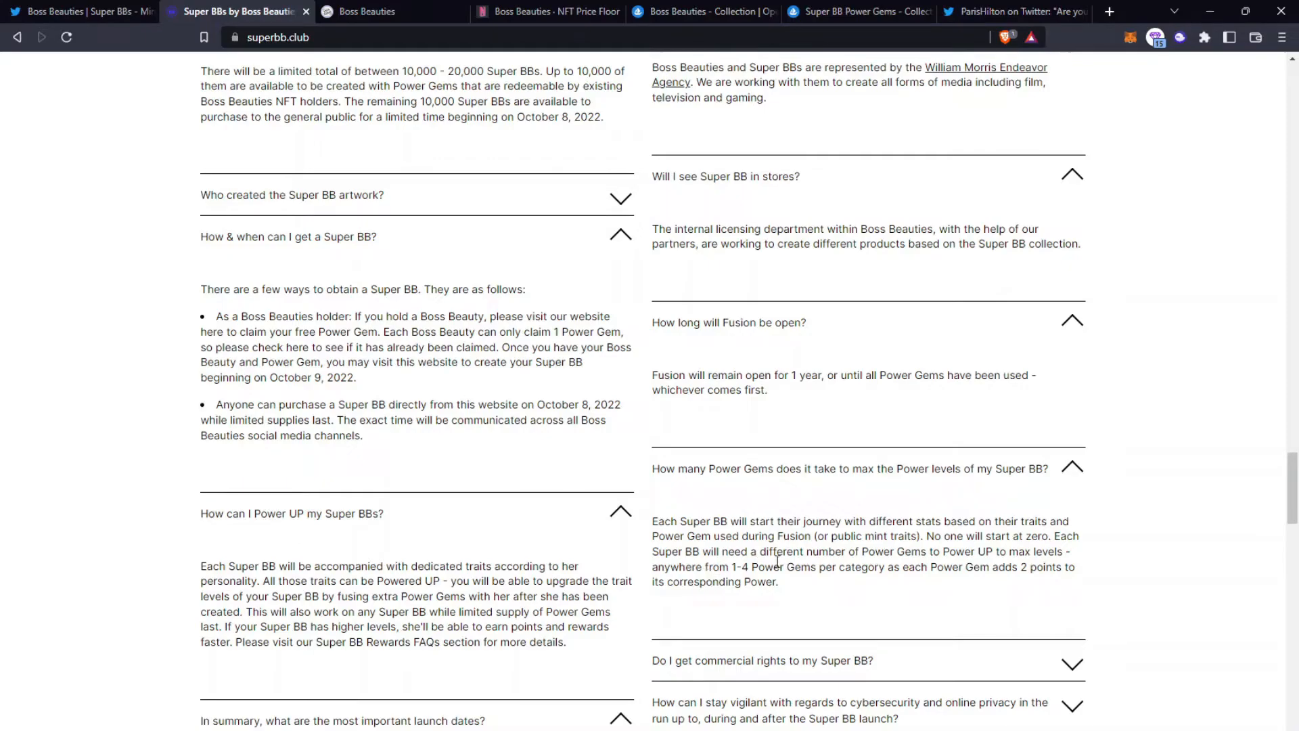
mouse_move(755, 495)
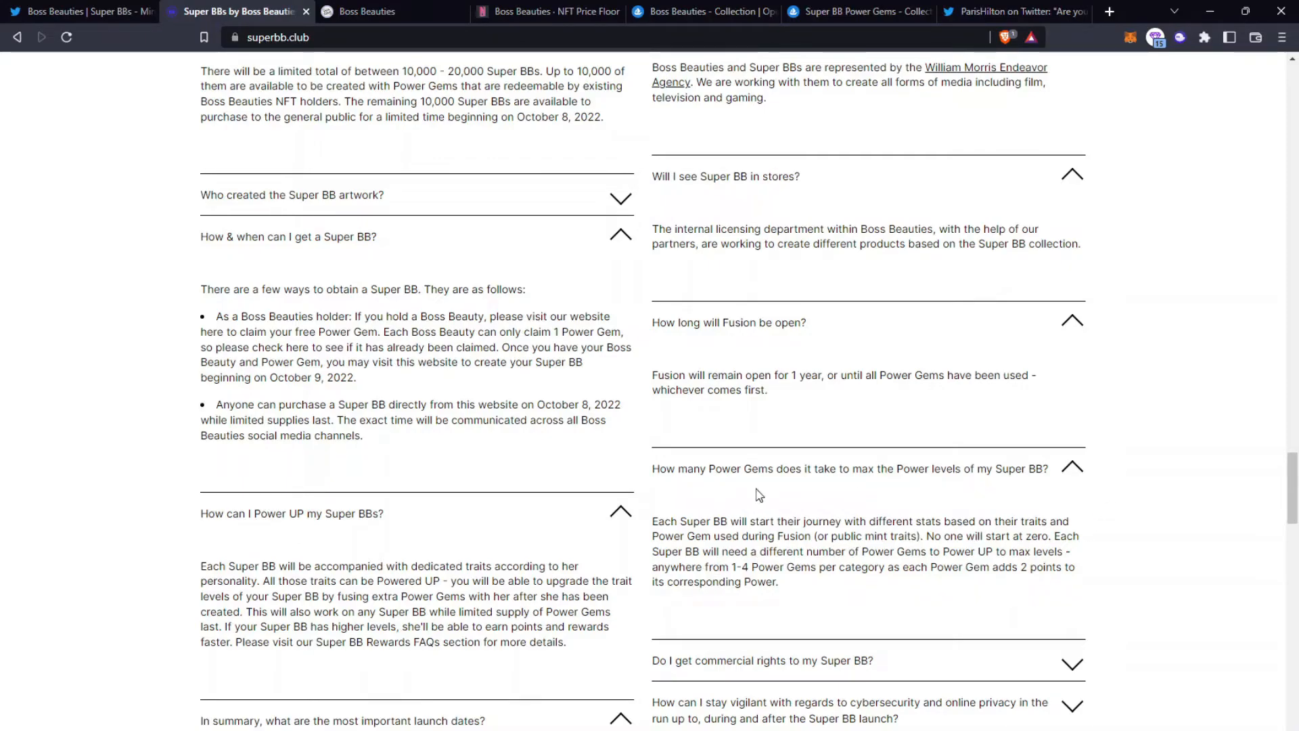
mouse_move(917, 540)
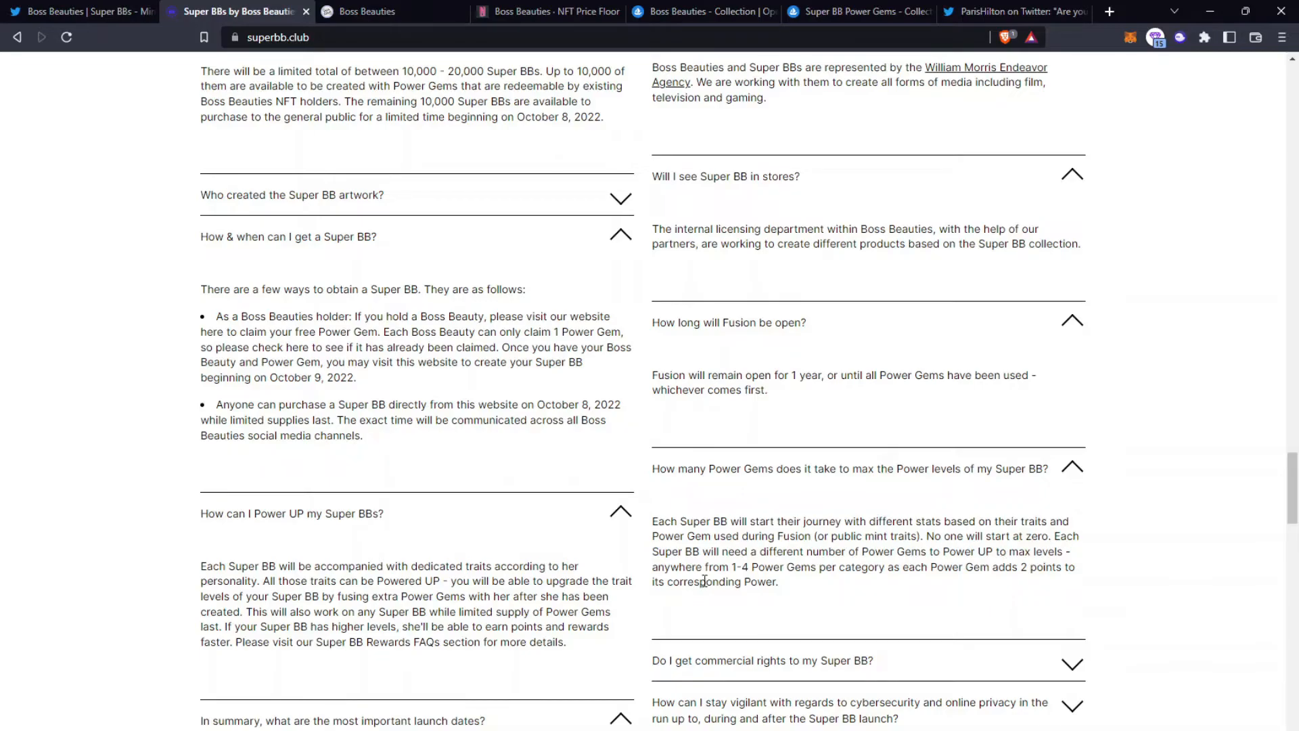
mouse_move(901, 588)
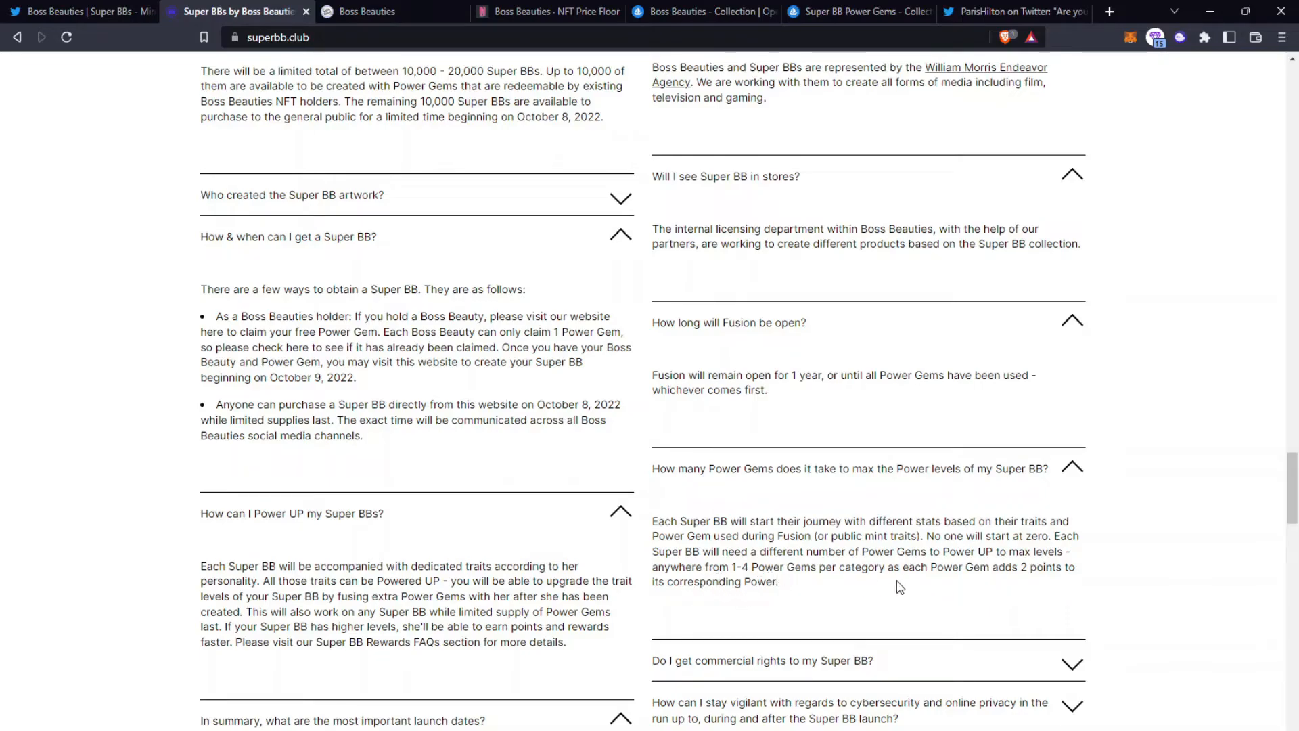
mouse_move(960, 592)
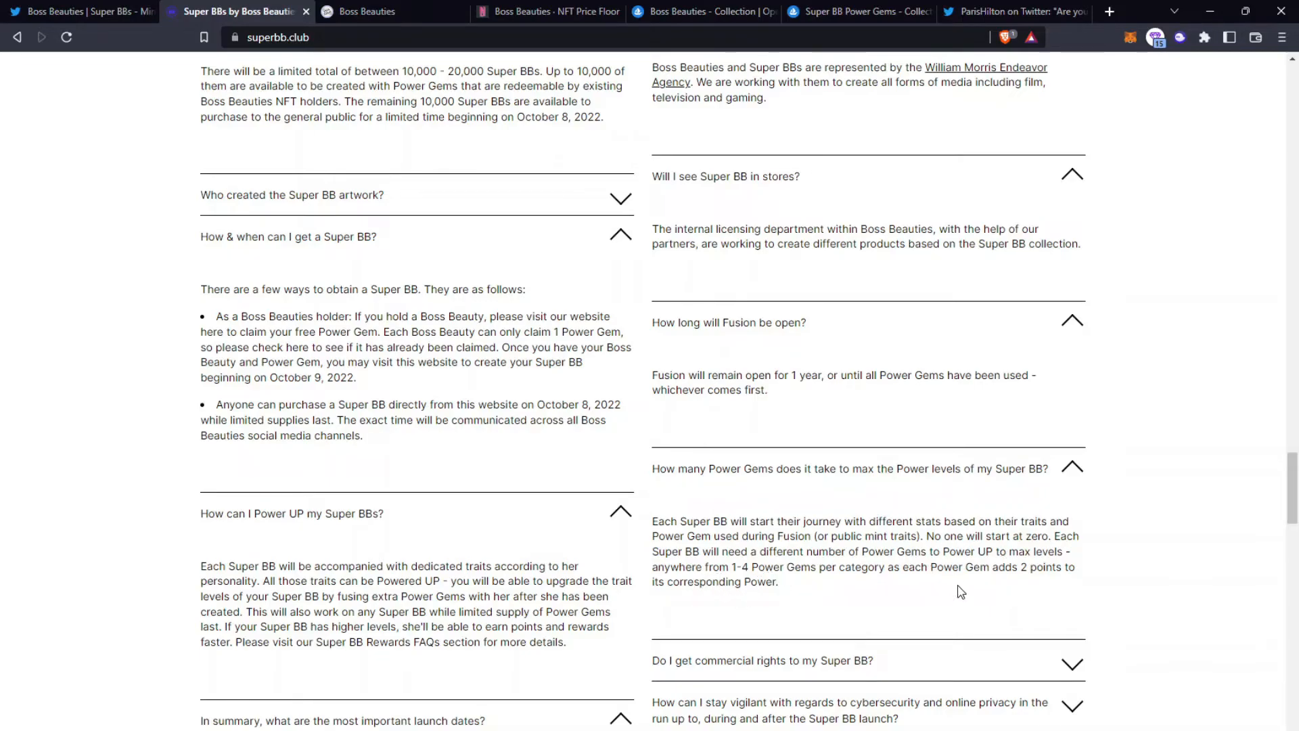
mouse_move(811, 621)
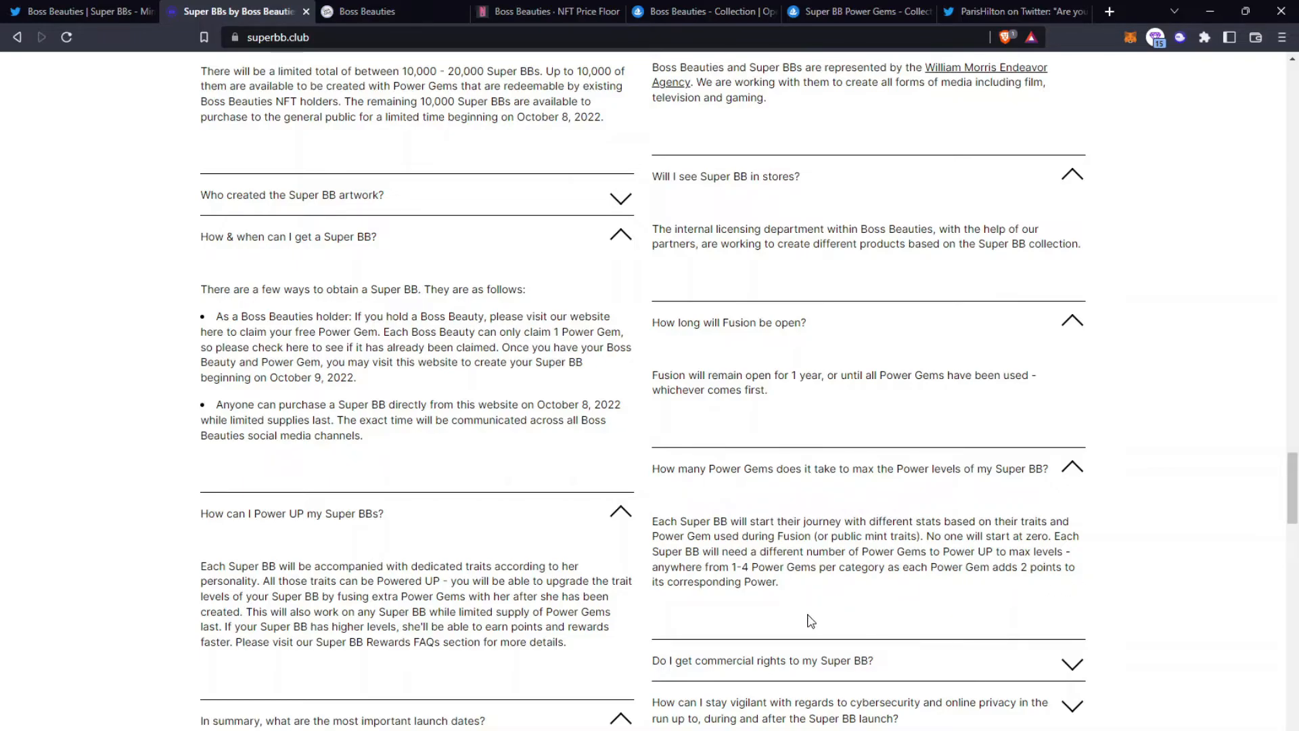
scroll("down", 3)
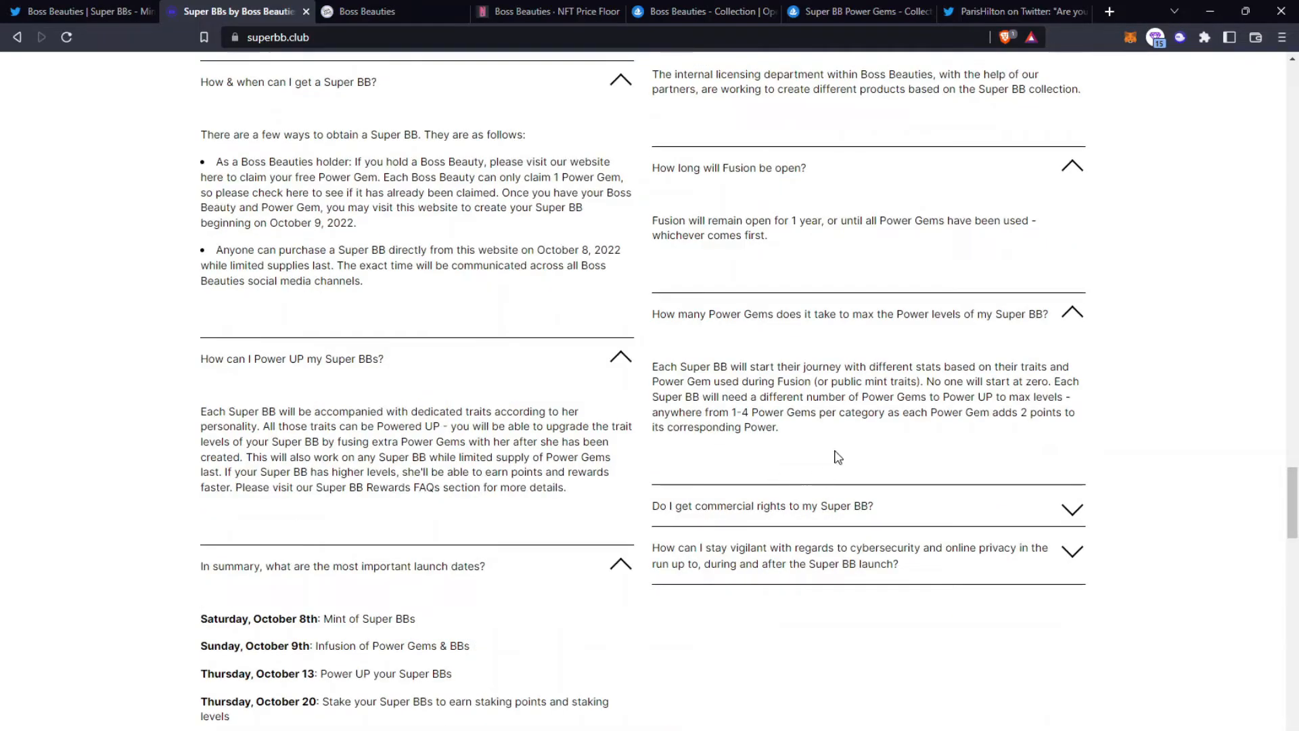
scroll("up", 3)
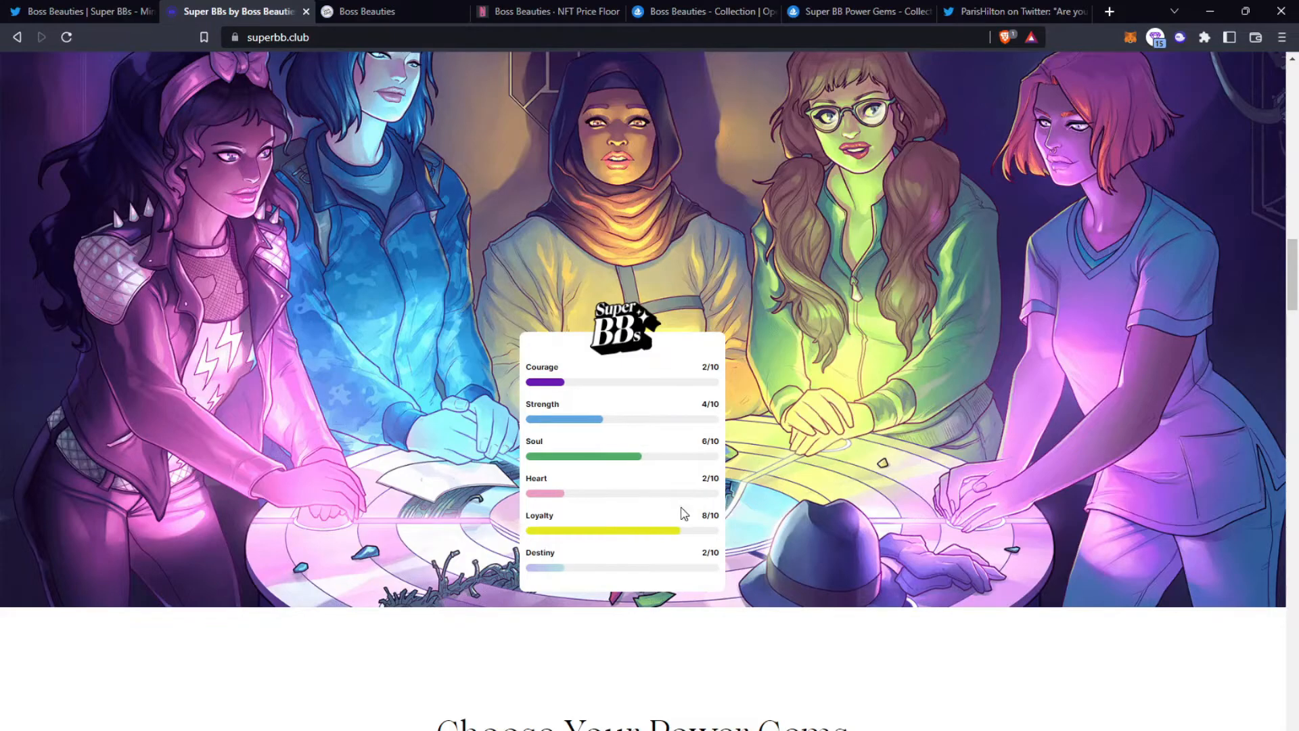
mouse_move(673, 577)
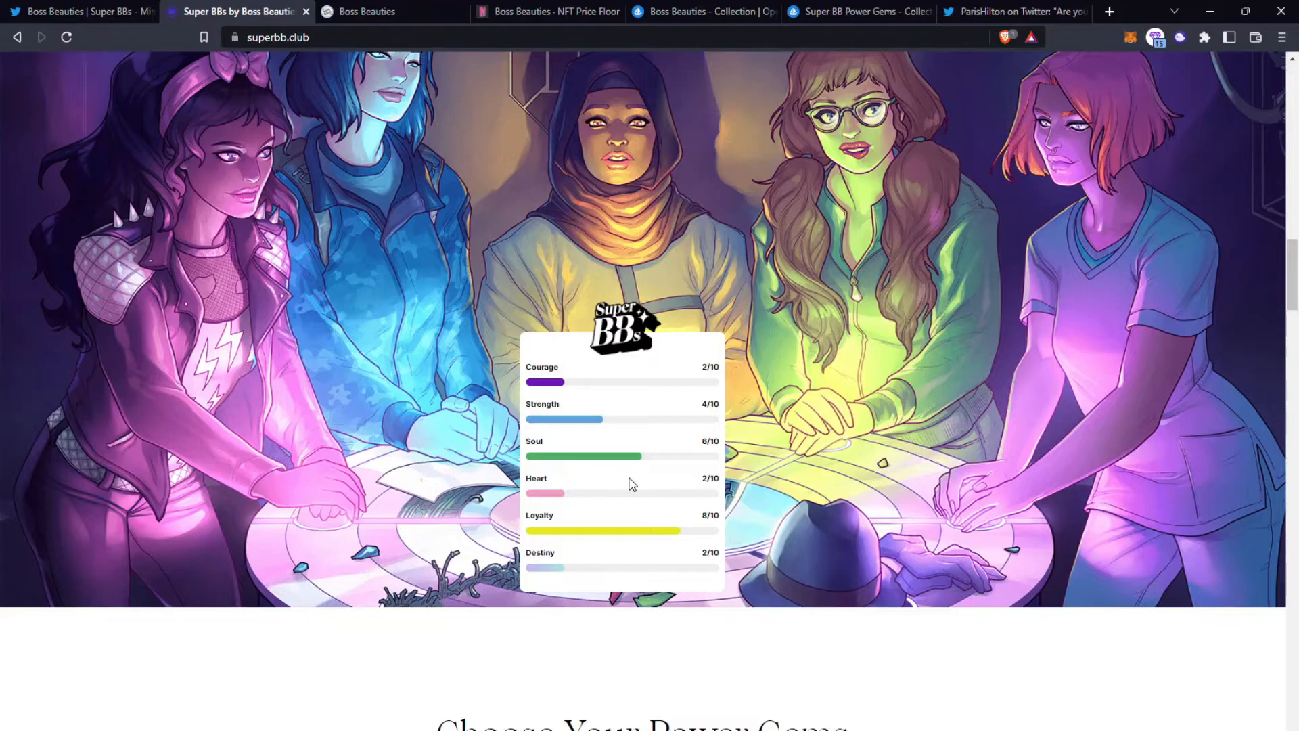
mouse_move(624, 363)
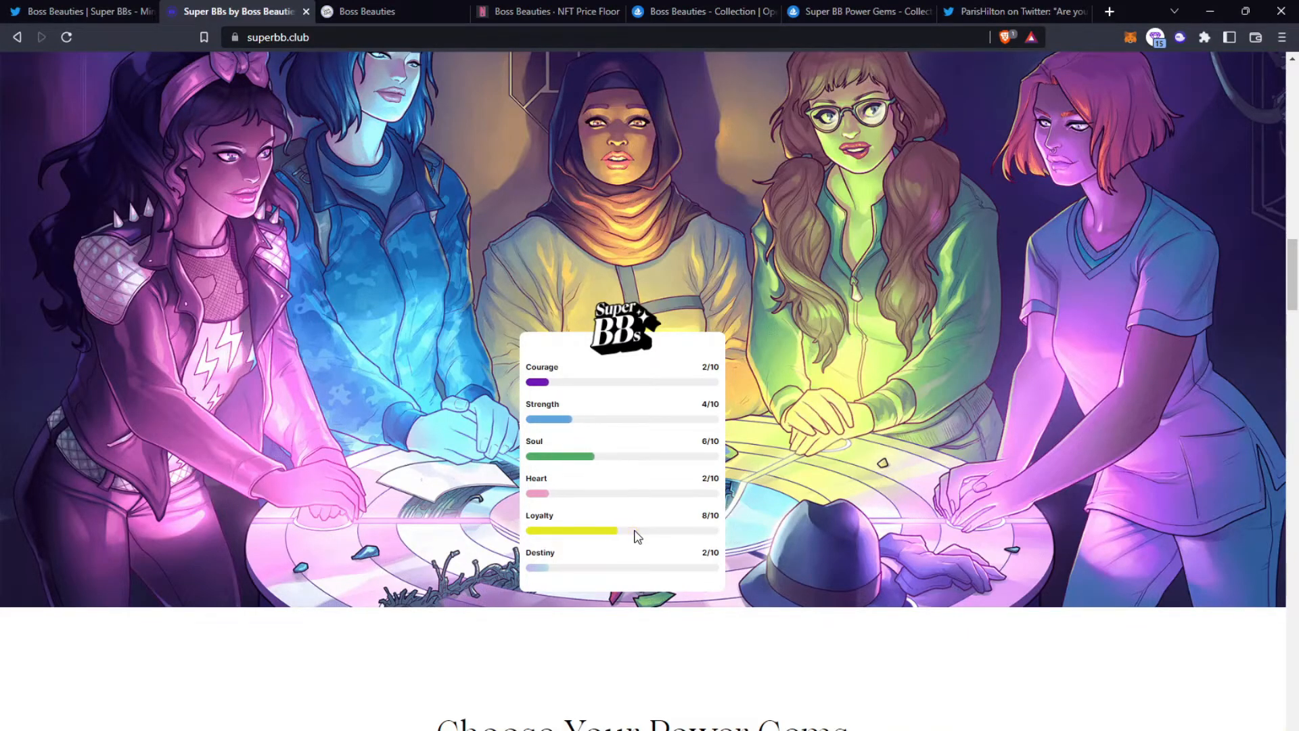
Step: Switch from the Super BB stats-card artwork to the Boss Beauties Discord server
left_click(78, 12)
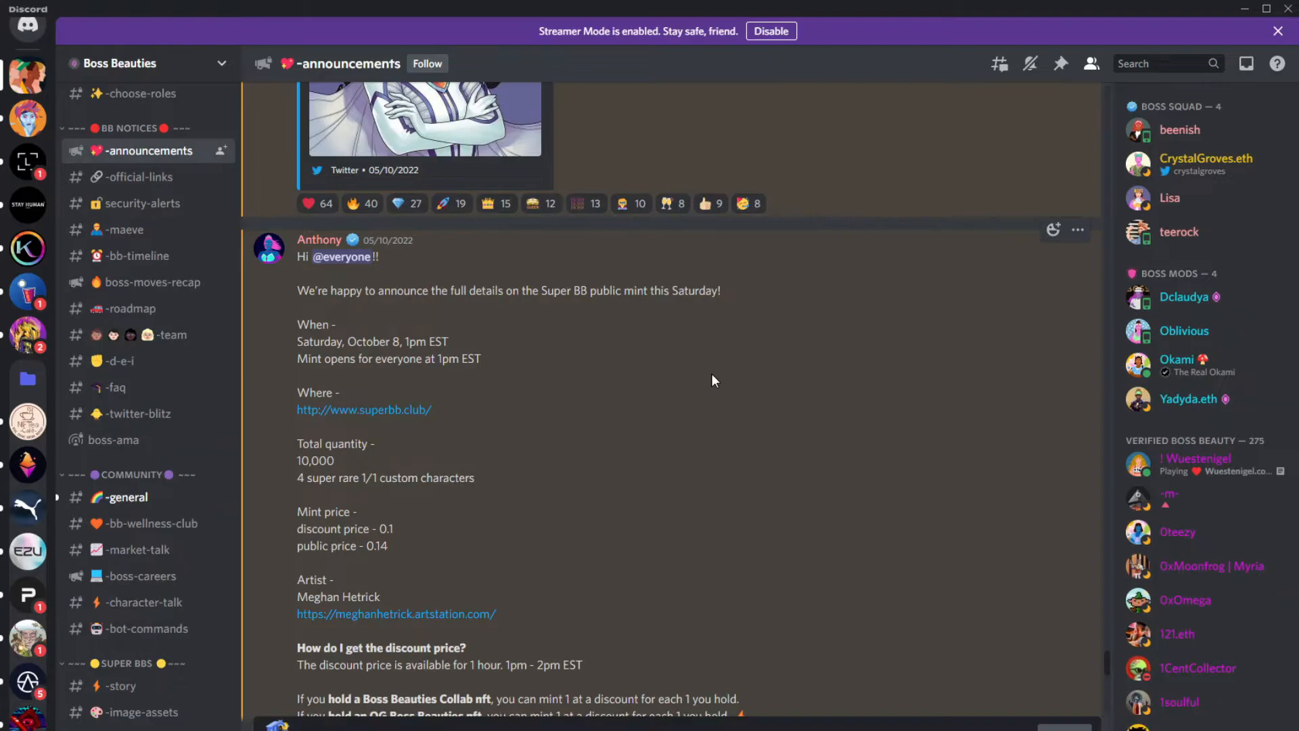
mouse_move(590, 345)
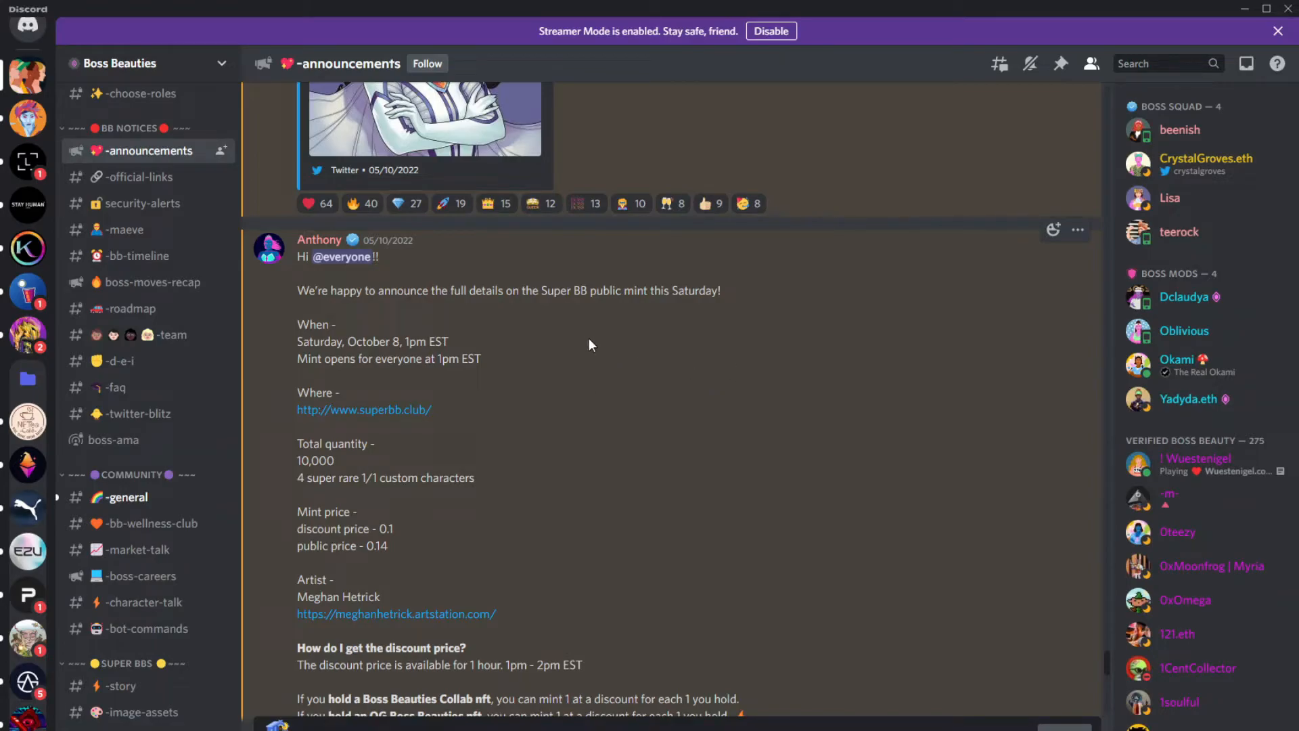
mouse_move(492, 349)
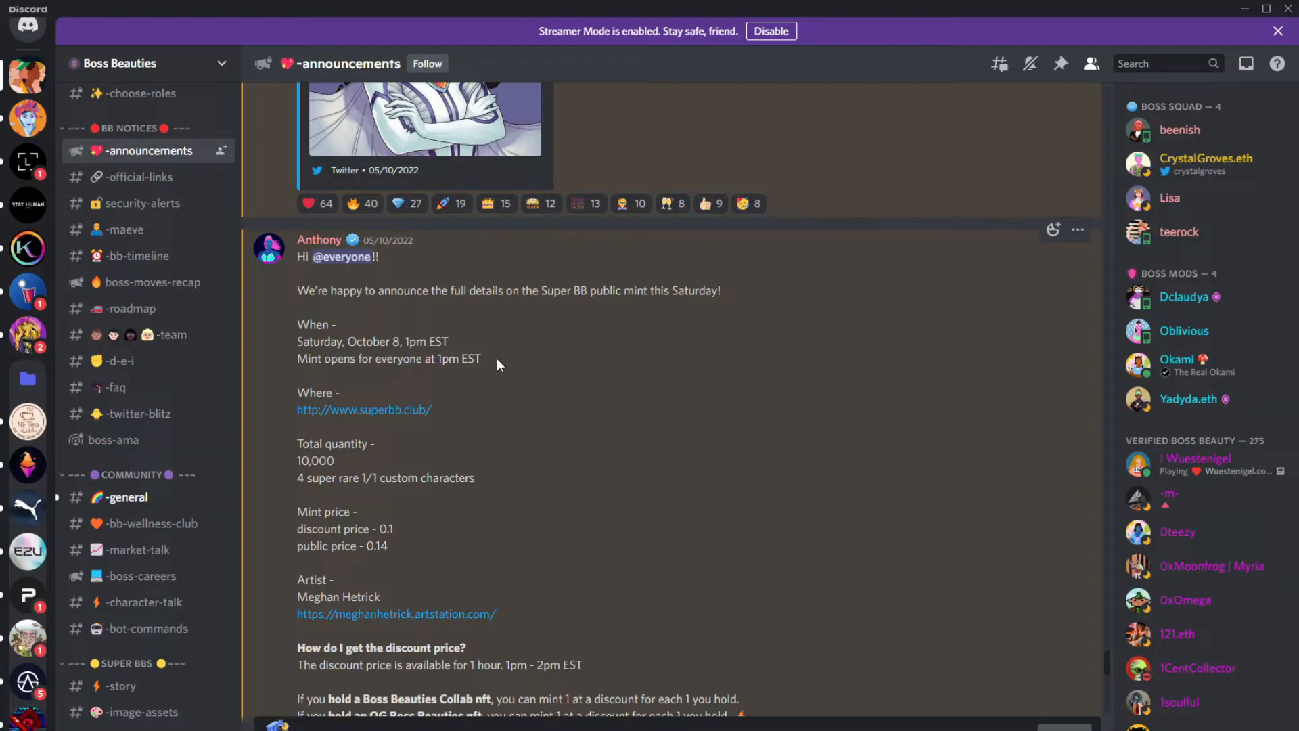
mouse_move(349, 462)
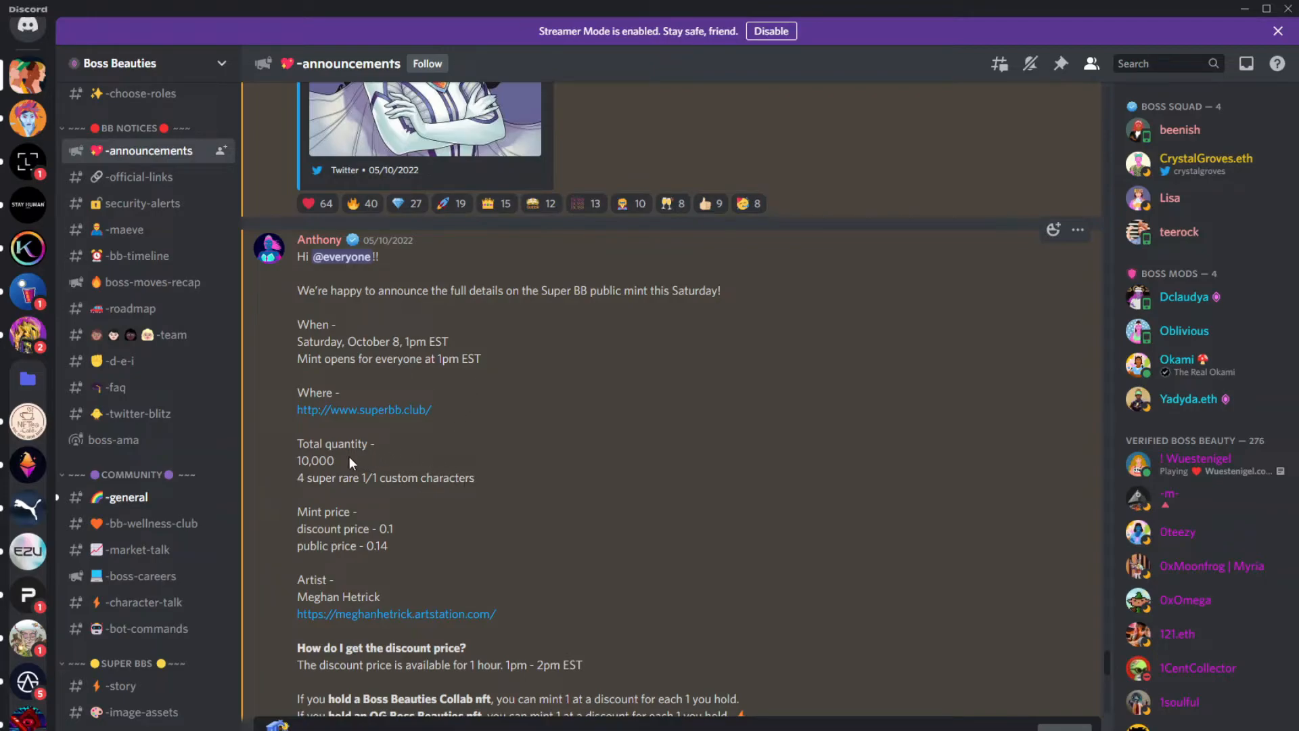
Step: Scroll through the #announcements Super BB public mint post: date, supply and prices
scroll("down", 3)
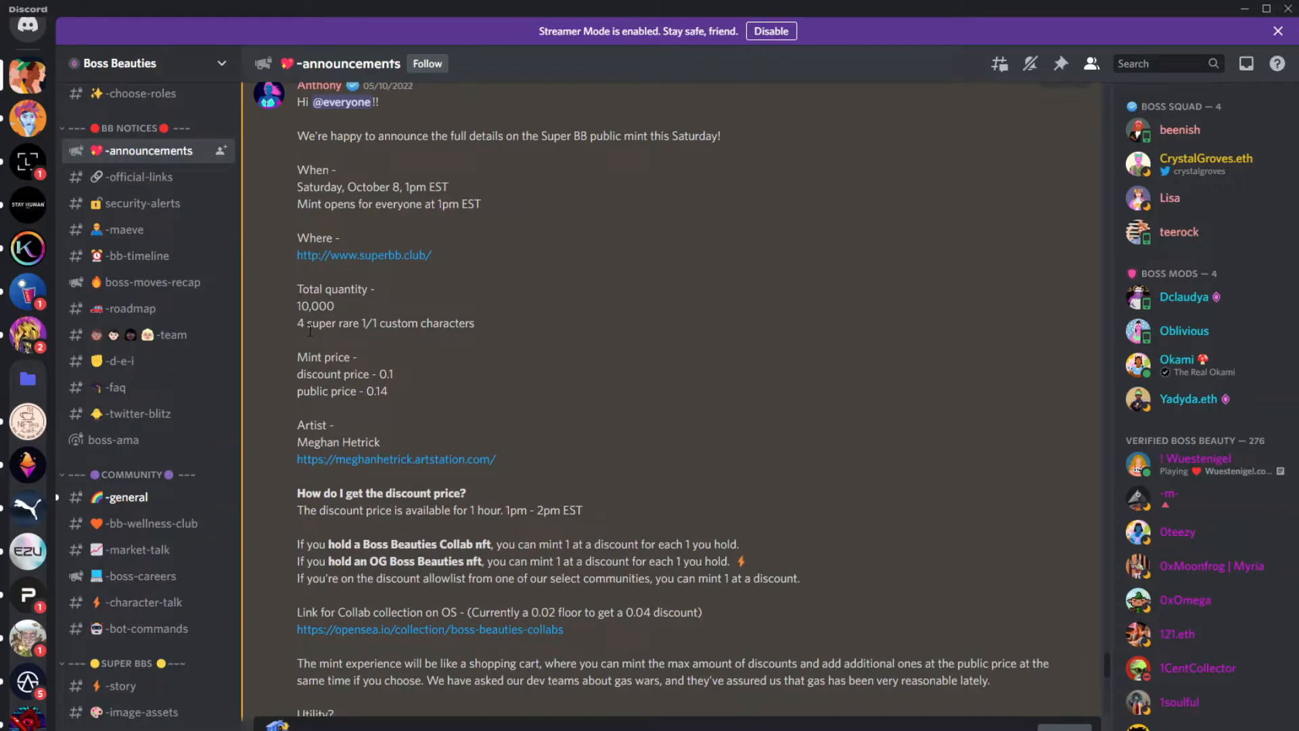
mouse_move(493, 347)
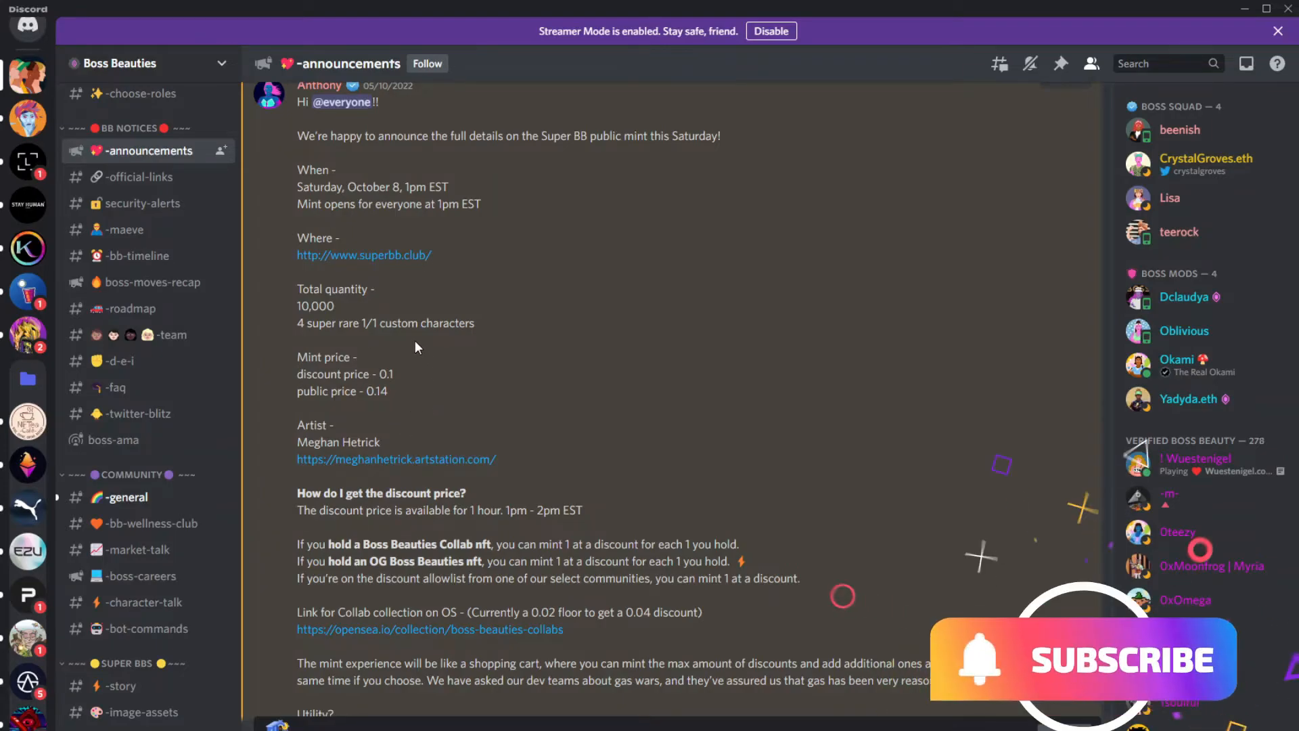
mouse_move(414, 382)
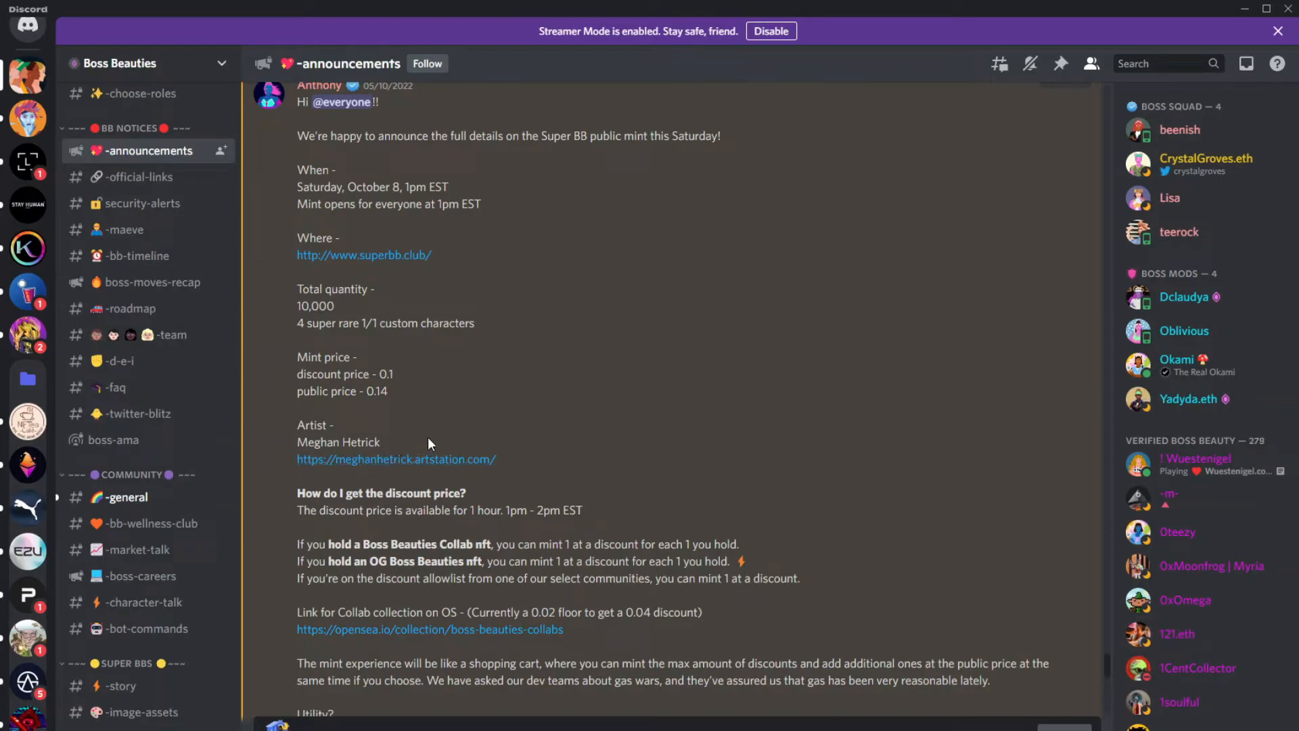
scroll("down", 3)
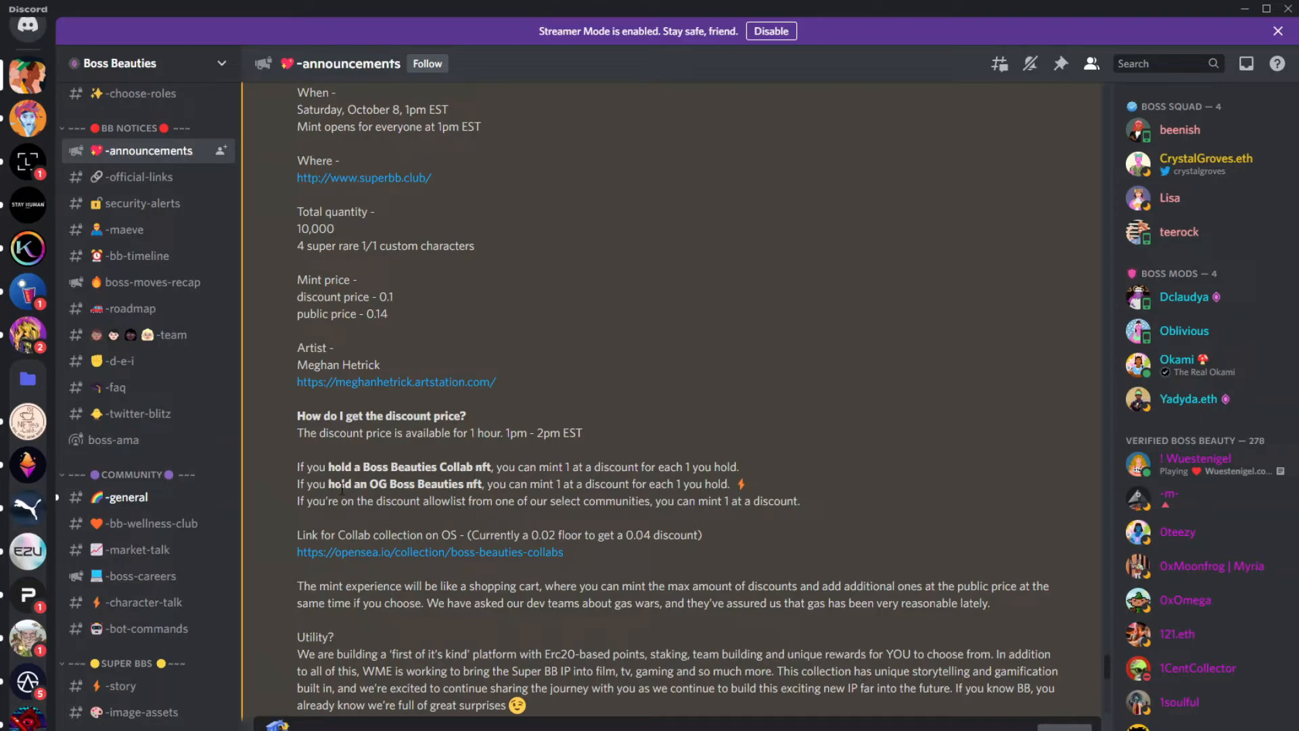
mouse_move(348, 516)
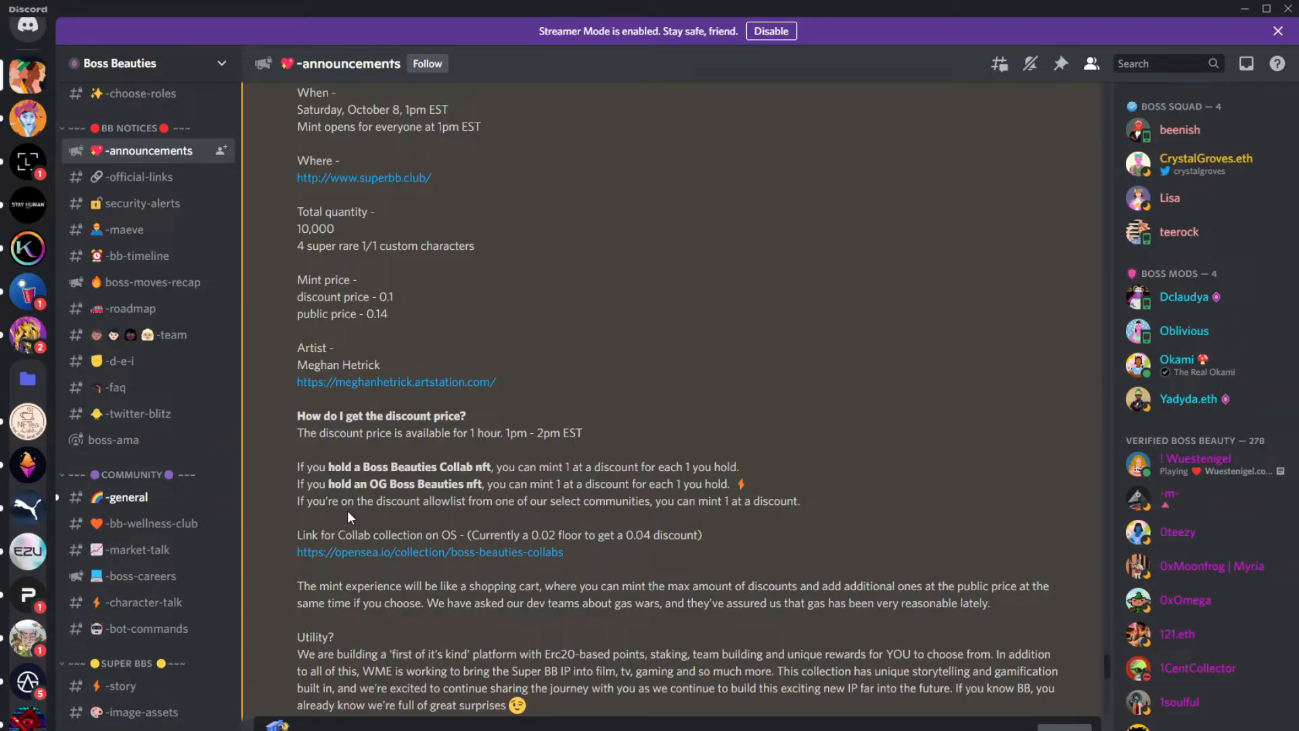
mouse_move(674, 519)
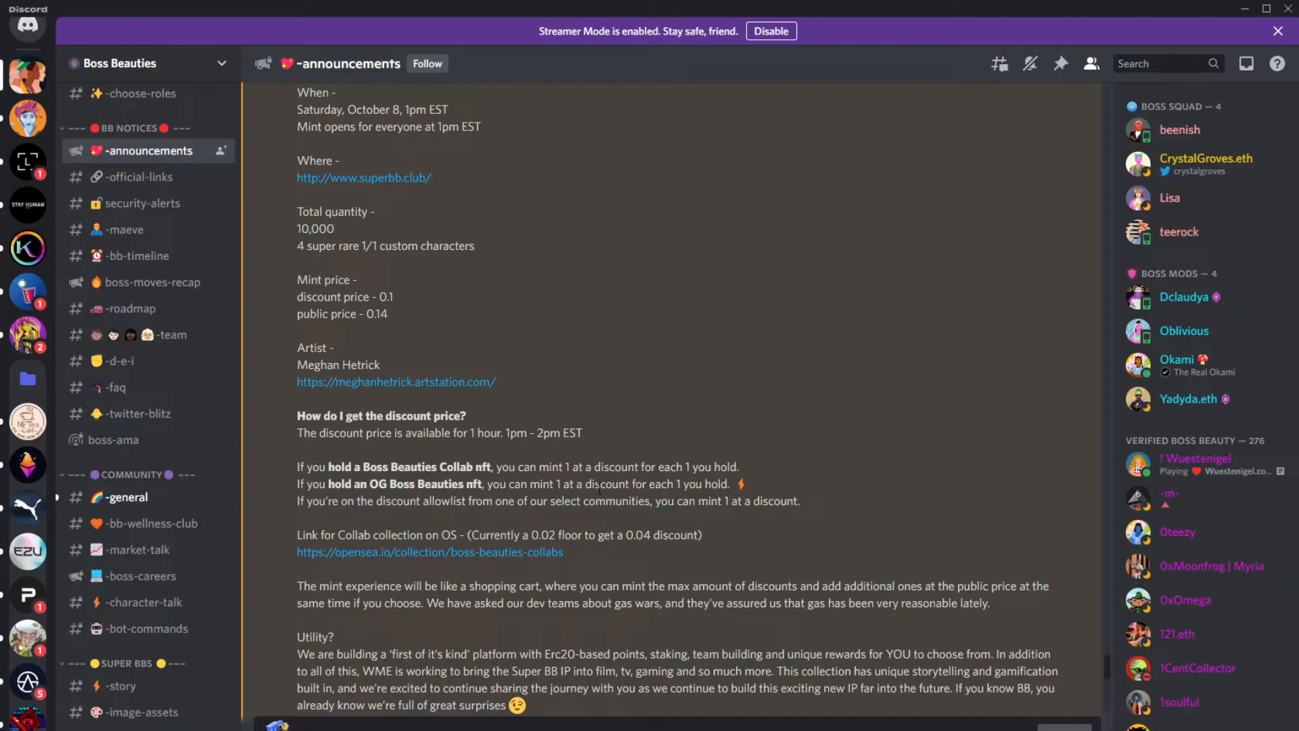
mouse_move(780, 548)
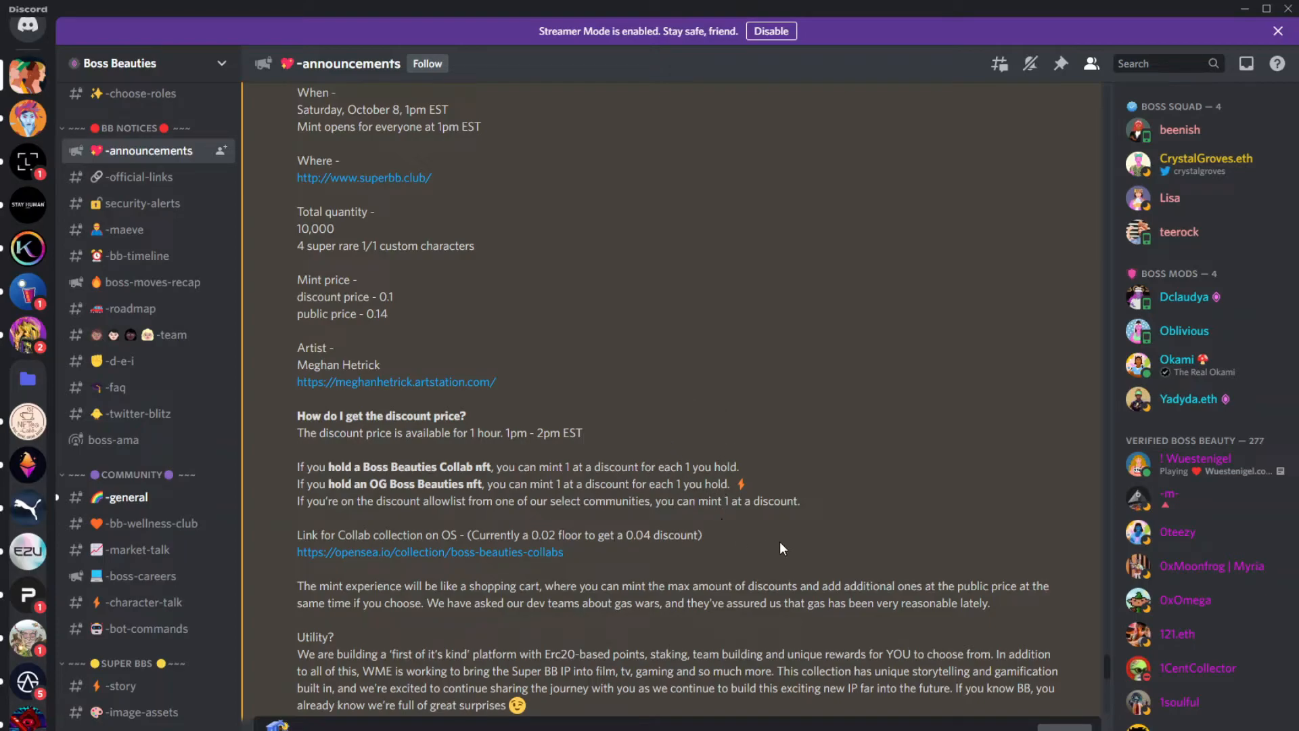
mouse_move(792, 526)
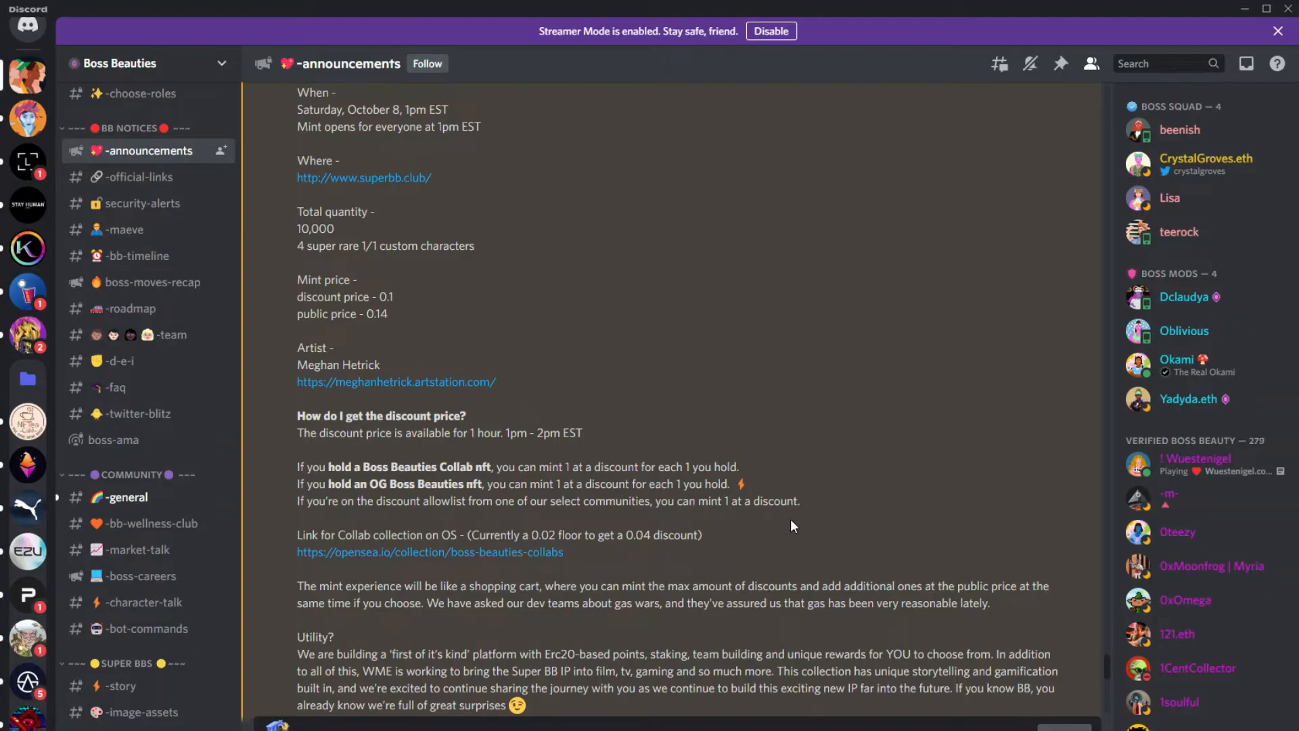
scroll("down", 3)
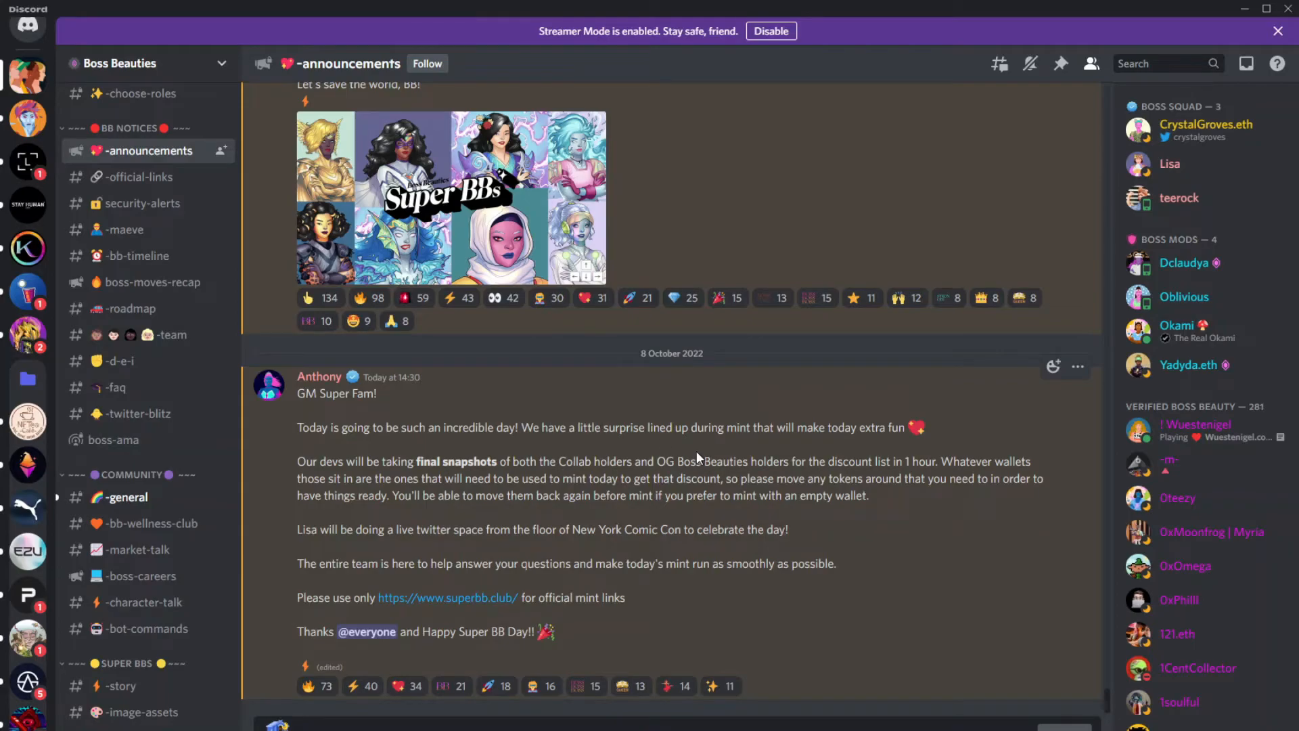
mouse_move(888, 474)
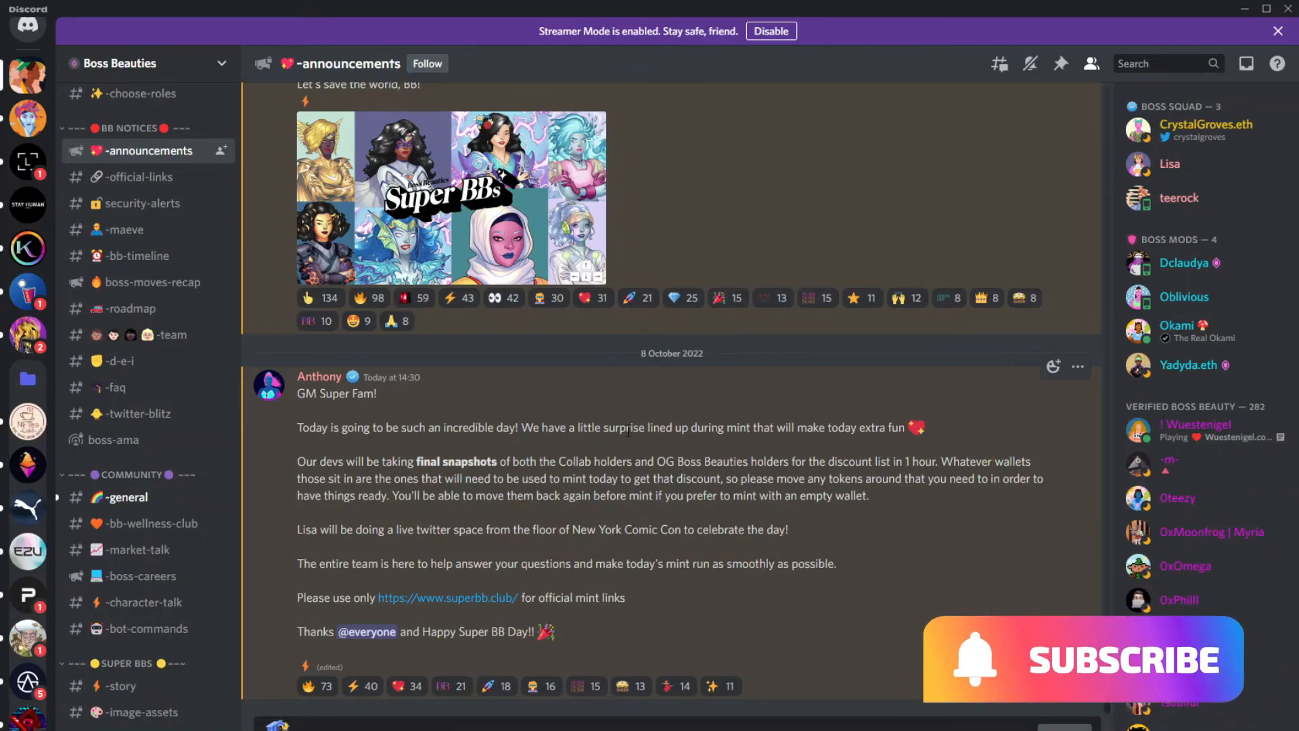
Step: Bring up the 8 October 'GM Super Fam!' message on final snapshots and mint links
scroll("down", 3)
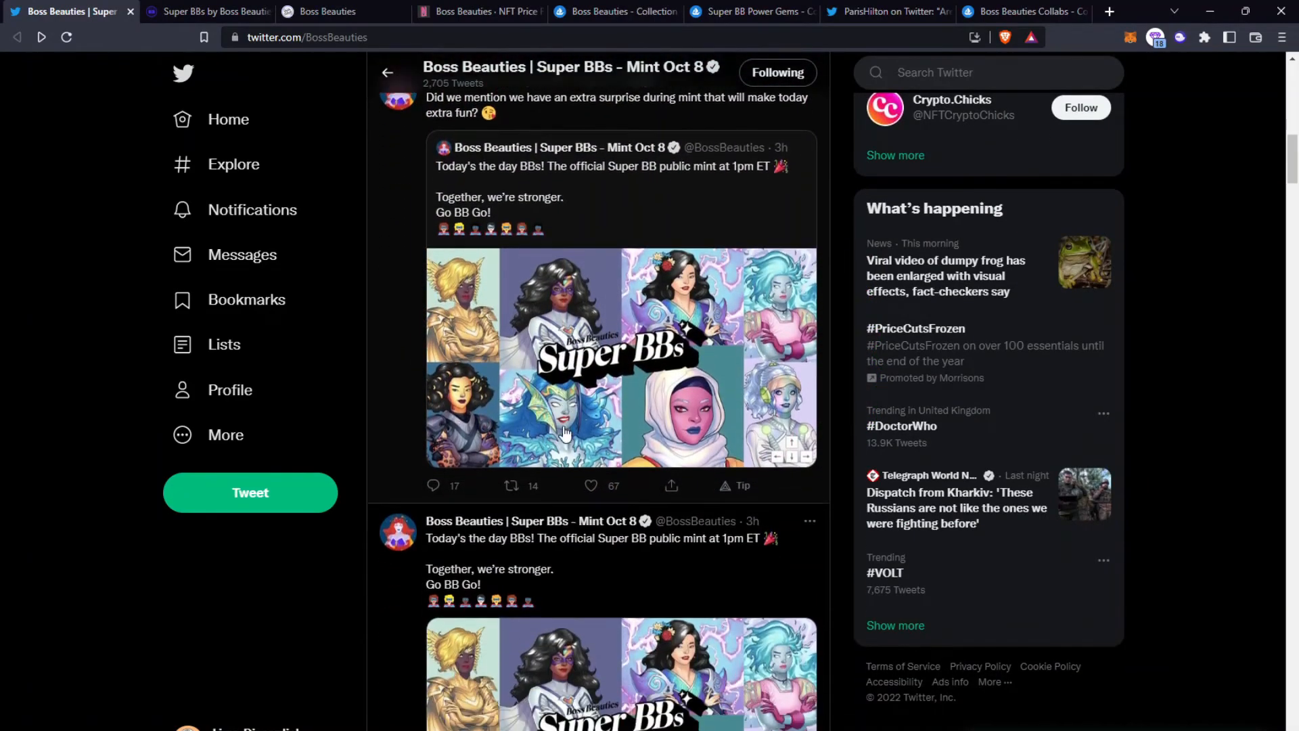
scroll("down", 3)
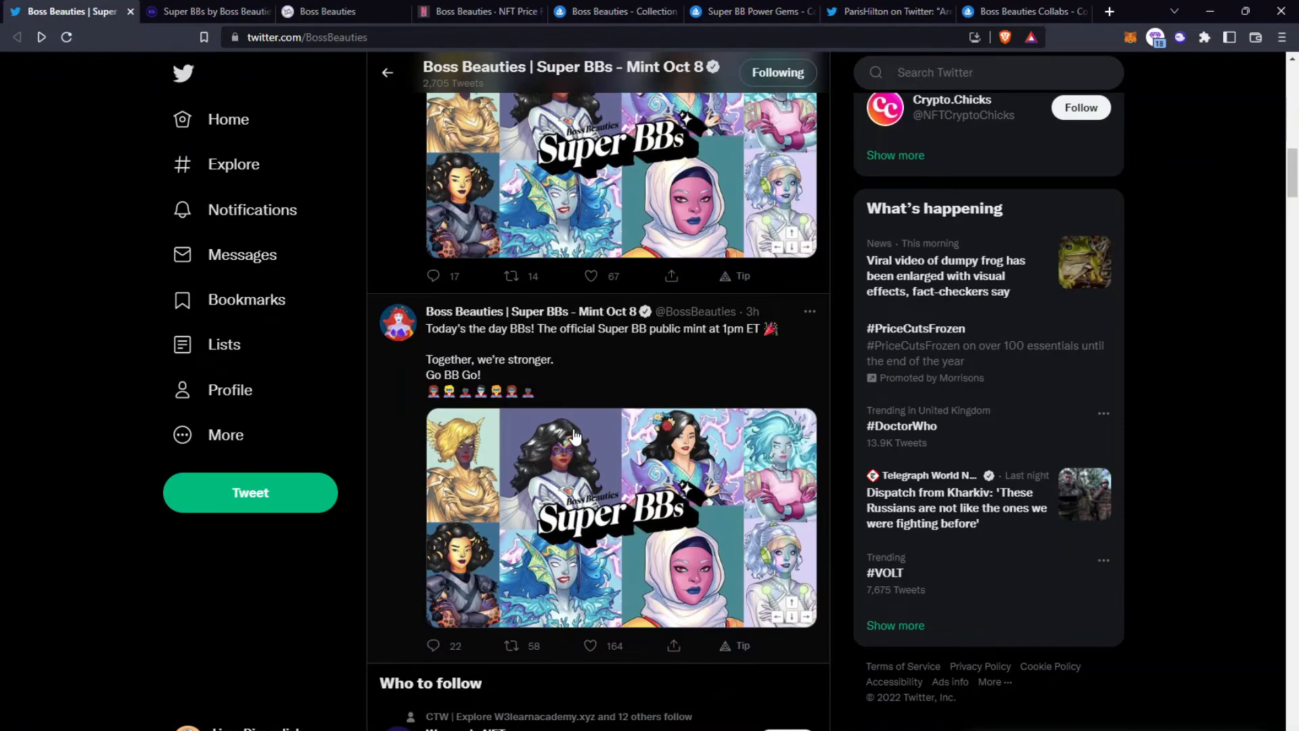
scroll("down", 3)
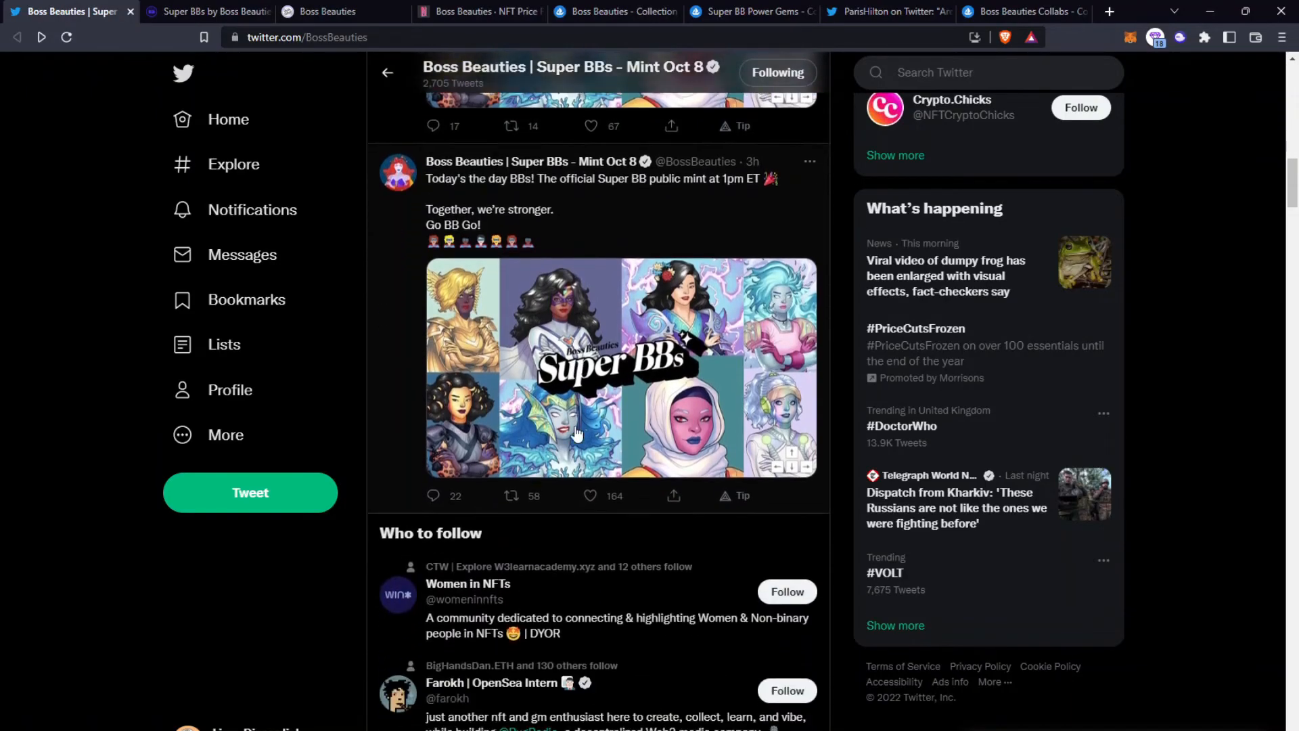
scroll("down", 3)
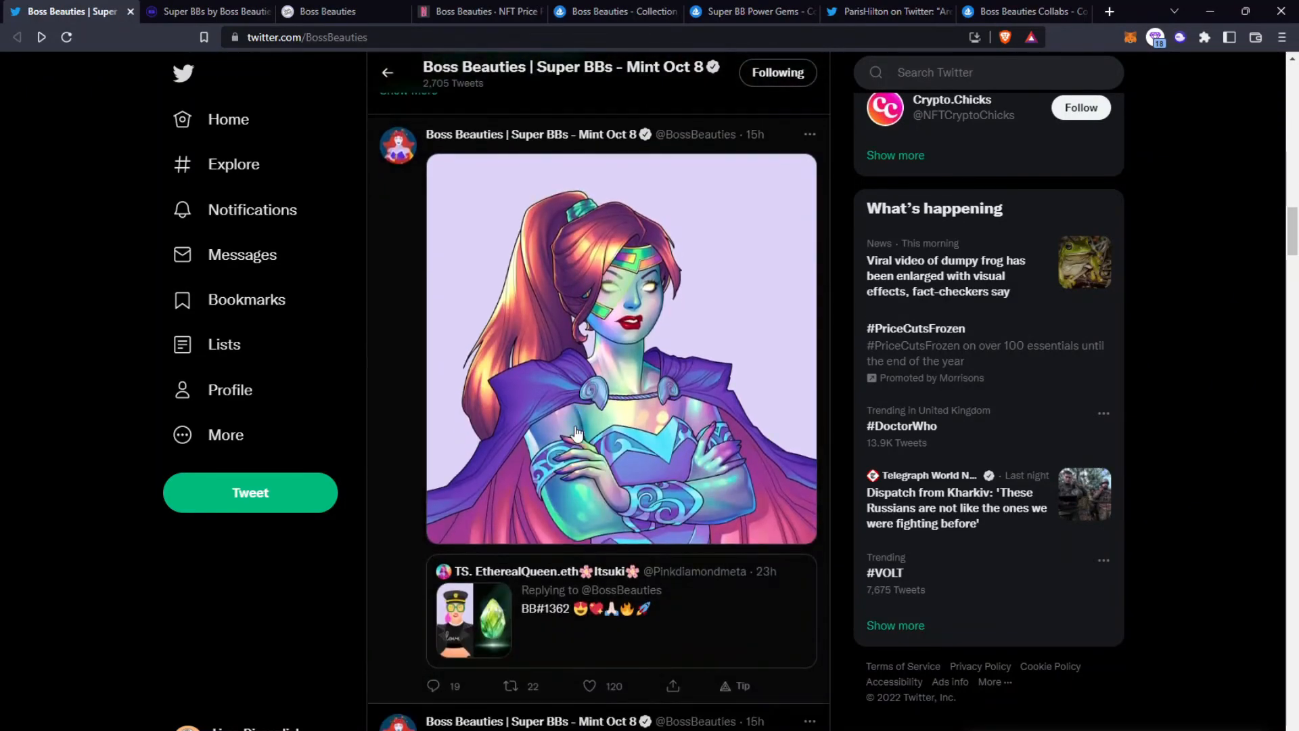
mouse_move(452, 406)
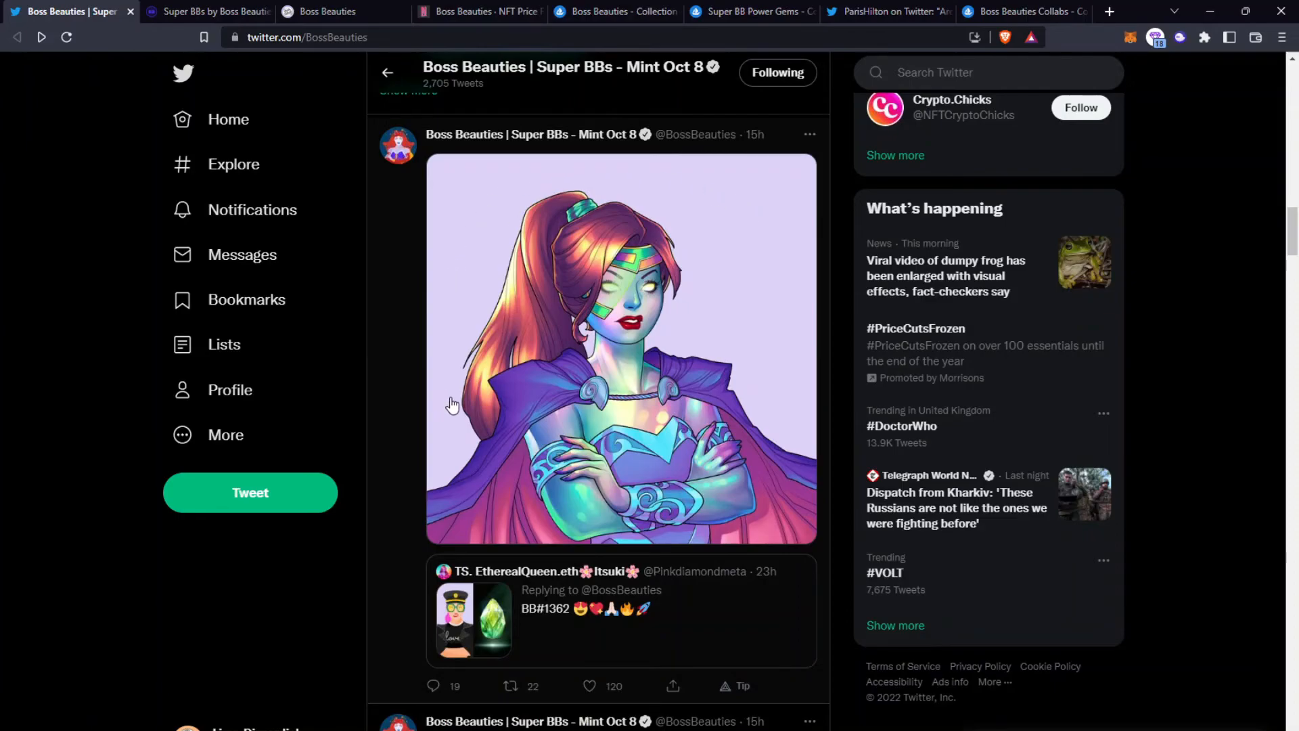
mouse_move(225, 434)
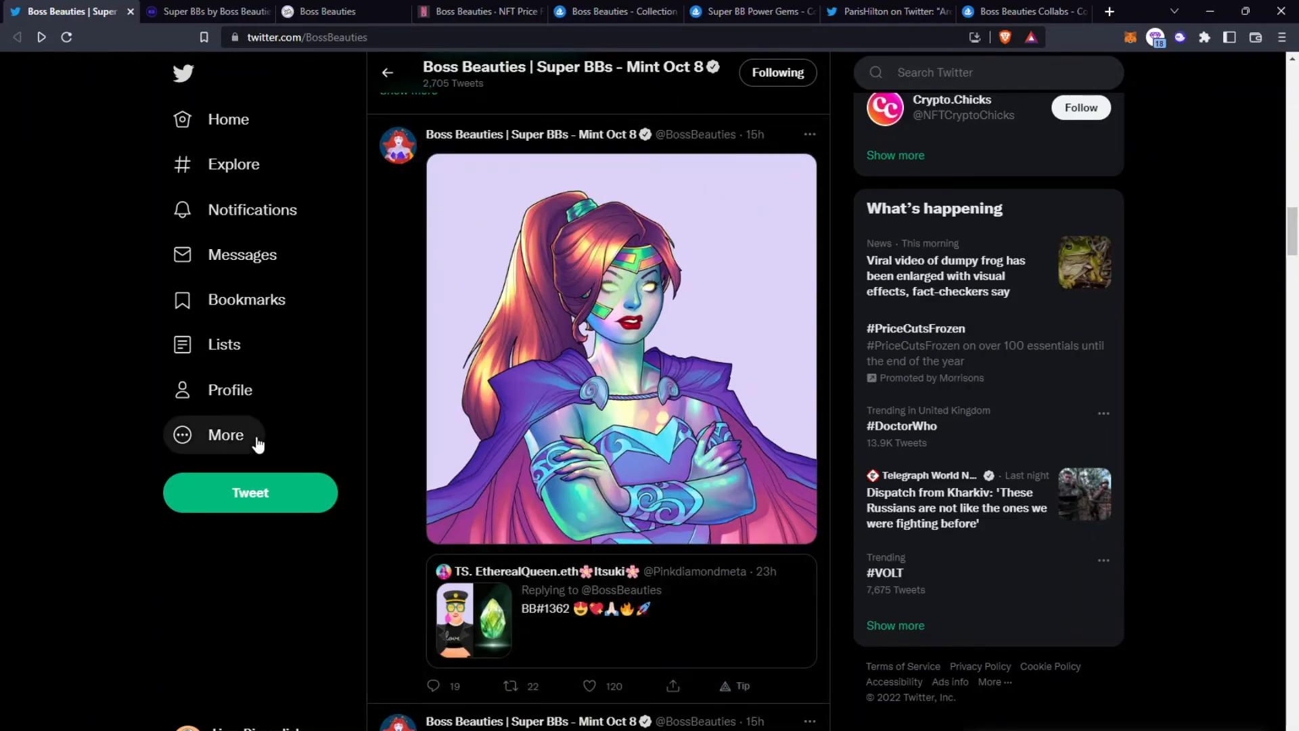